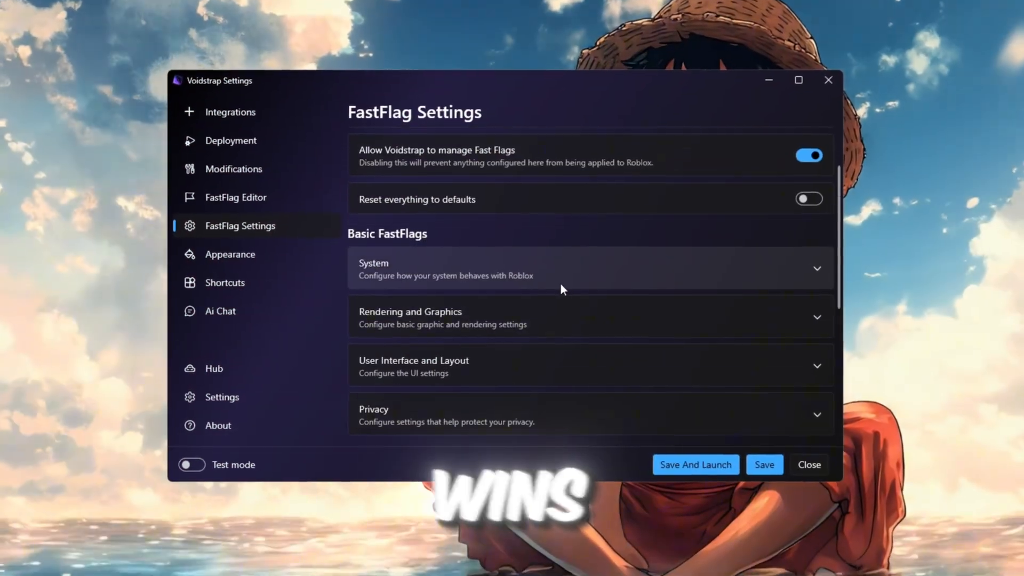
# Start boosting Roblox from GearUP Booster's library.
pyautogui.click(235, 197)
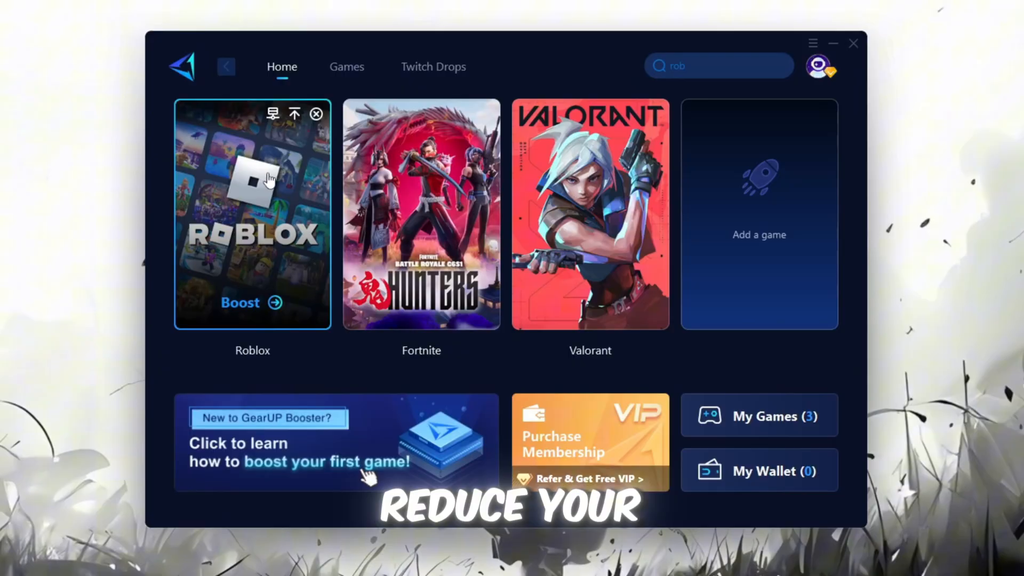
pyautogui.click(239, 303)
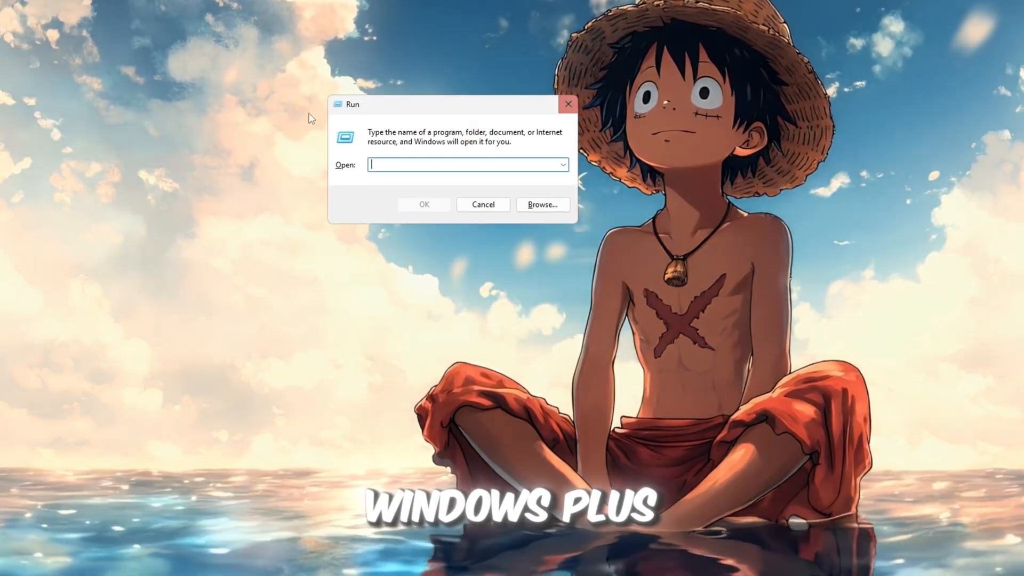
# Delete everything in the %temp% folder, skipping all files still in use.
pyautogui.write('%temp%')
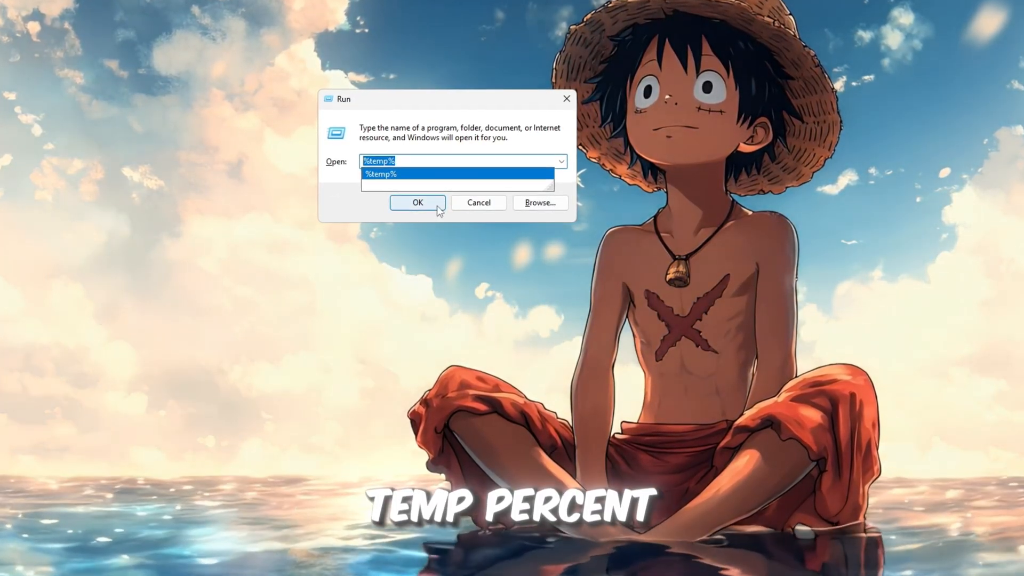
pyautogui.click(417, 202)
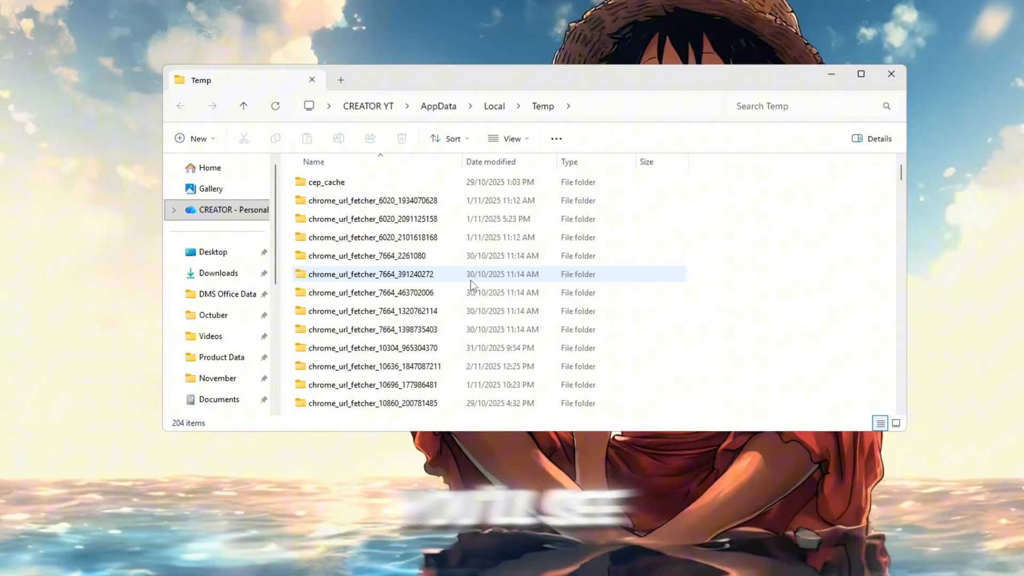
pyautogui.press('ctrl+a')
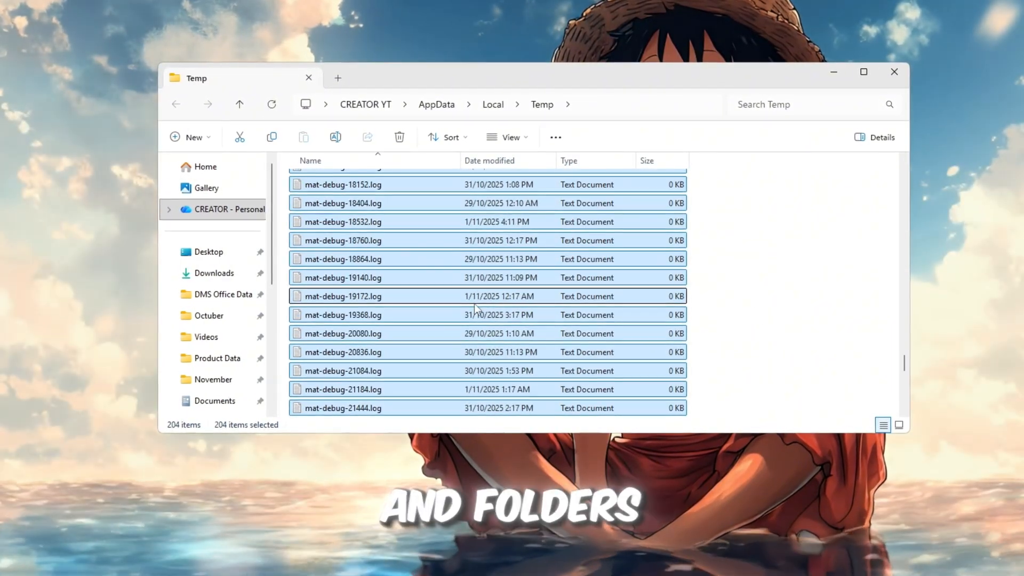
pyautogui.scroll(3)
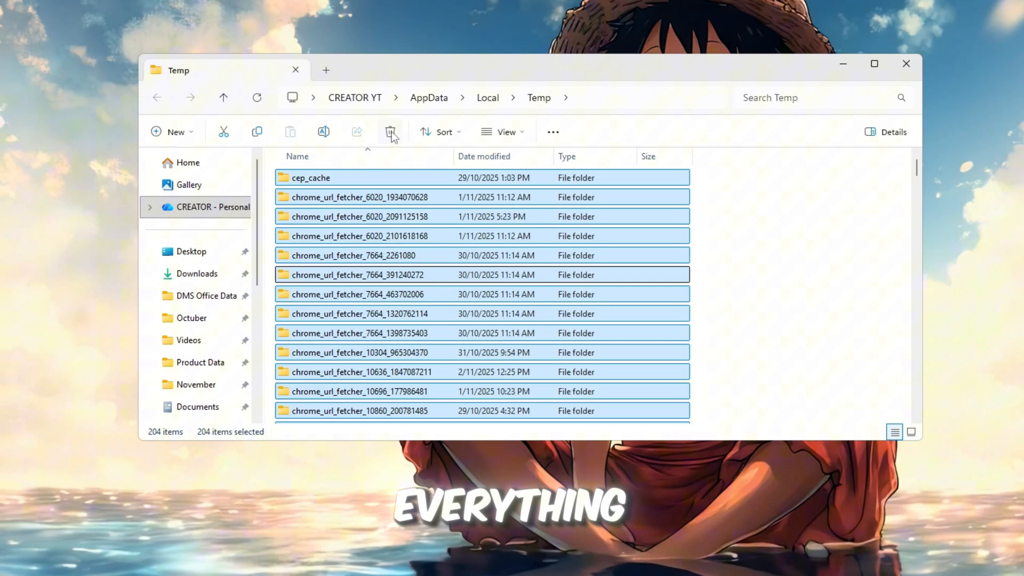
pyautogui.click(391, 131)
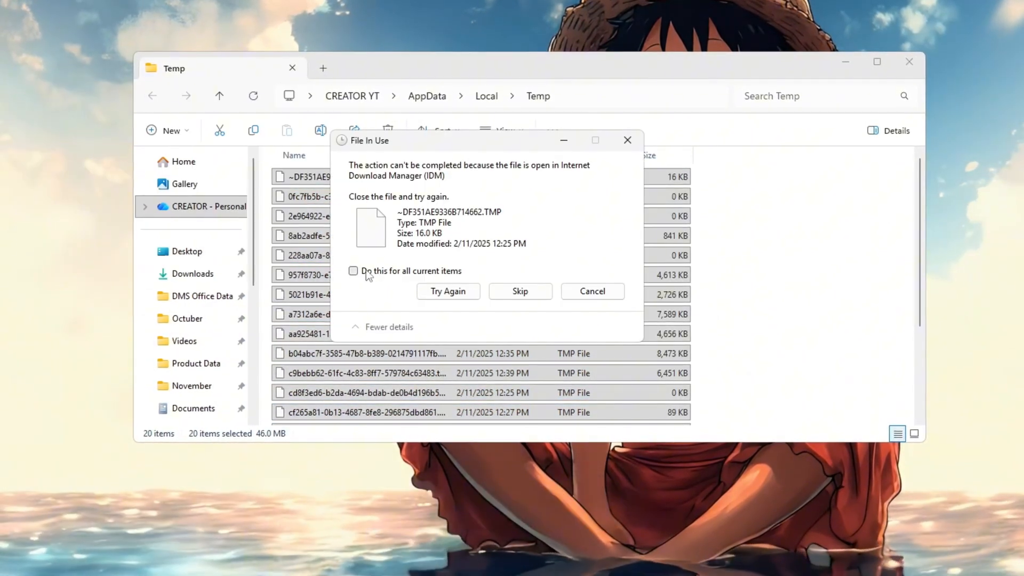
pyautogui.click(352, 270)
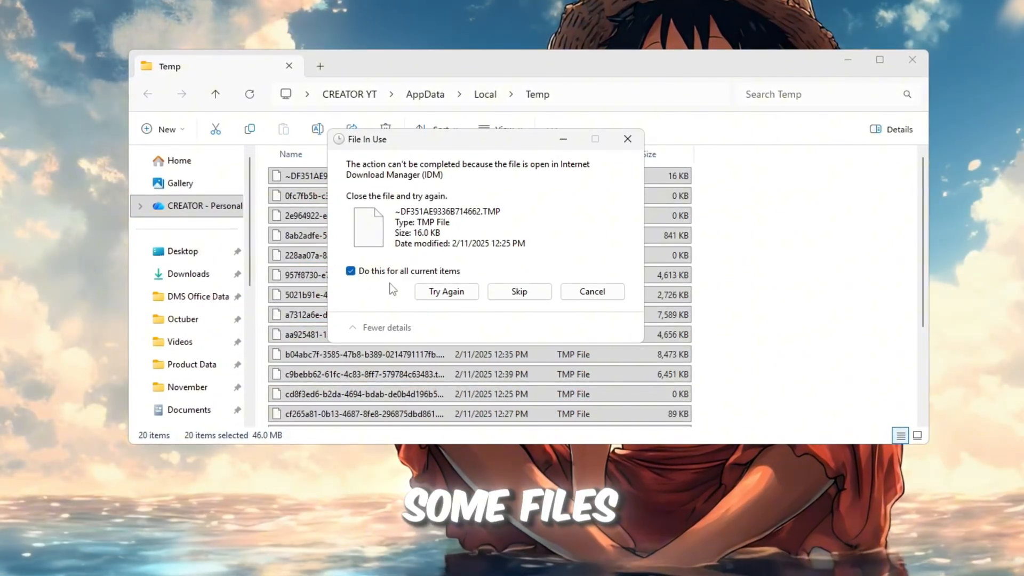
pyautogui.click(518, 291)
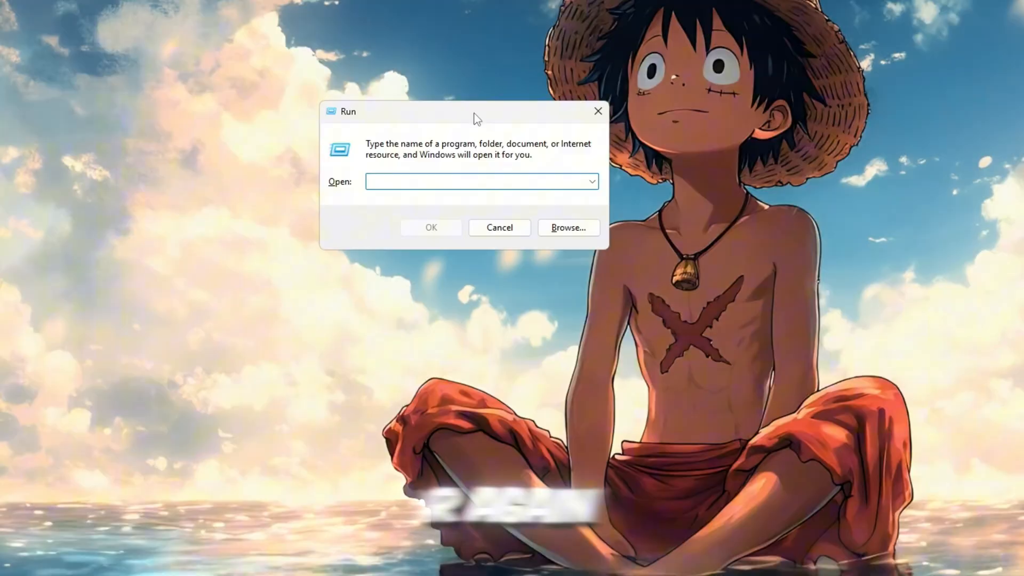
# Delete all files in the Windows Temp folder, then run prefetch.
pyautogui.write('temp')
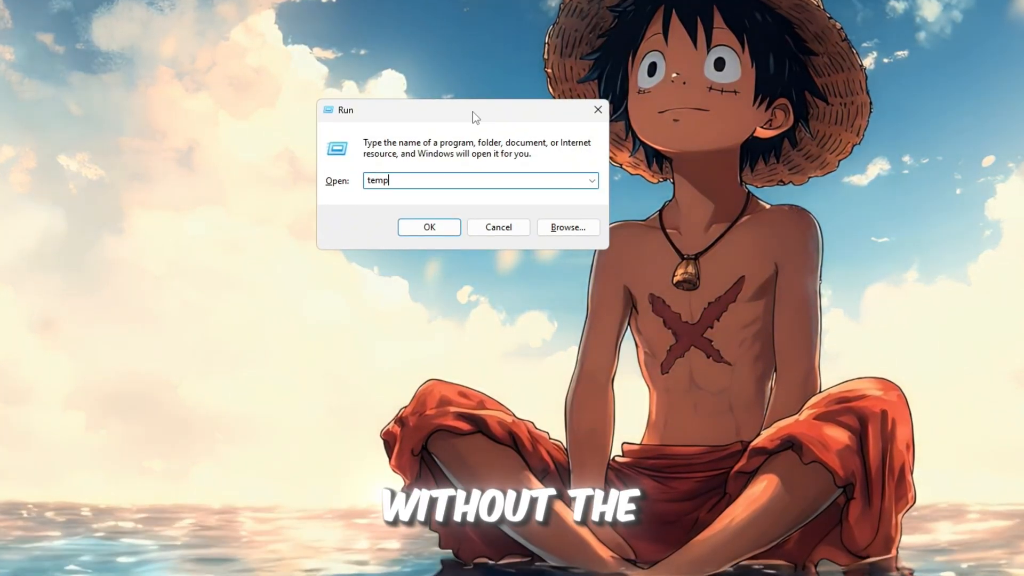
pyautogui.press('Return')
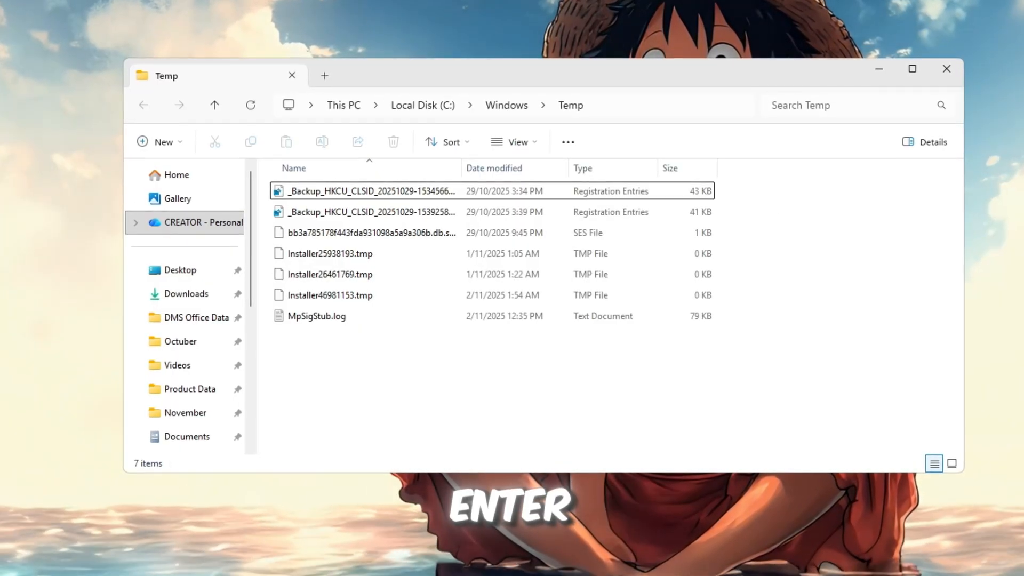
pyautogui.press('ctrl+a')
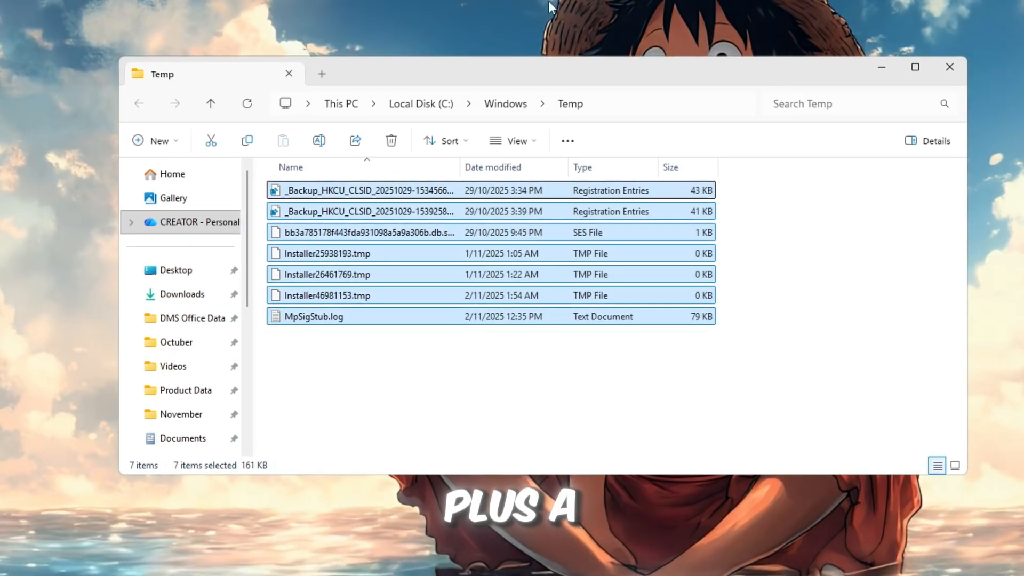
pyautogui.click(391, 139)
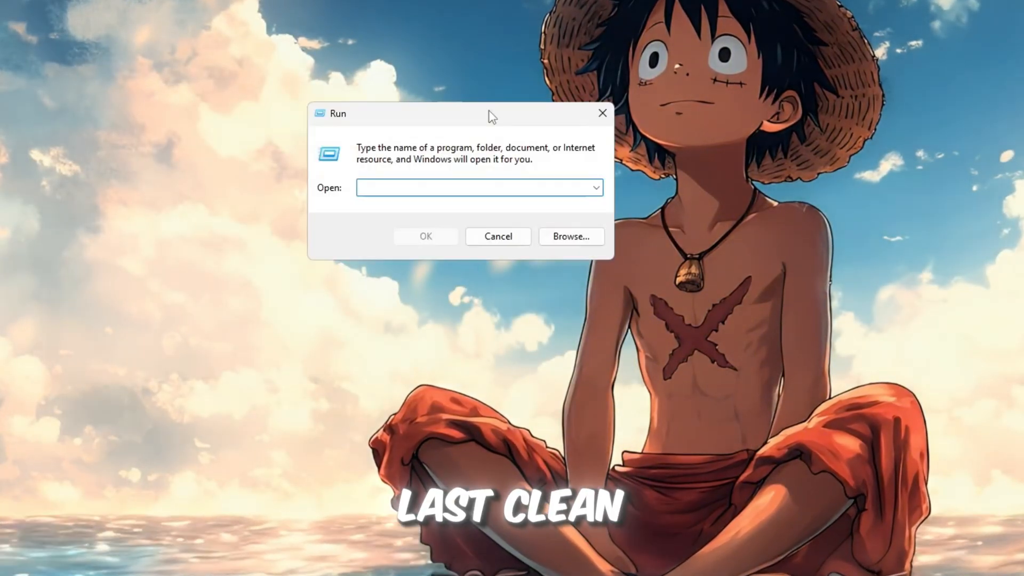
pyautogui.write('prefetch')
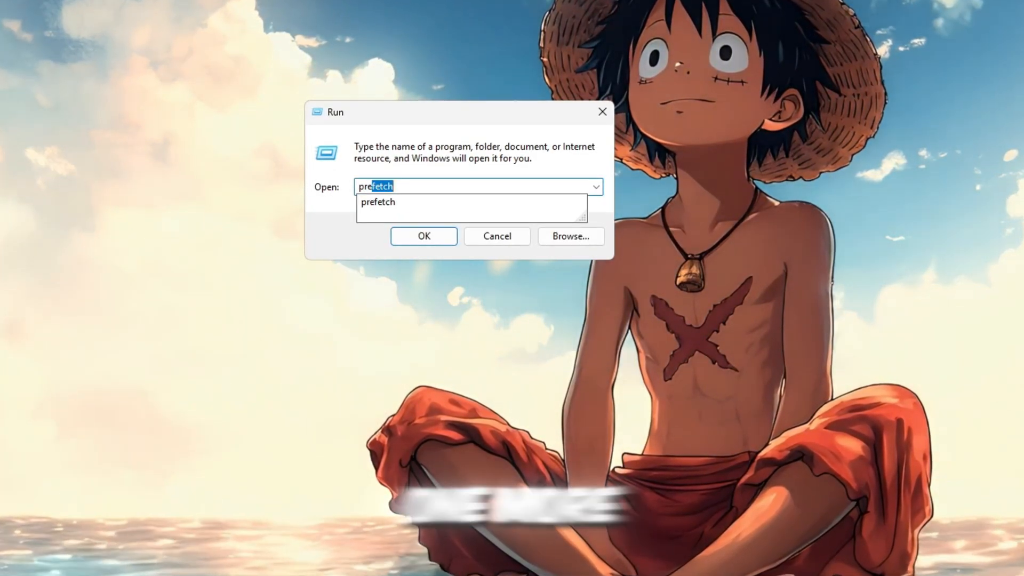
pyautogui.press('Return')
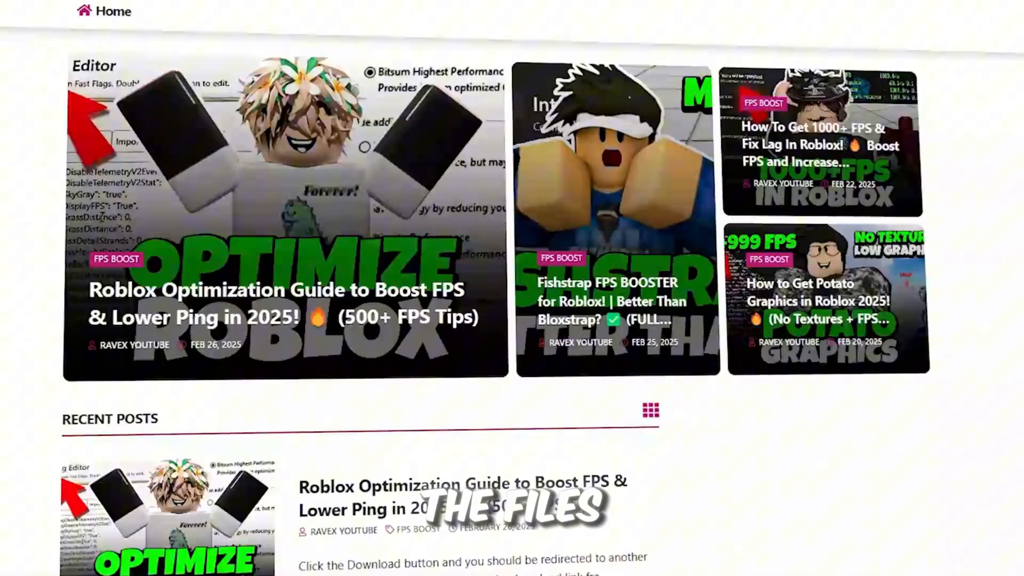
# Run RunWithAffinity.exe from the 1-Run With Affinity folder as administrator.
pyautogui.scroll(-3)
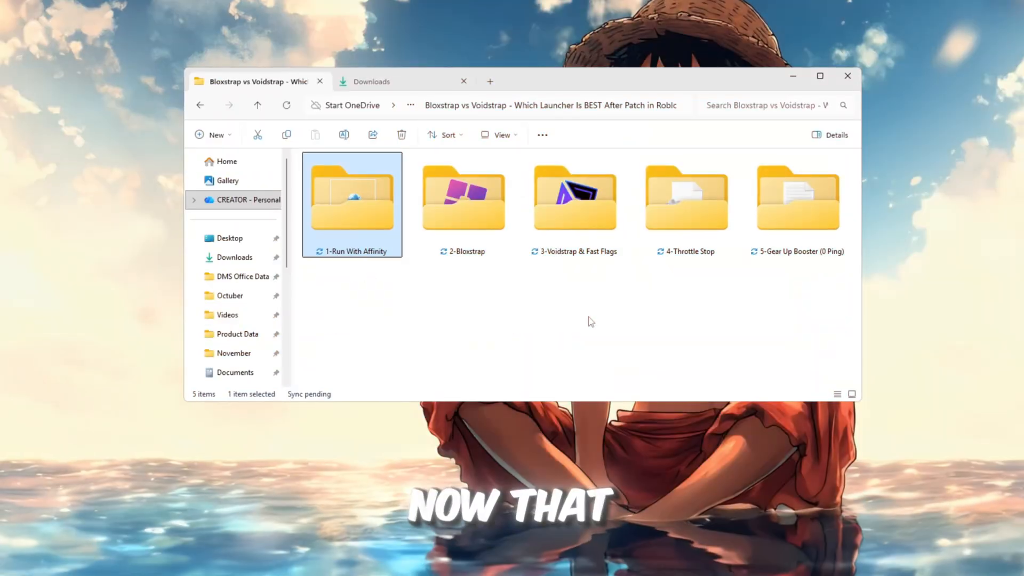
pyautogui.doubleClick(351, 195)
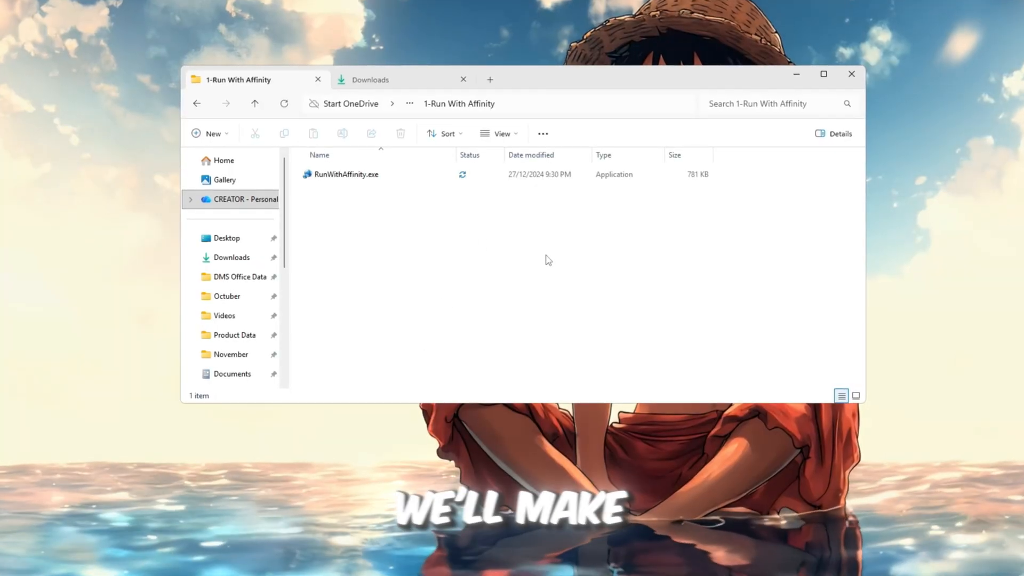
pyautogui.click(346, 174)
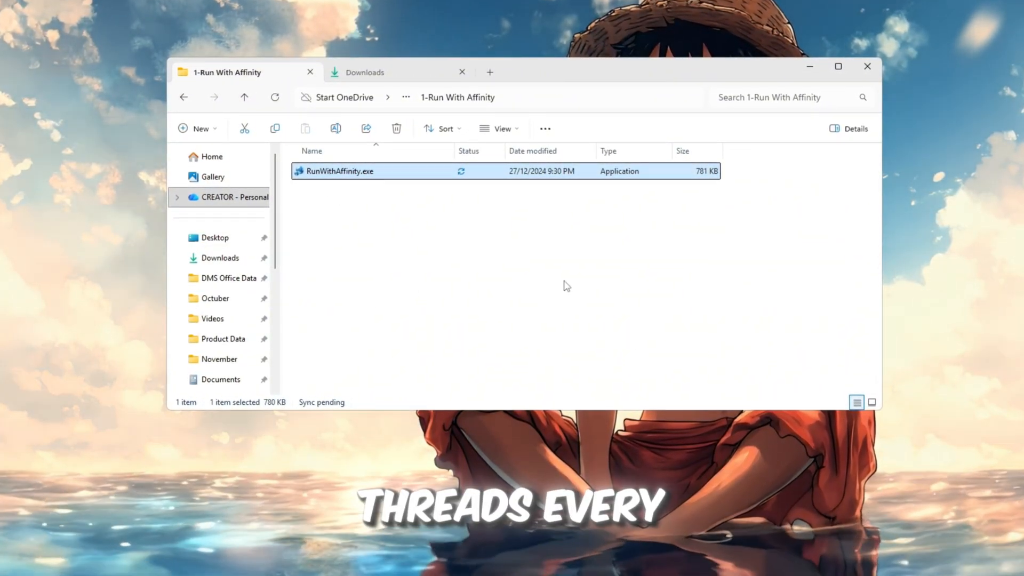
pyautogui.rightClick(338, 170)
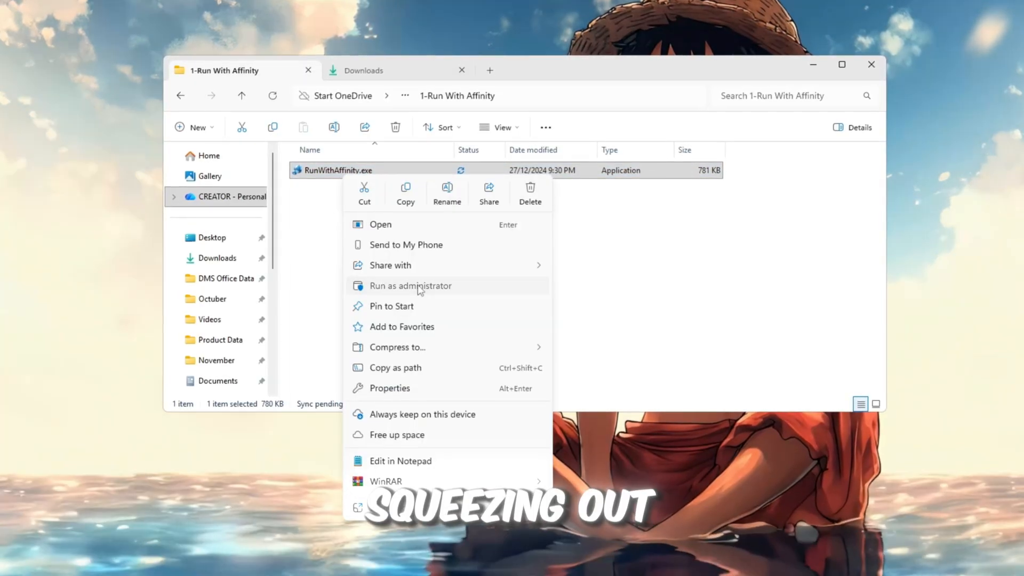
pyautogui.click(380, 224)
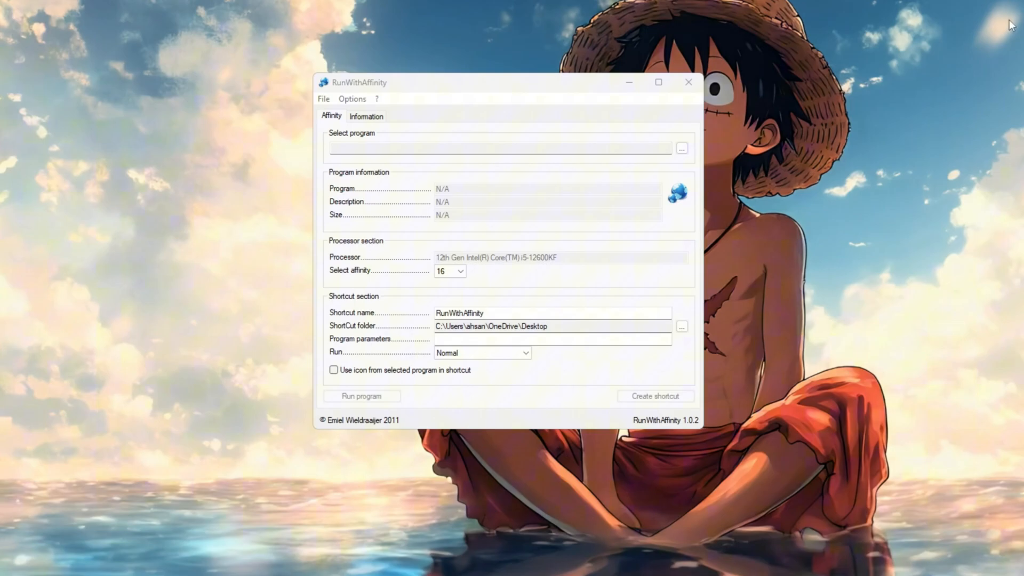
# Load RobloxPlayerBeta.exe from the Roblox Versions folder as the target program.
pyautogui.click(681, 148)
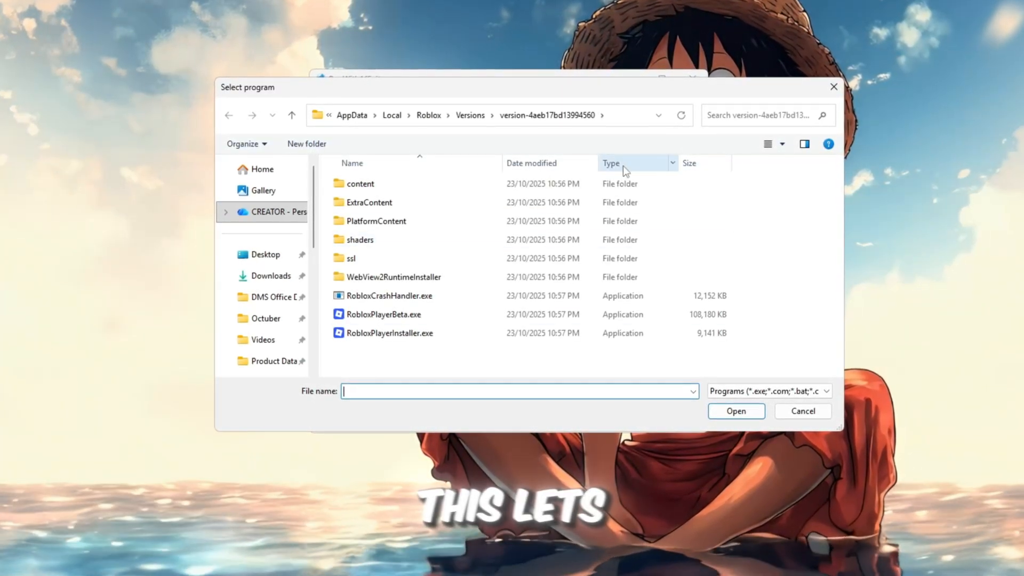
pyautogui.moveTo(508, 353)
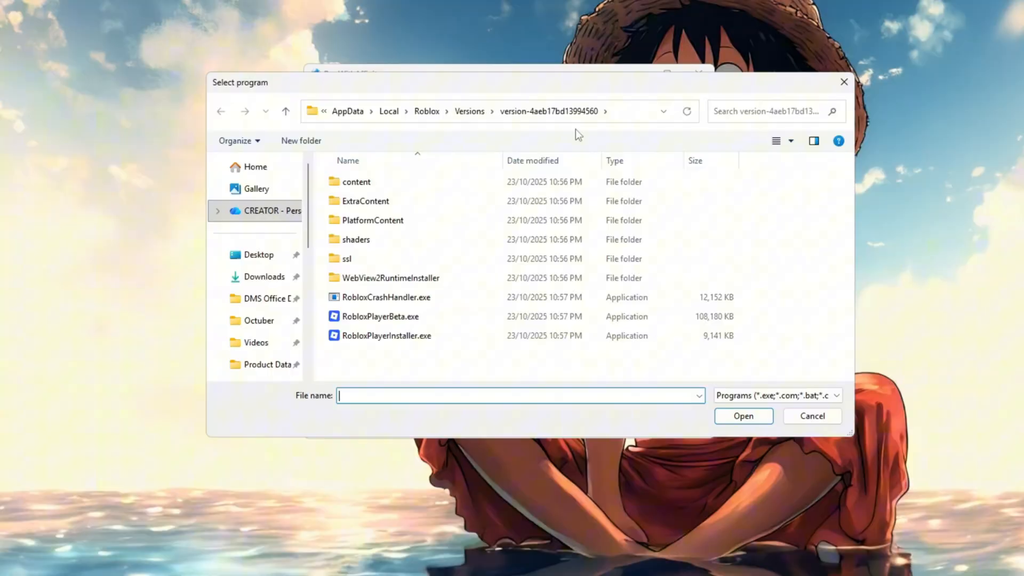
pyautogui.click(380, 316)
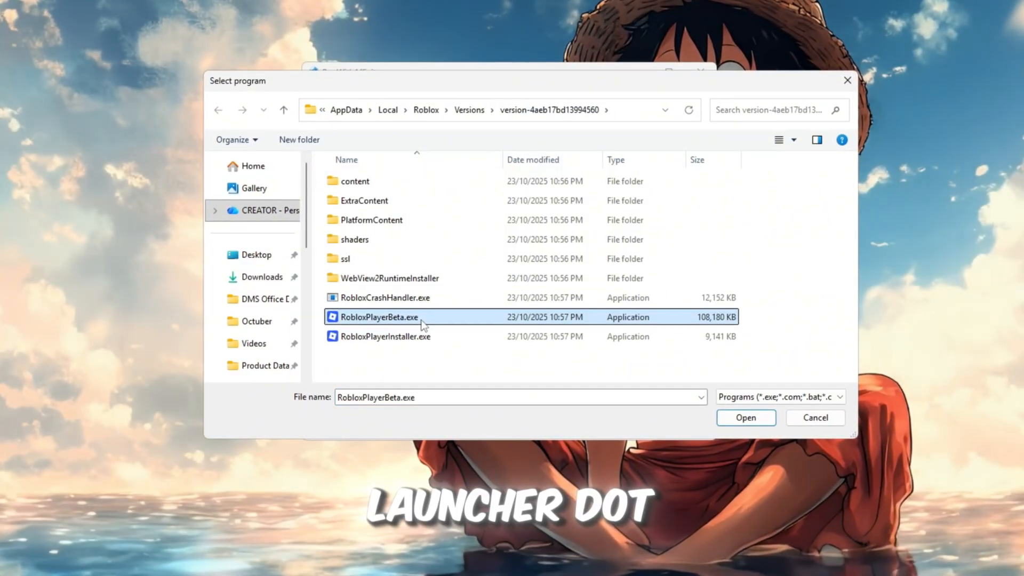
pyautogui.click(745, 417)
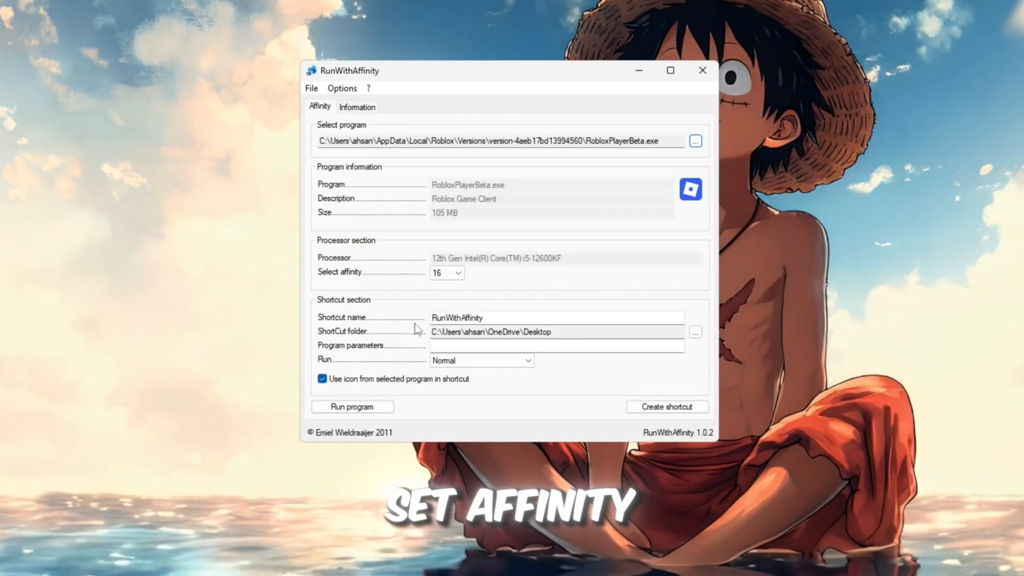
# Create a maximized 'High perf roblox' shortcut with affinity 16.
pyautogui.click(459, 272)
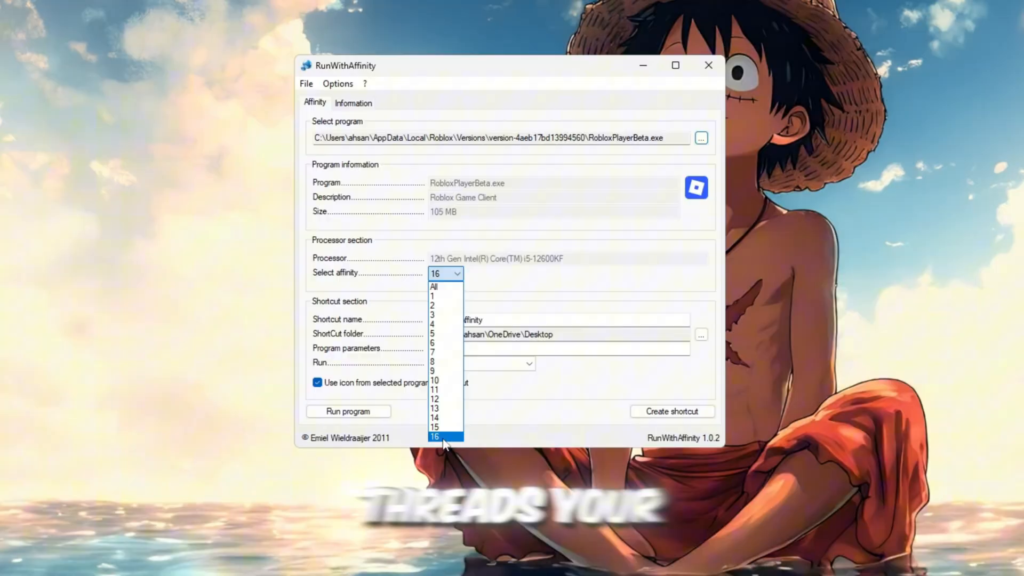
pyautogui.click(434, 436)
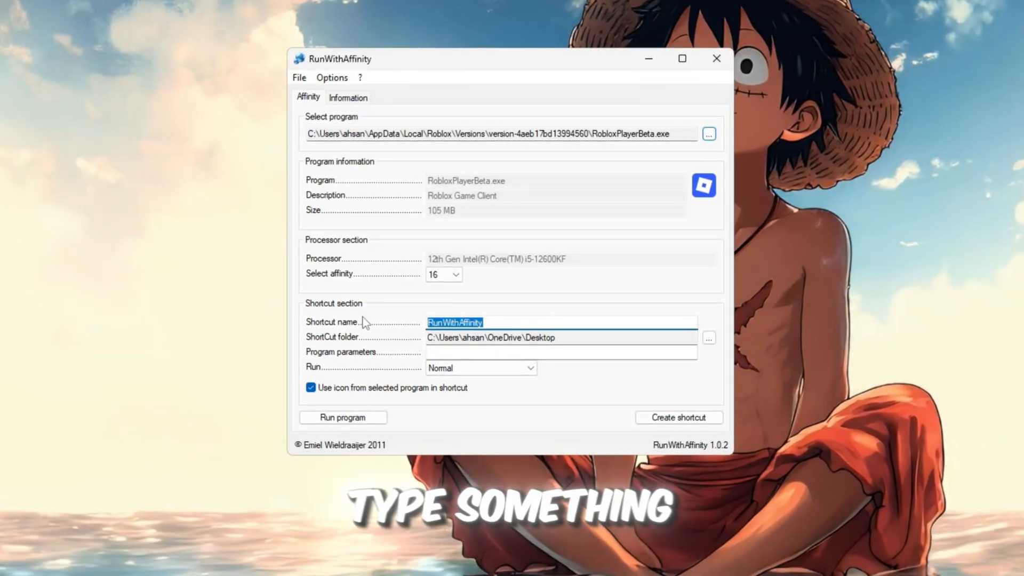
pyautogui.write('High perf r')
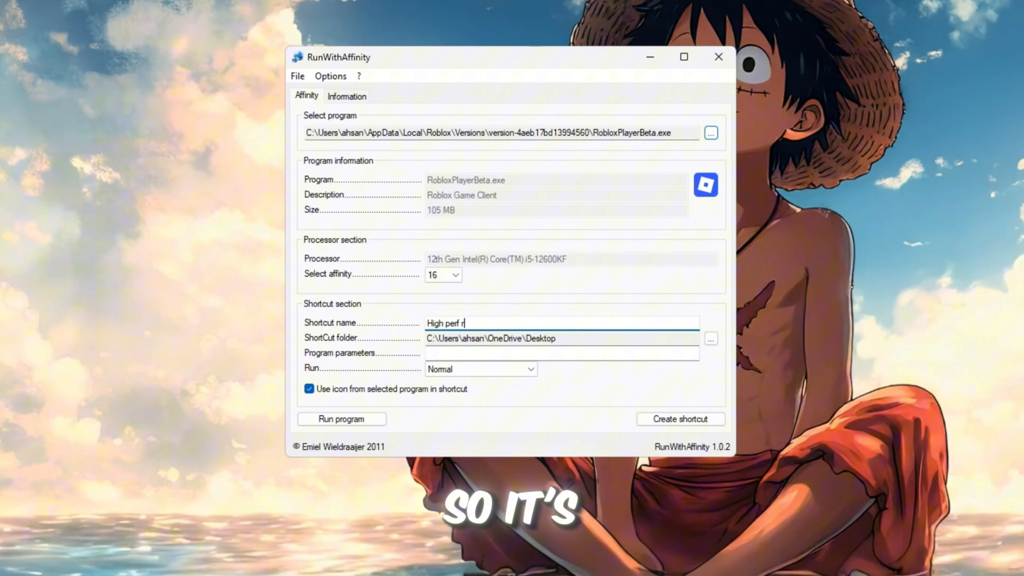
pyautogui.write('oblox')
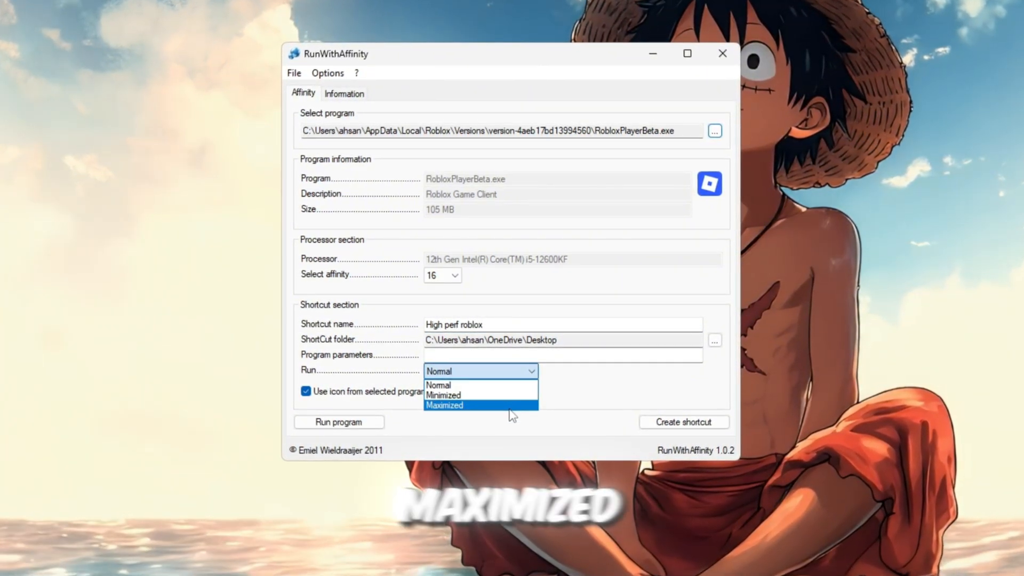
pyautogui.click(444, 405)
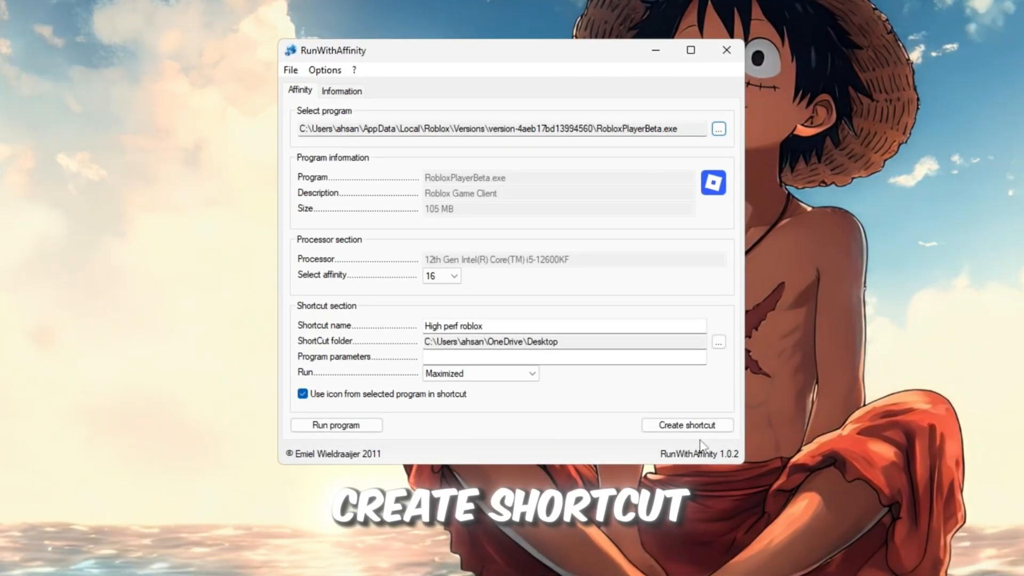
pyautogui.click(686, 425)
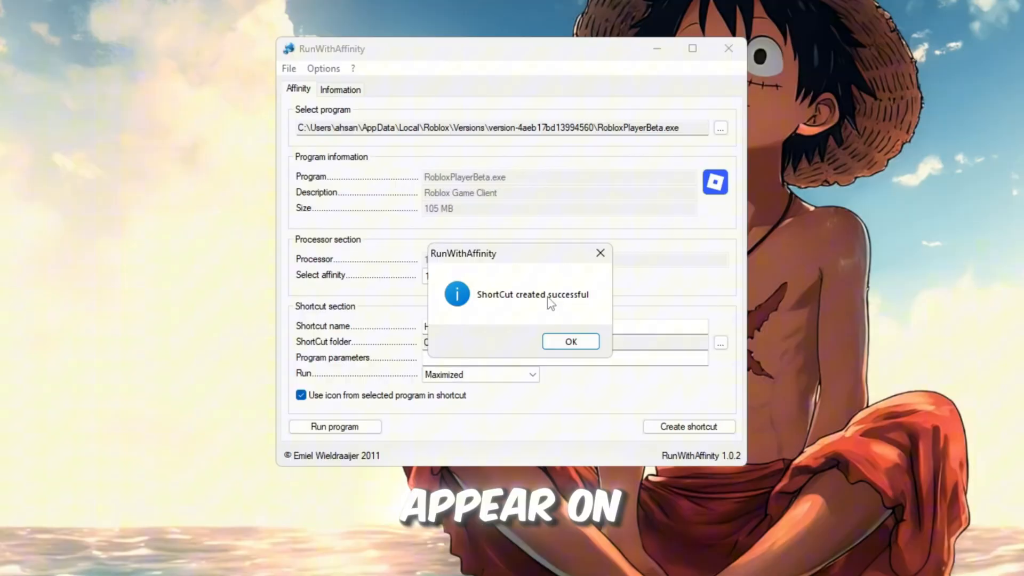
# Dismiss the success message and launch Roblox from the High perf roblox desktop shortcut.
pyautogui.click(569, 341)
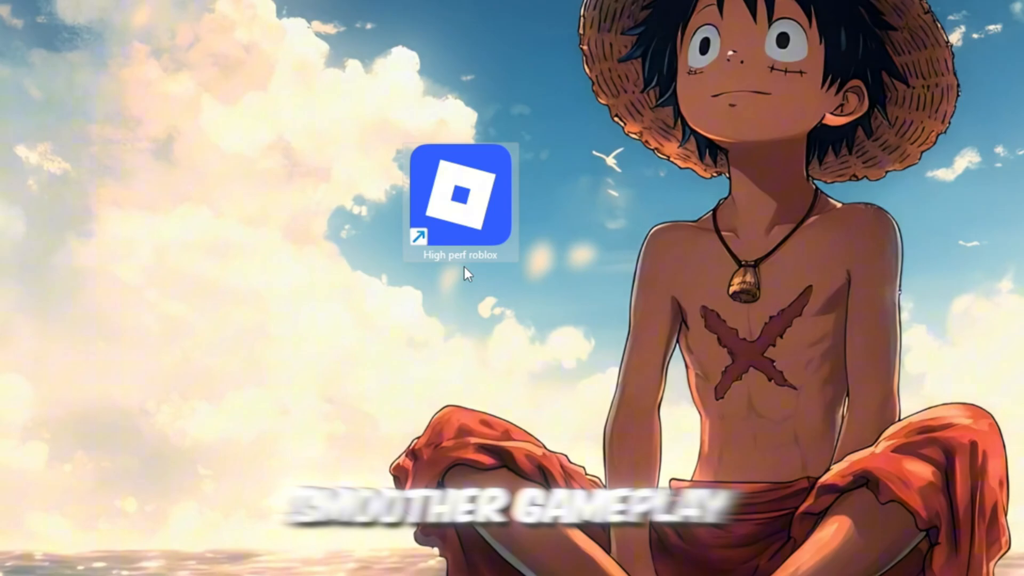
pyautogui.doubleClick(463, 199)
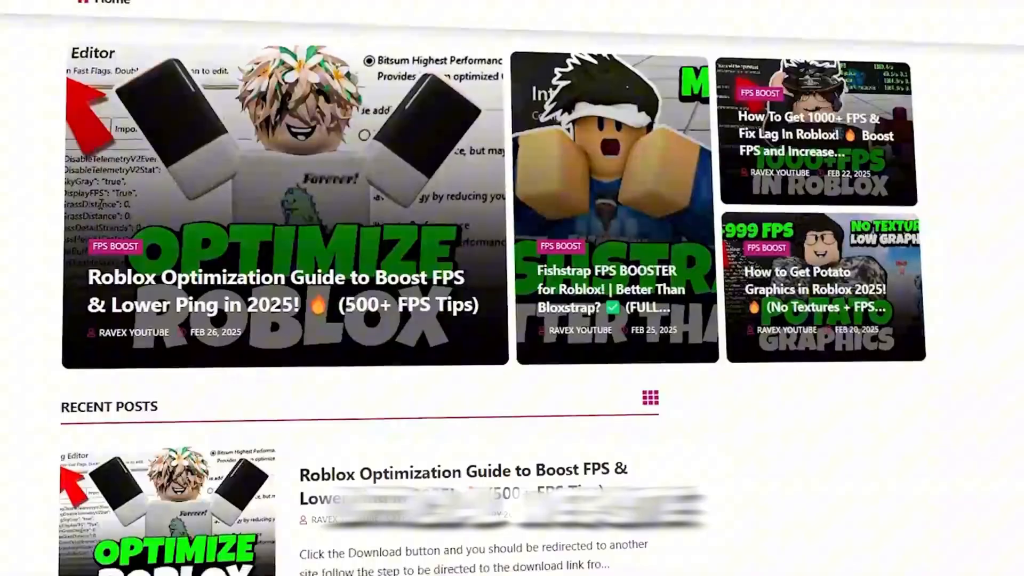
# Run Bloxstrap.exe from the 2-Bloxstrap folder.
pyautogui.scroll(-3)
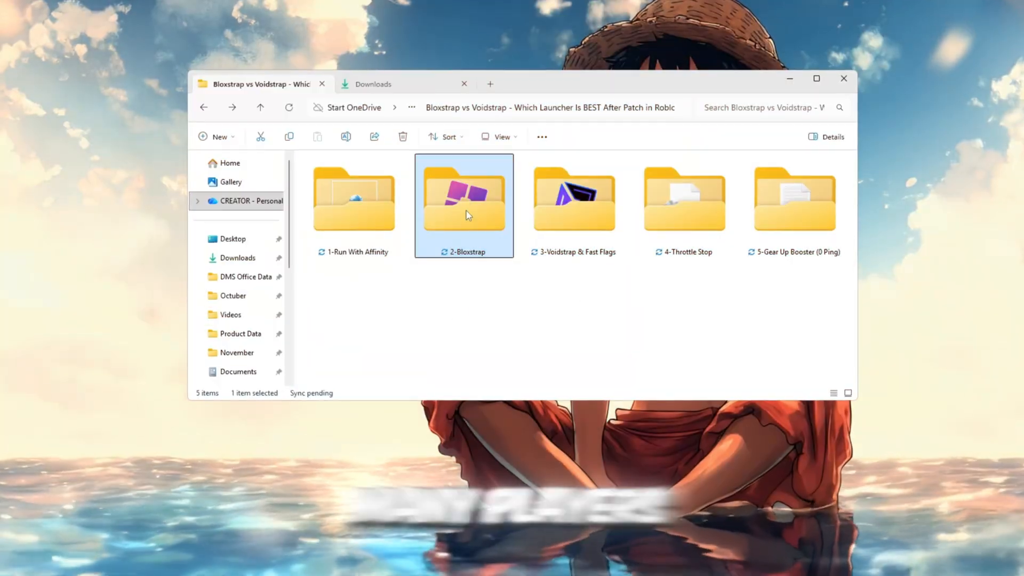
pyautogui.doubleClick(463, 199)
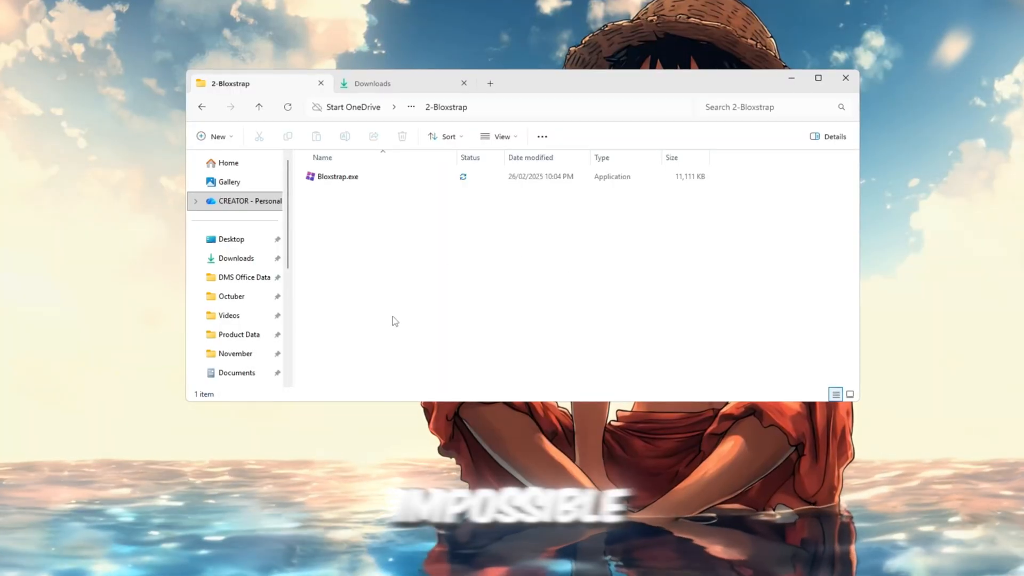
pyautogui.click(336, 176)
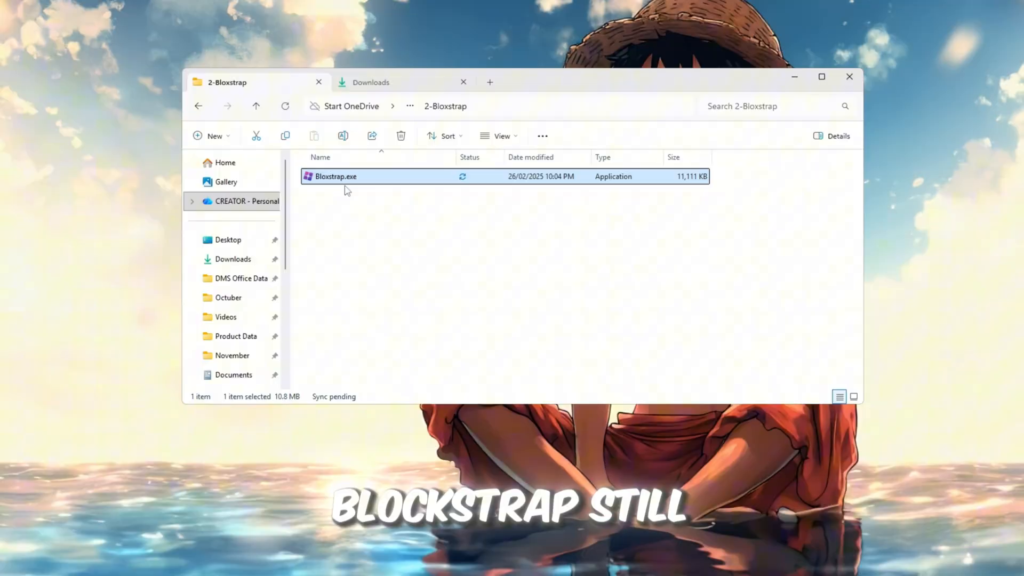
pyautogui.moveTo(329, 196)
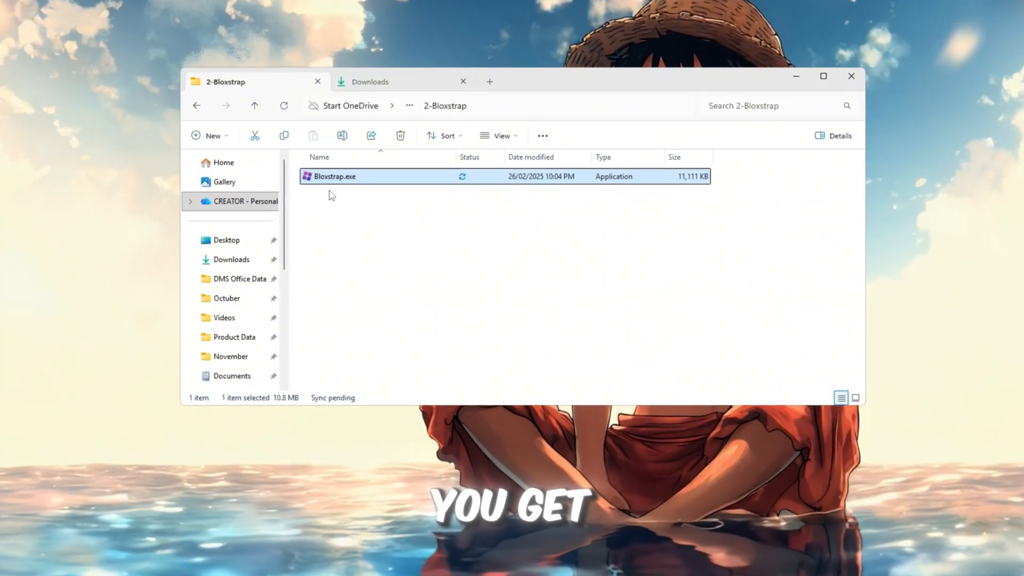
pyautogui.moveTo(582, 358)
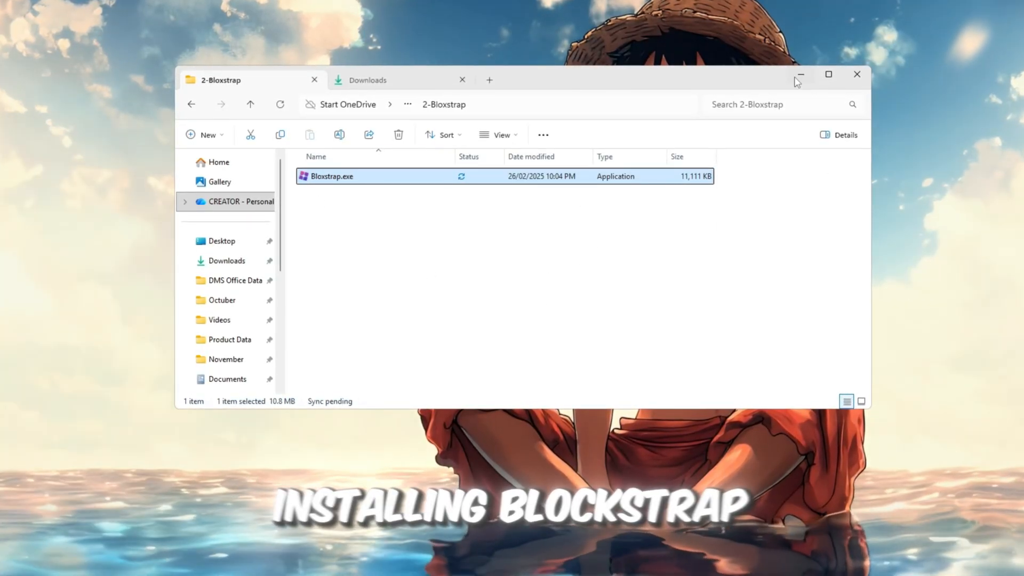
pyautogui.doubleClick(333, 176)
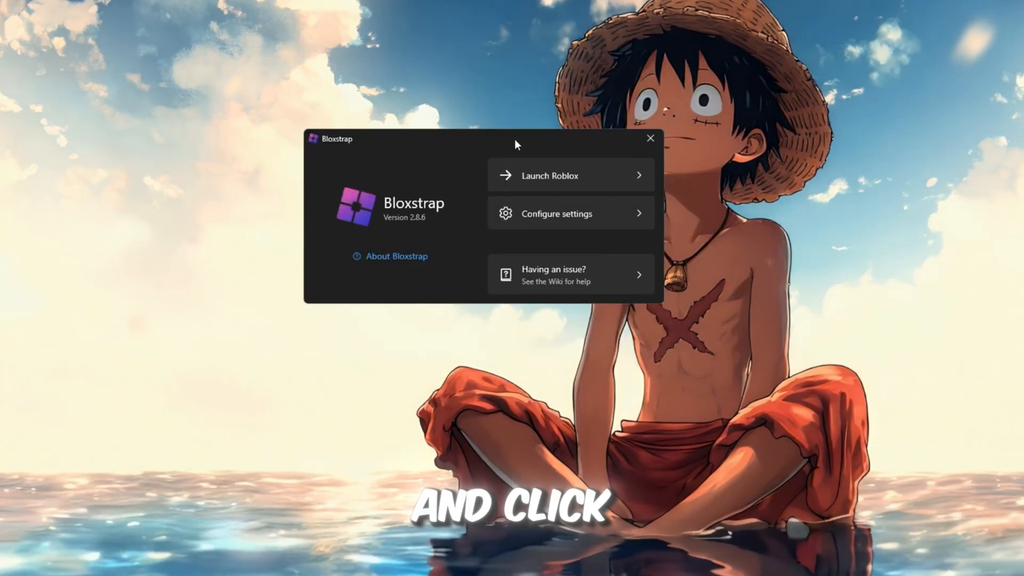
# In Bloxstrap Integrations, keep activity tracking on, enable Don't exit to desktop app, and save.
pyautogui.click(556, 213)
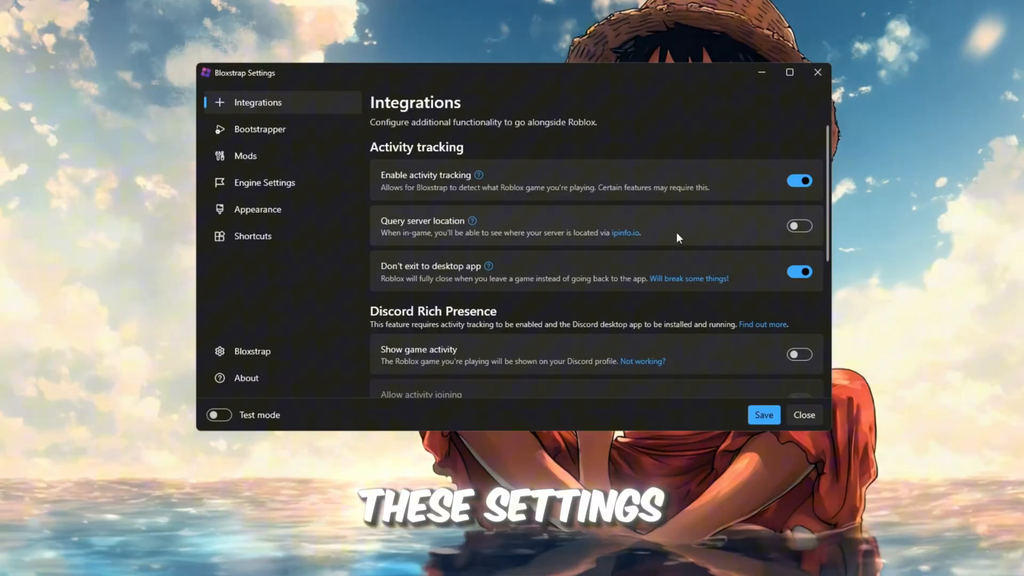
pyautogui.click(800, 181)
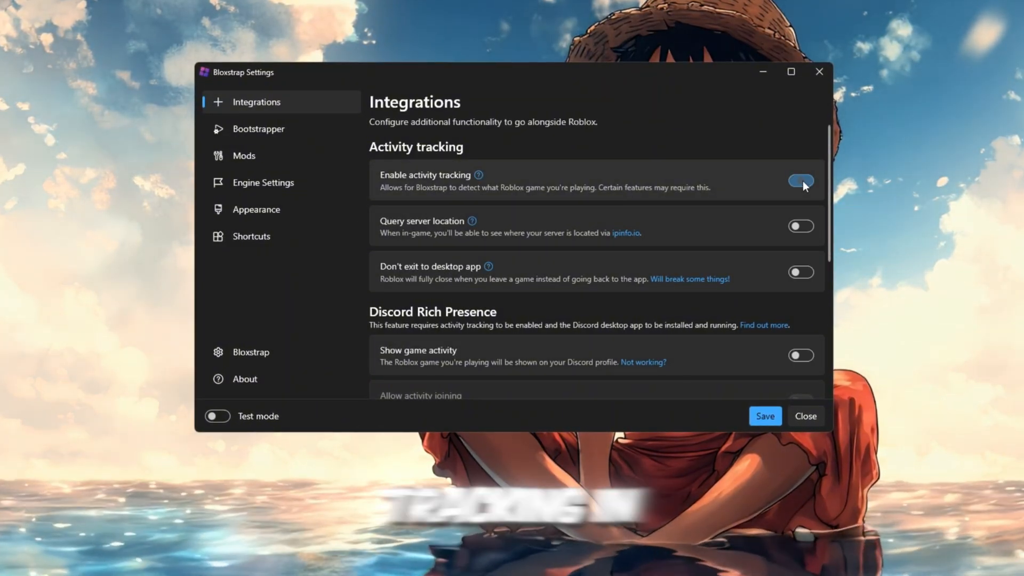
pyautogui.click(801, 180)
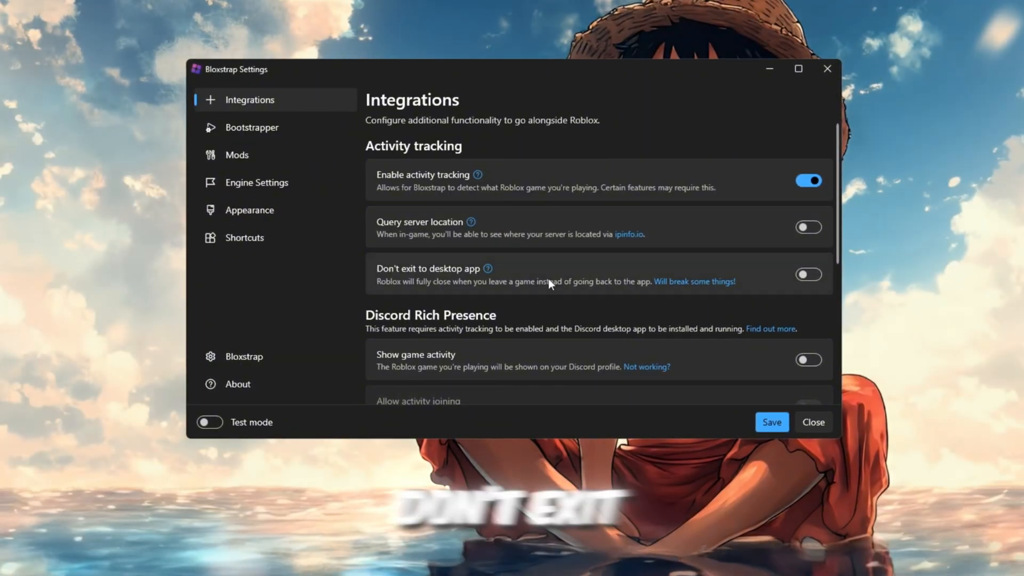
pyautogui.moveTo(776, 261)
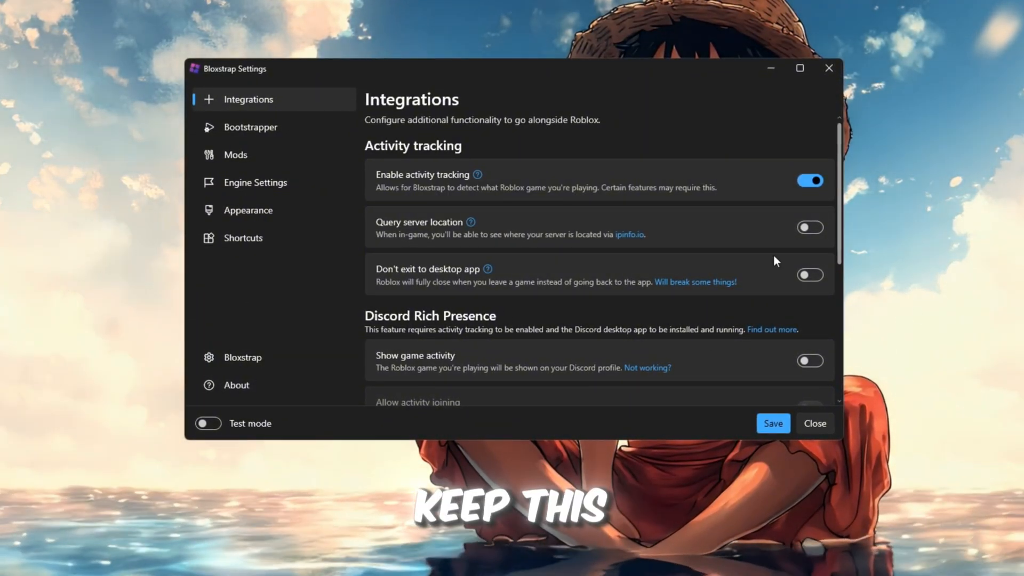
pyautogui.click(809, 274)
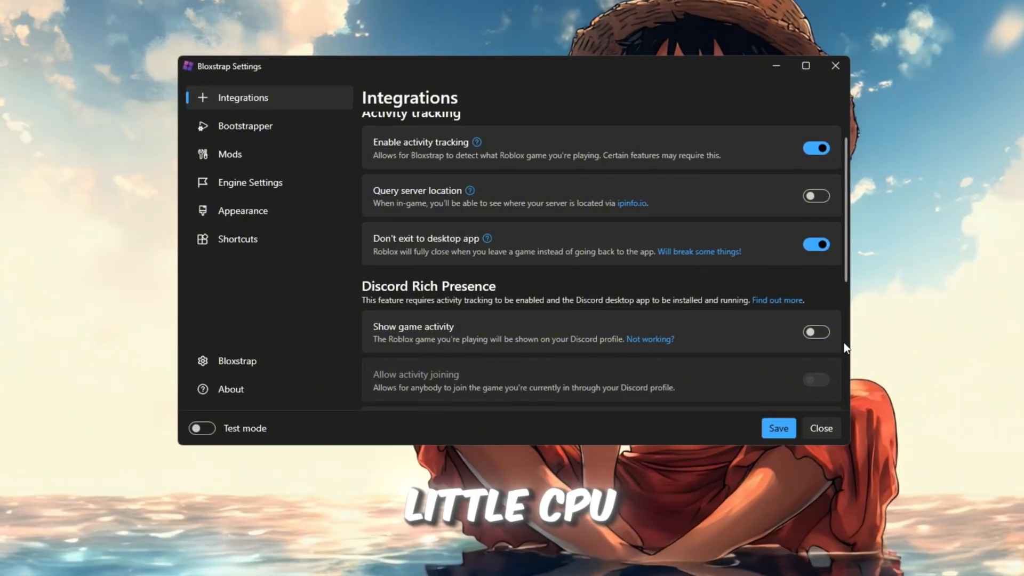
pyautogui.moveTo(614, 339)
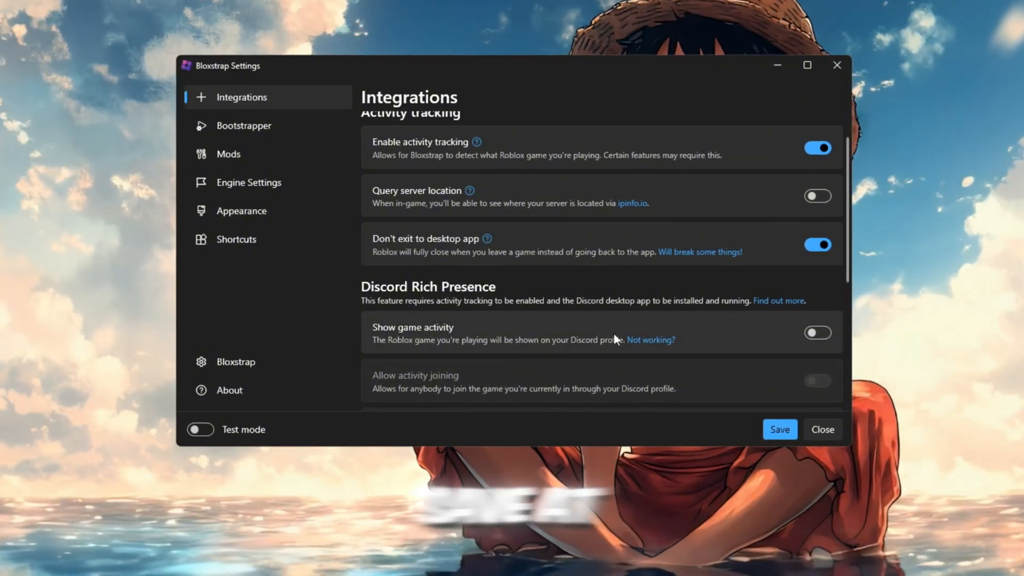
pyautogui.click(779, 430)
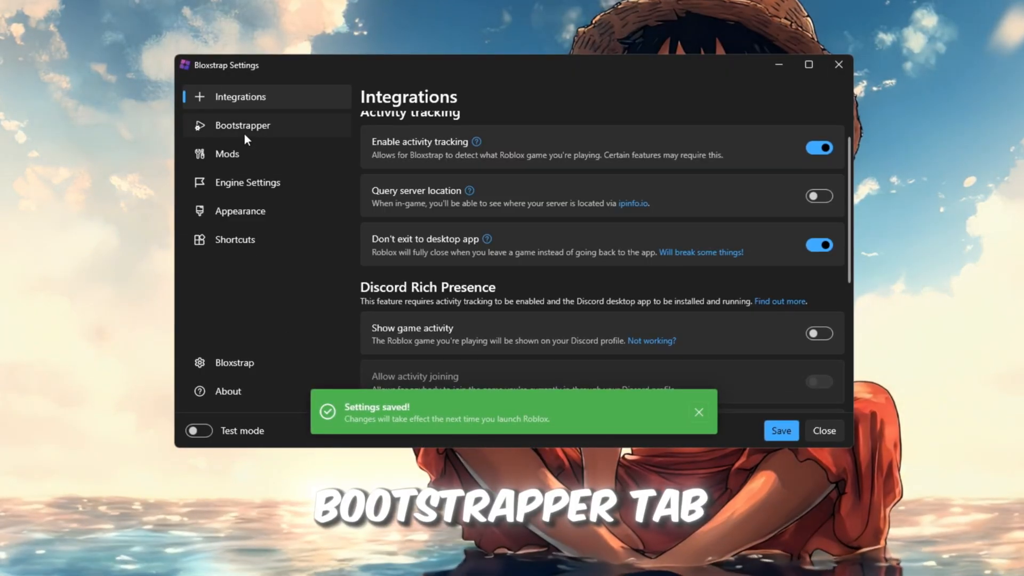
# Save the Bootstrapper page settings, then go to the Mods page.
pyautogui.click(242, 125)
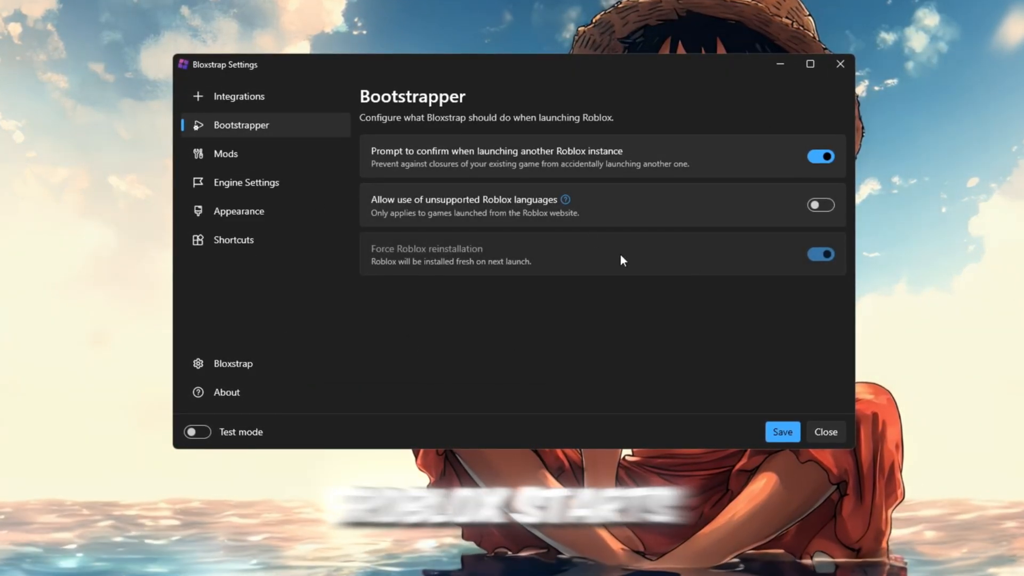
pyautogui.moveTo(447, 136)
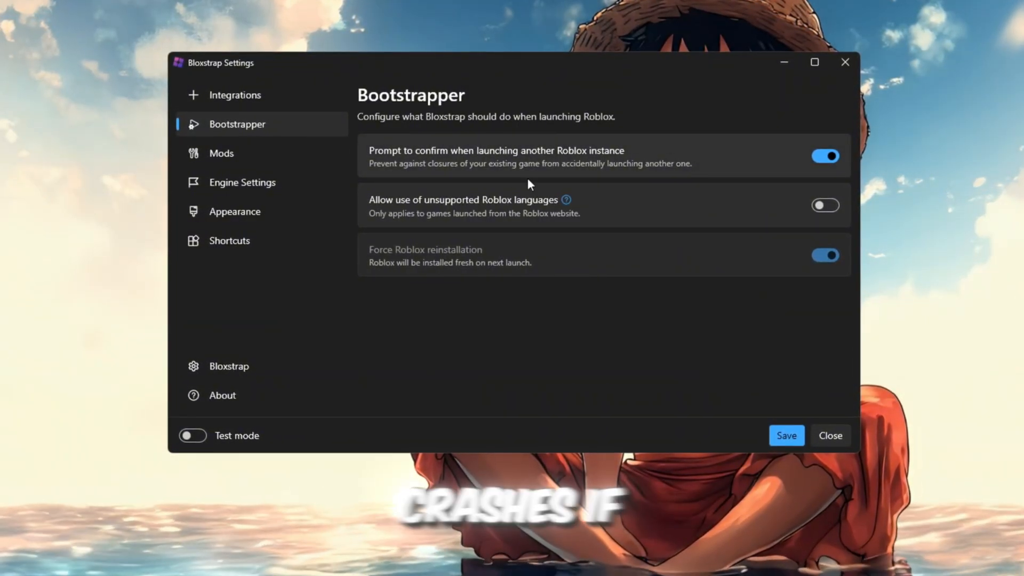
pyautogui.moveTo(636, 271)
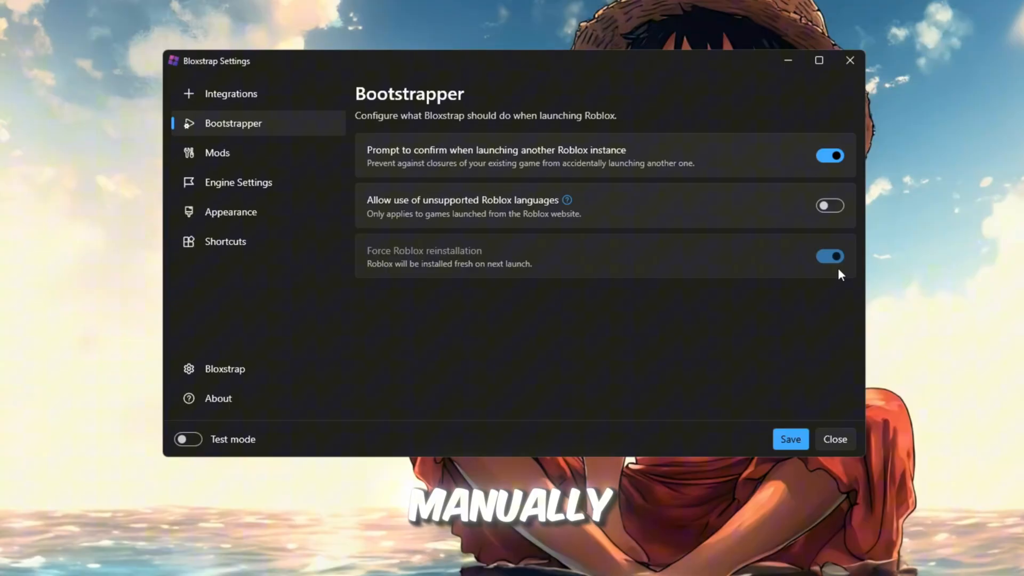
pyautogui.click(790, 439)
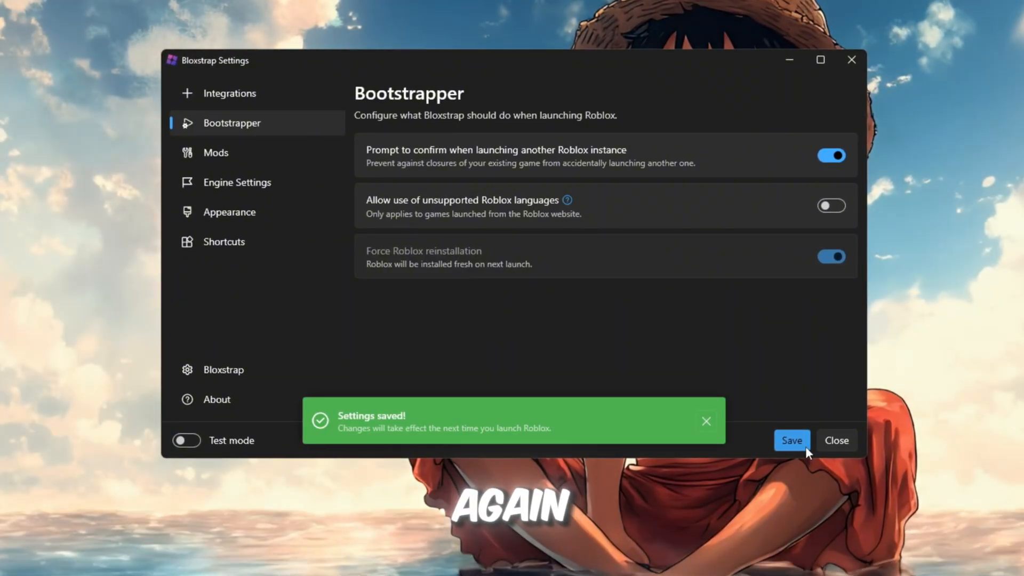
pyautogui.click(216, 152)
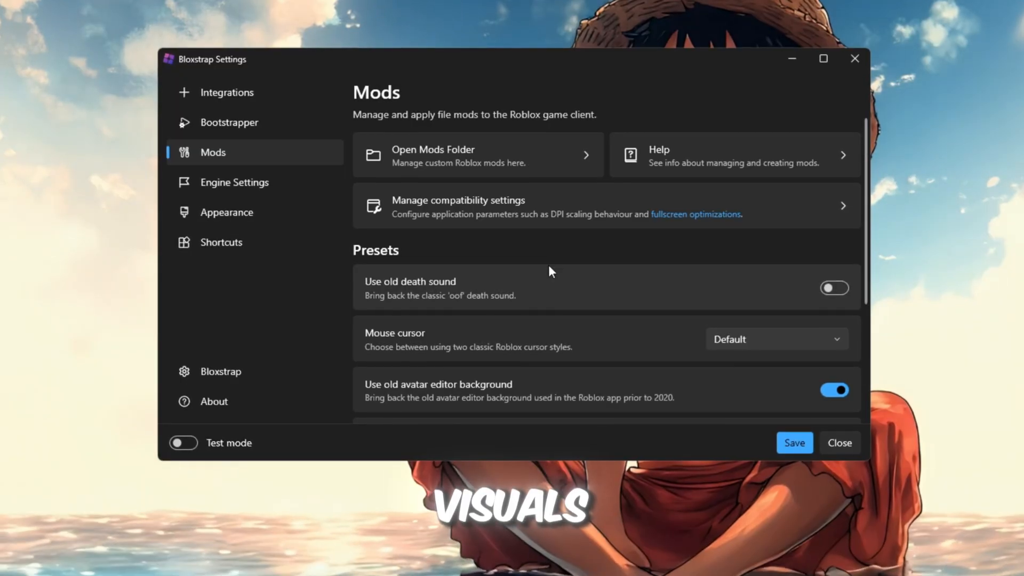
pyautogui.moveTo(467, 366)
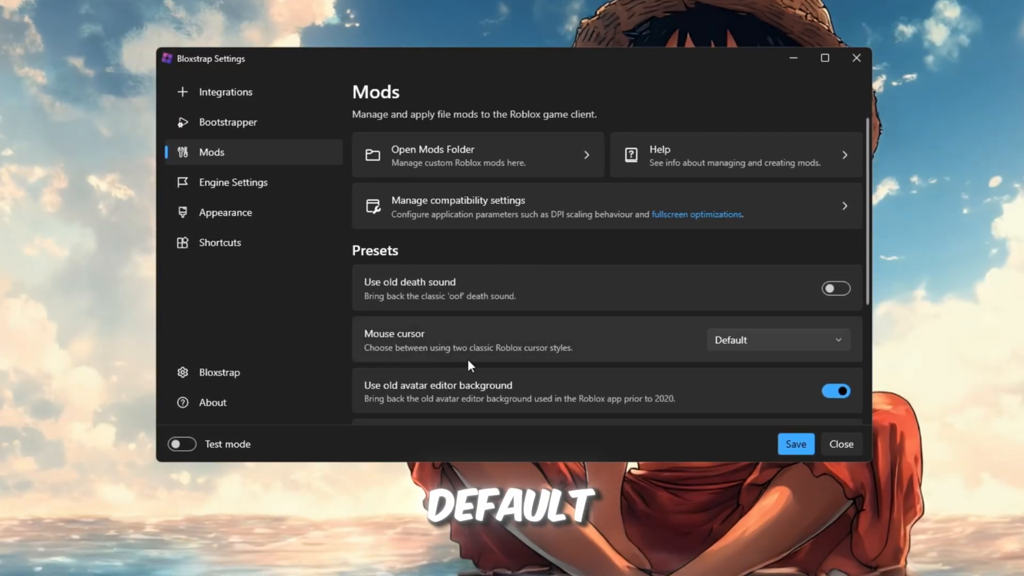
# Review the Mods presets, keeping old avatar editor background on, and save them.
pyautogui.scroll(-3)
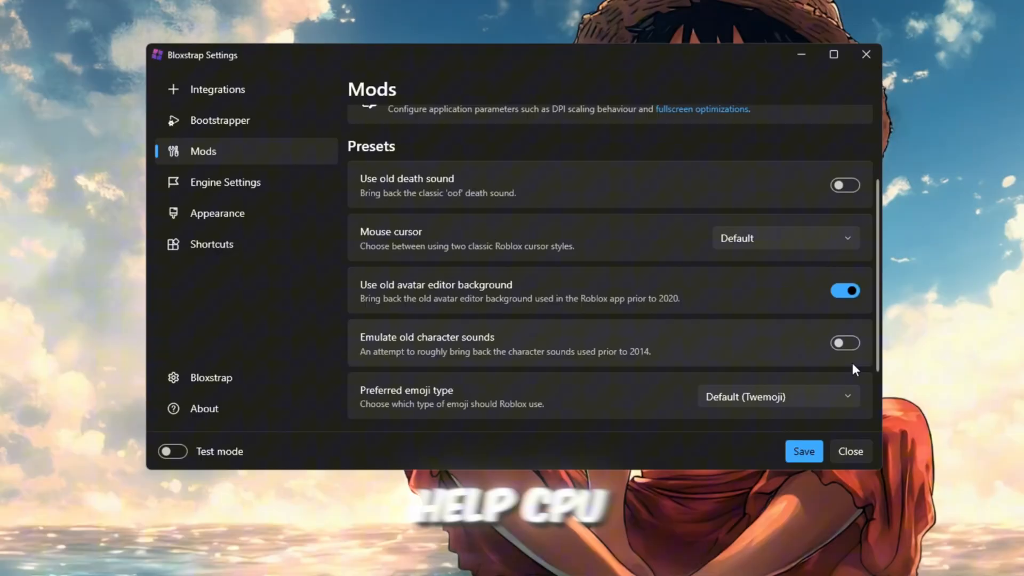
pyautogui.scroll(-3)
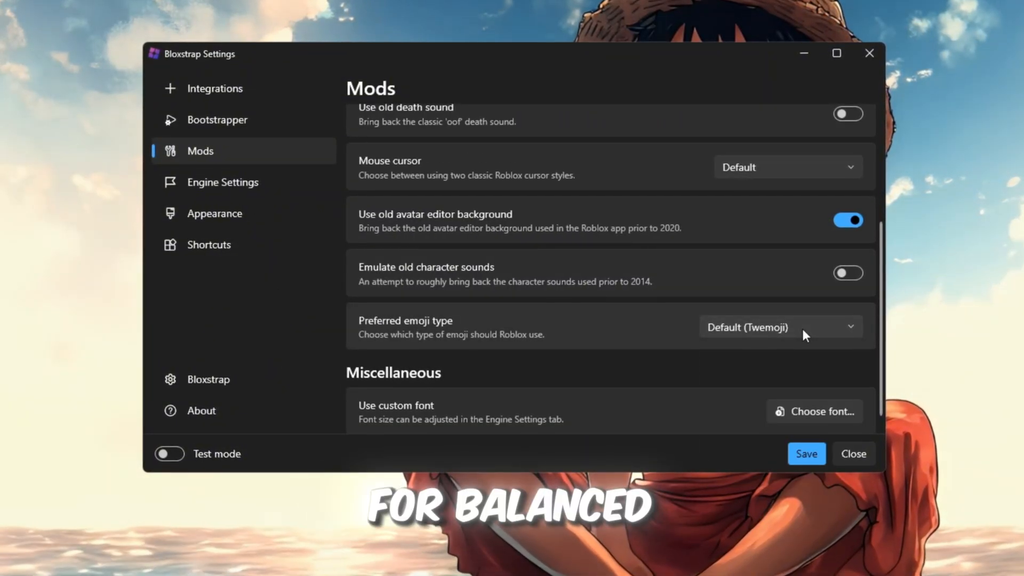
pyautogui.scroll(3)
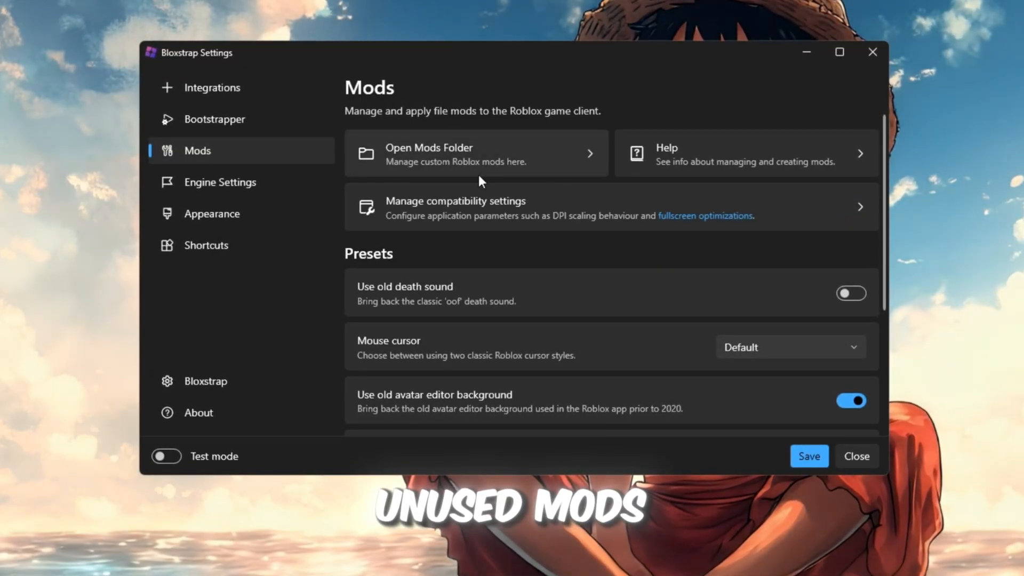
pyautogui.moveTo(279, 291)
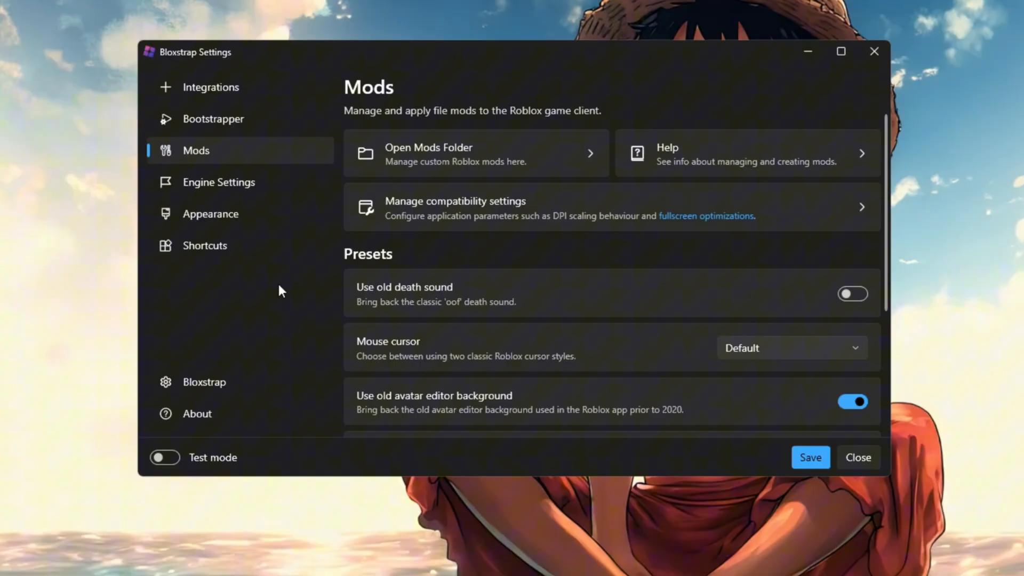
pyautogui.click(811, 457)
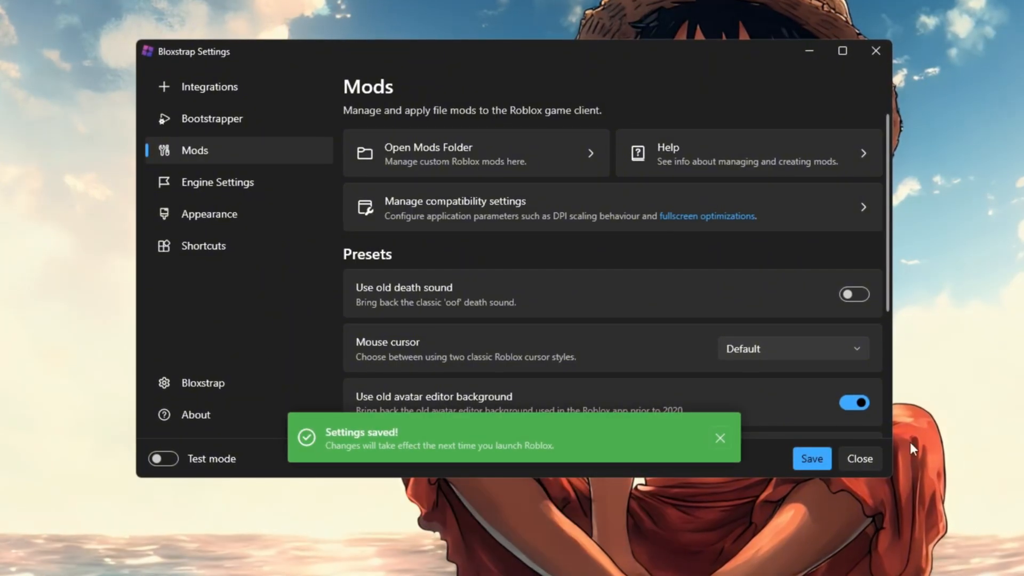
# Set Engine Settings texture quality to Level 0 (Lowest) and save the change.
pyautogui.click(217, 182)
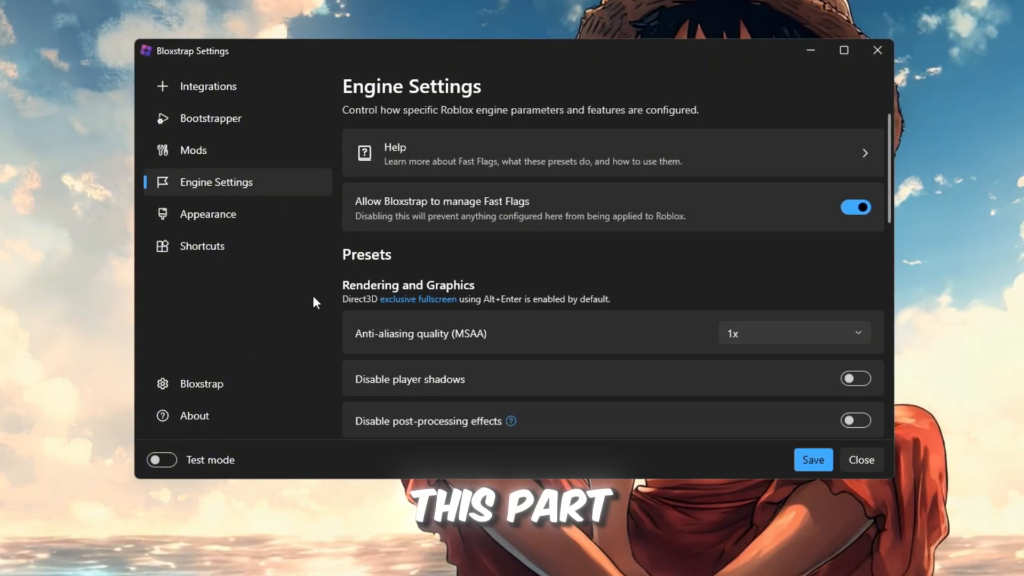
pyautogui.scroll(-3)
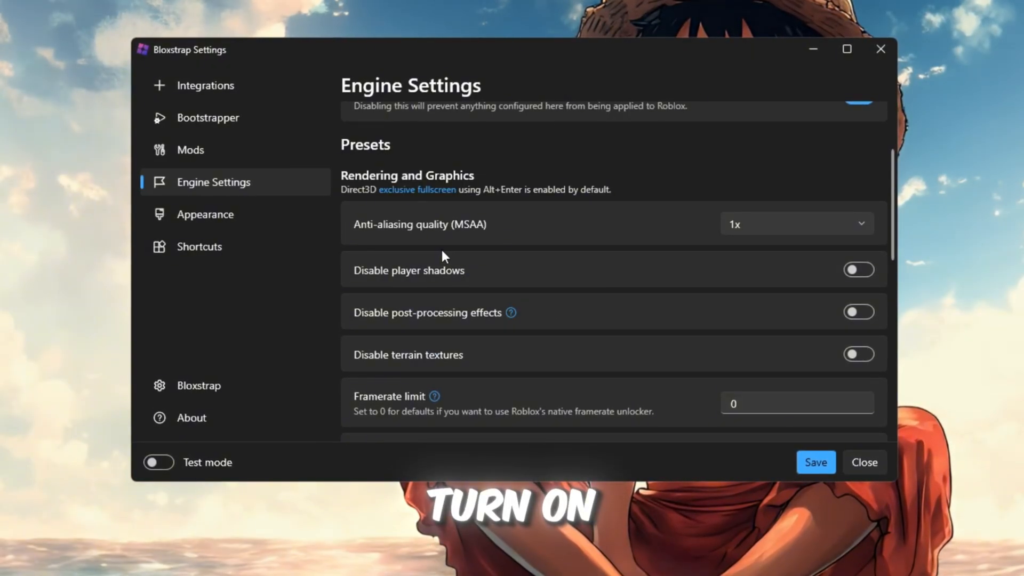
pyautogui.scroll(3)
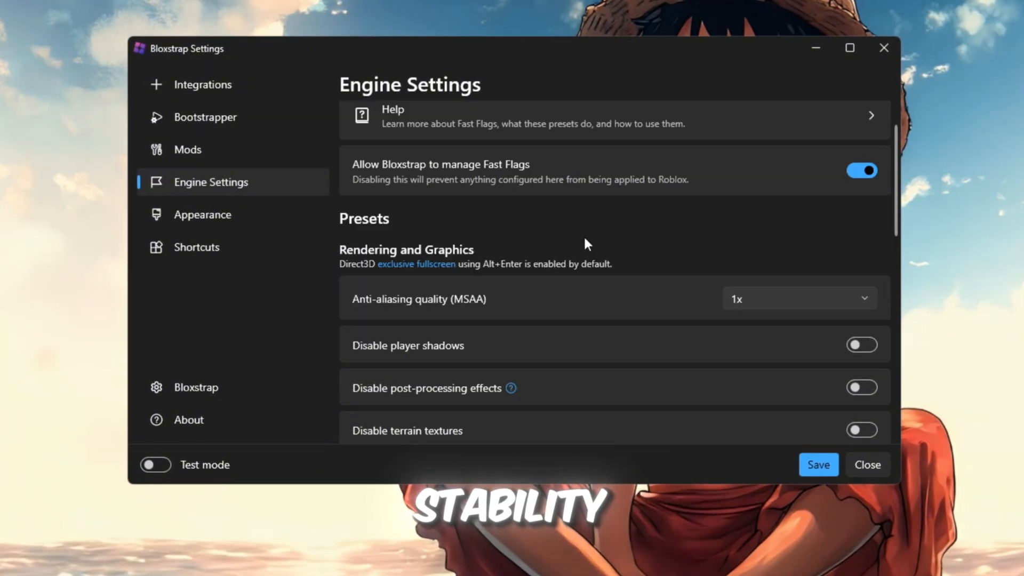
pyautogui.moveTo(821, 312)
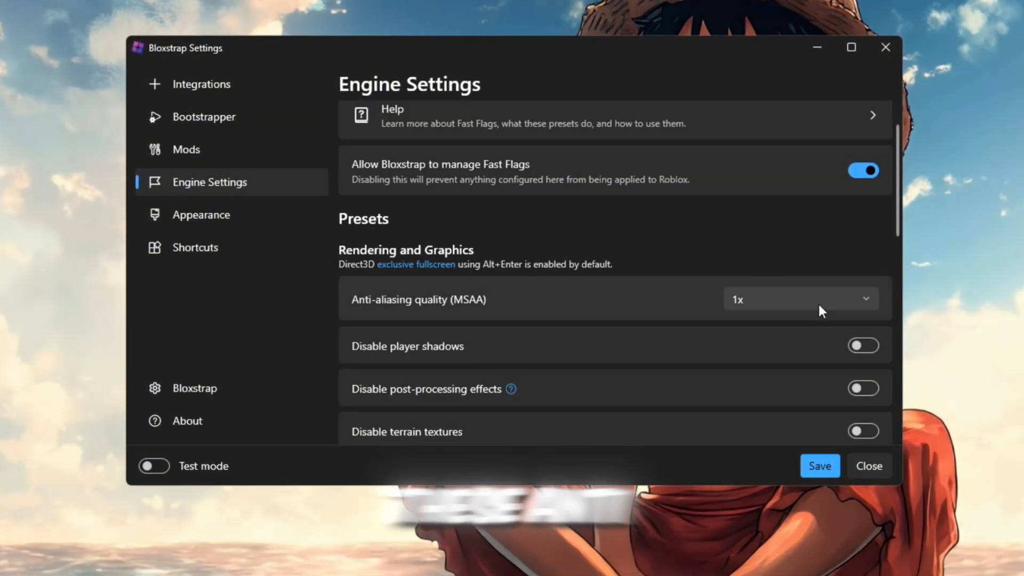
pyautogui.moveTo(786, 367)
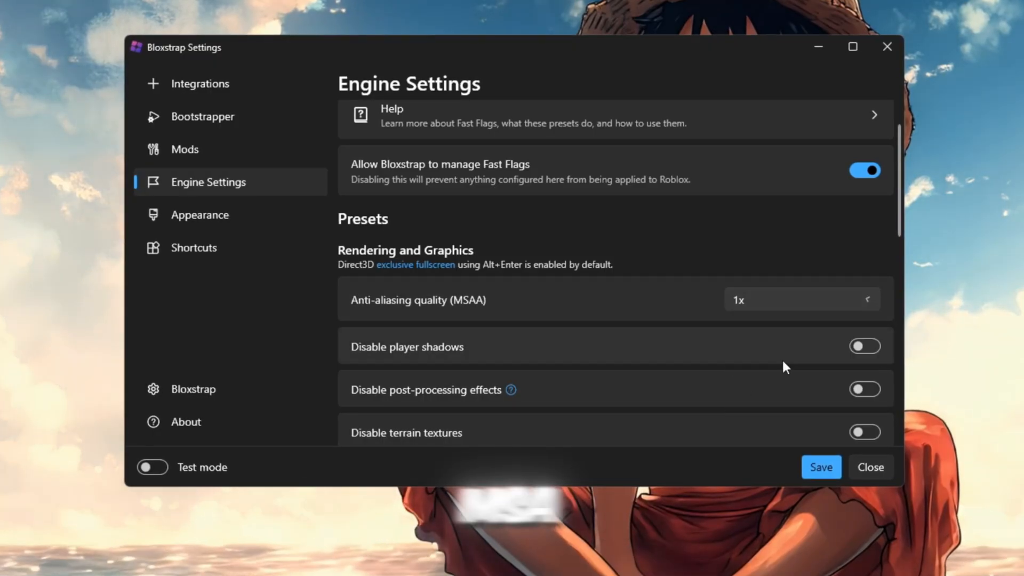
pyautogui.scroll(-3)
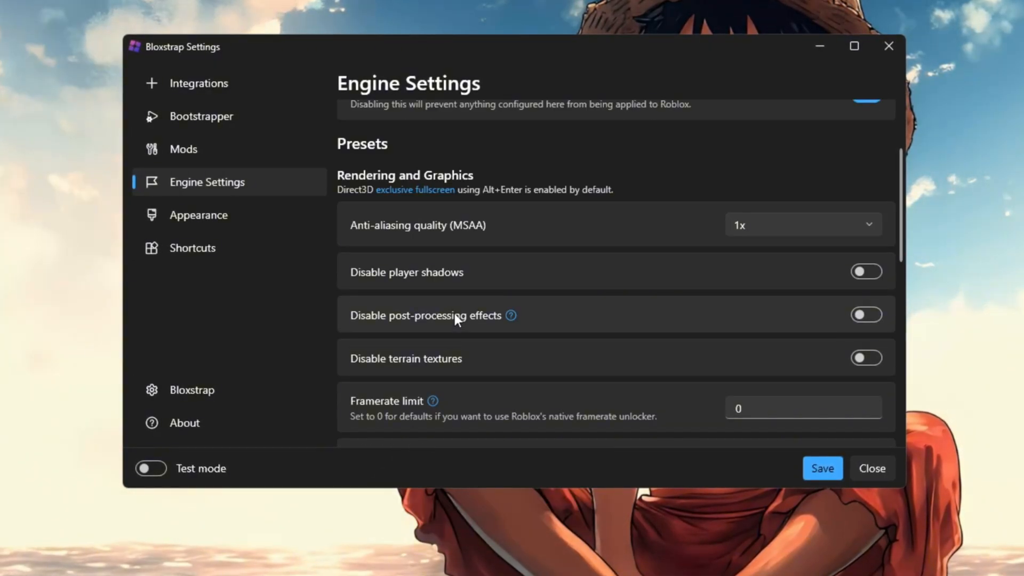
pyautogui.scroll(-3)
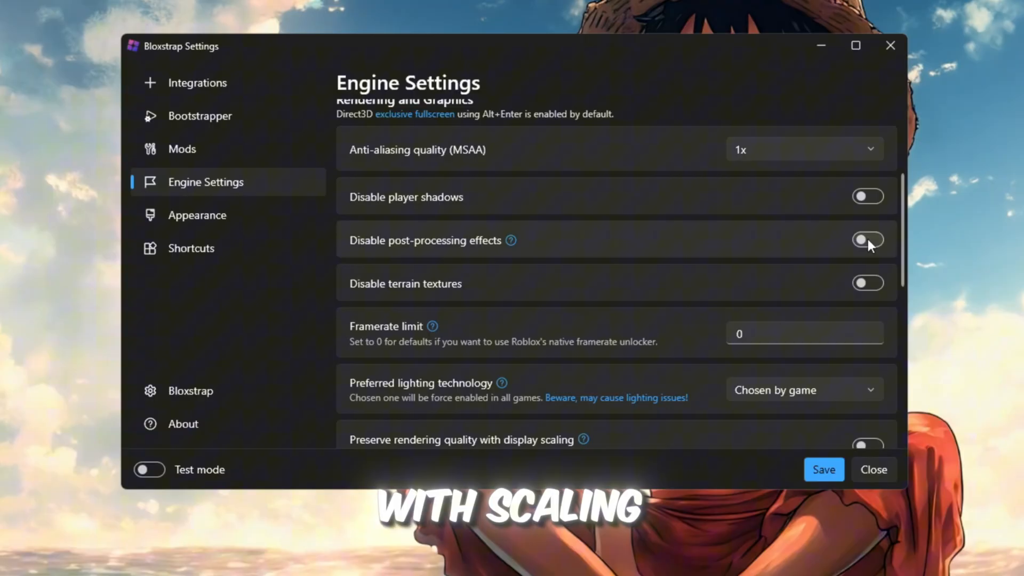
pyautogui.scroll(-3)
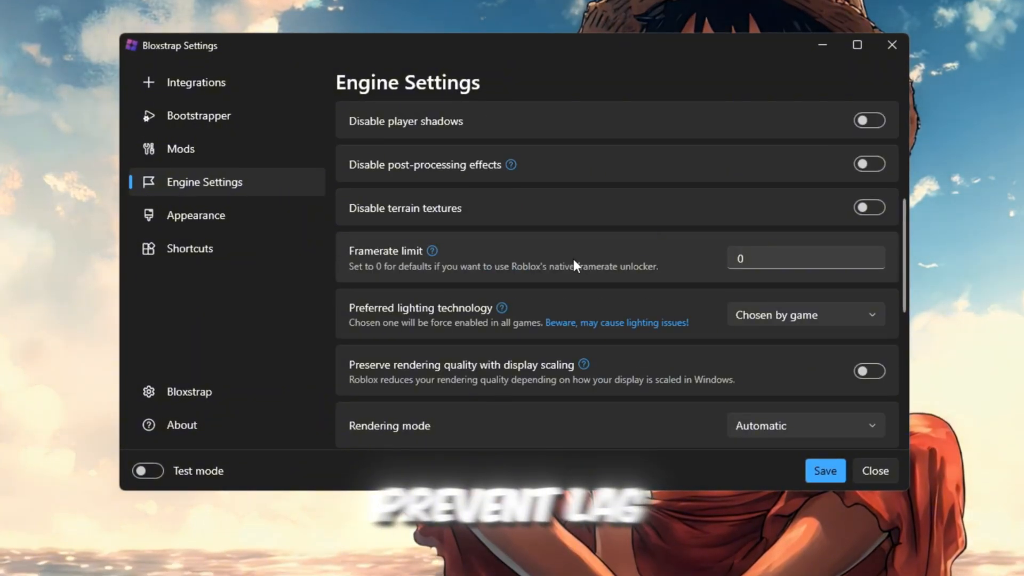
pyautogui.scroll(-3)
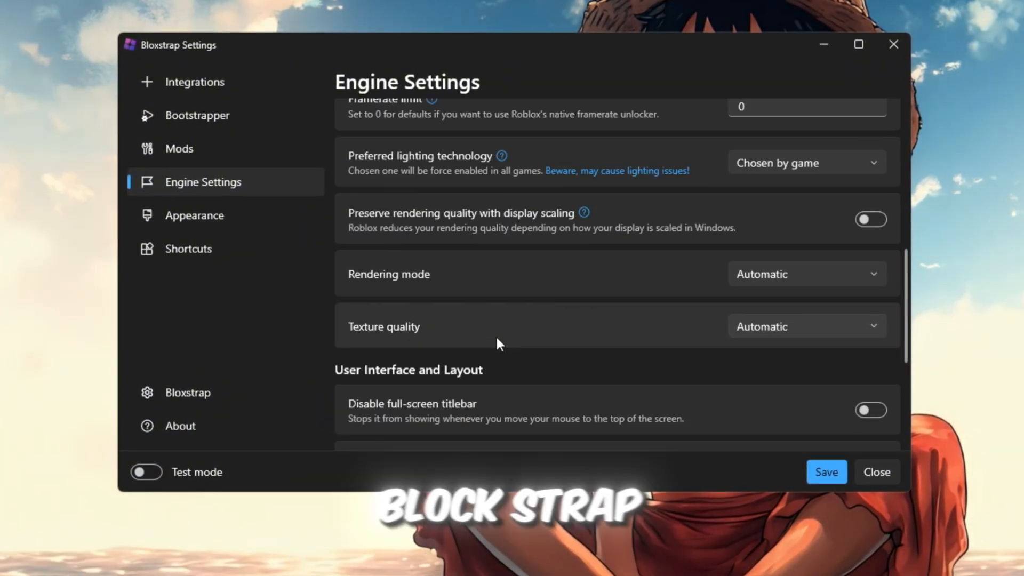
pyautogui.scroll(-3)
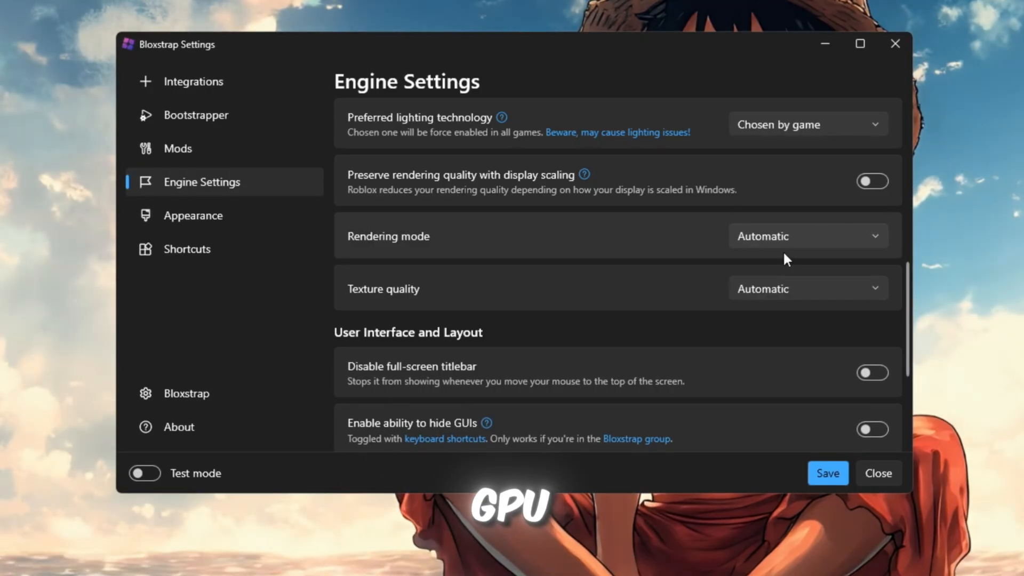
pyautogui.click(808, 288)
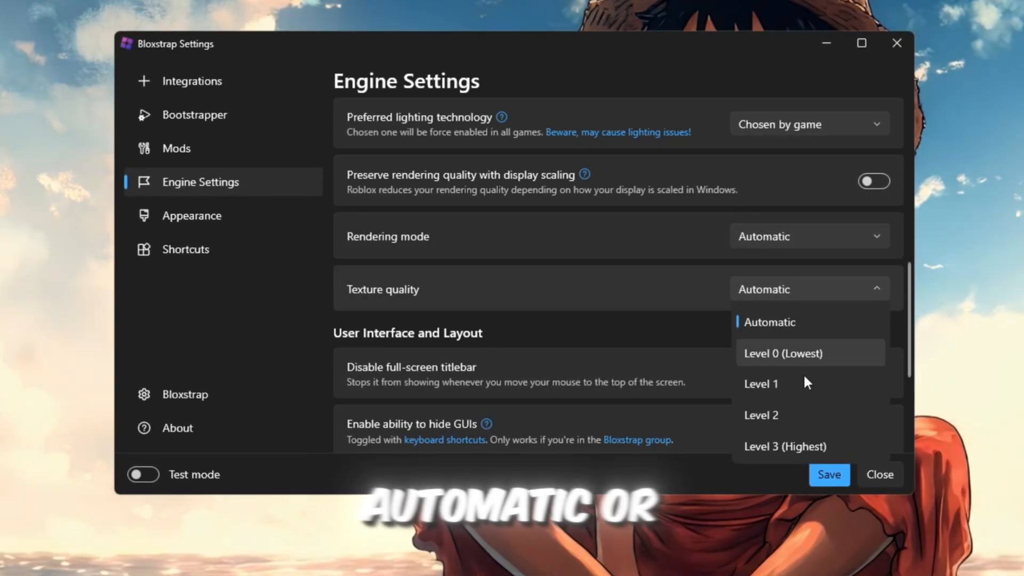
pyautogui.click(783, 353)
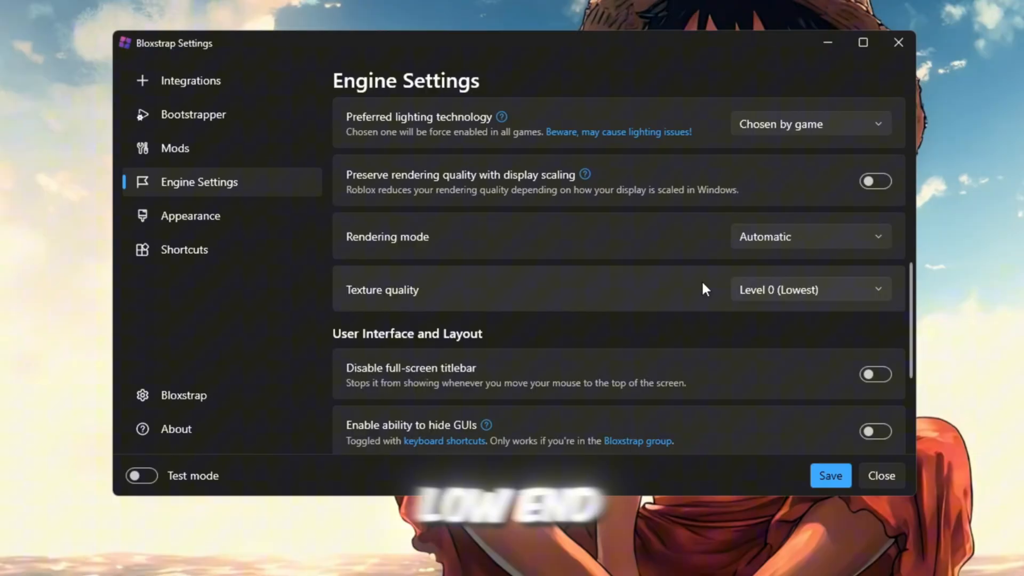
pyautogui.moveTo(741, 322)
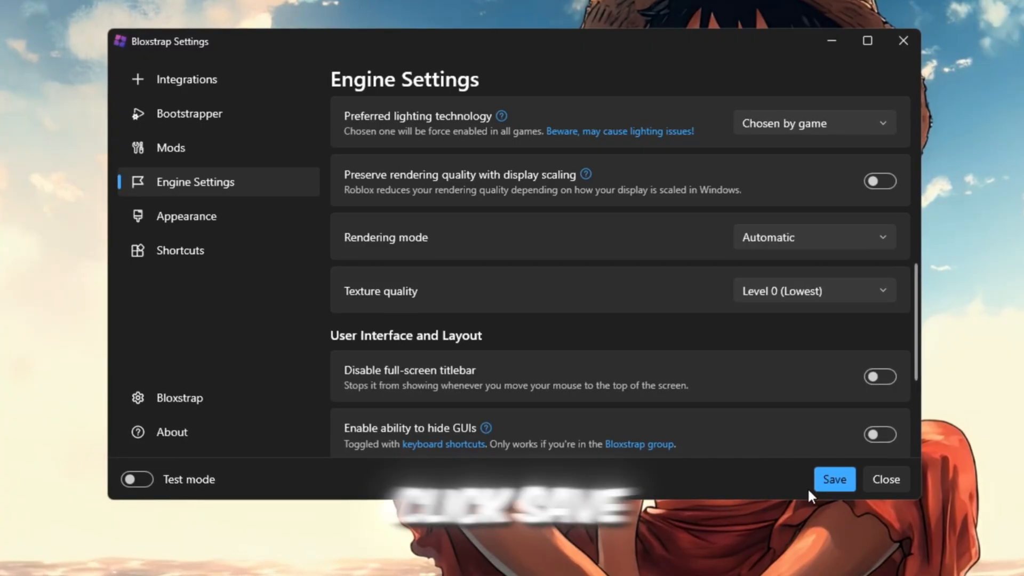
pyautogui.click(834, 479)
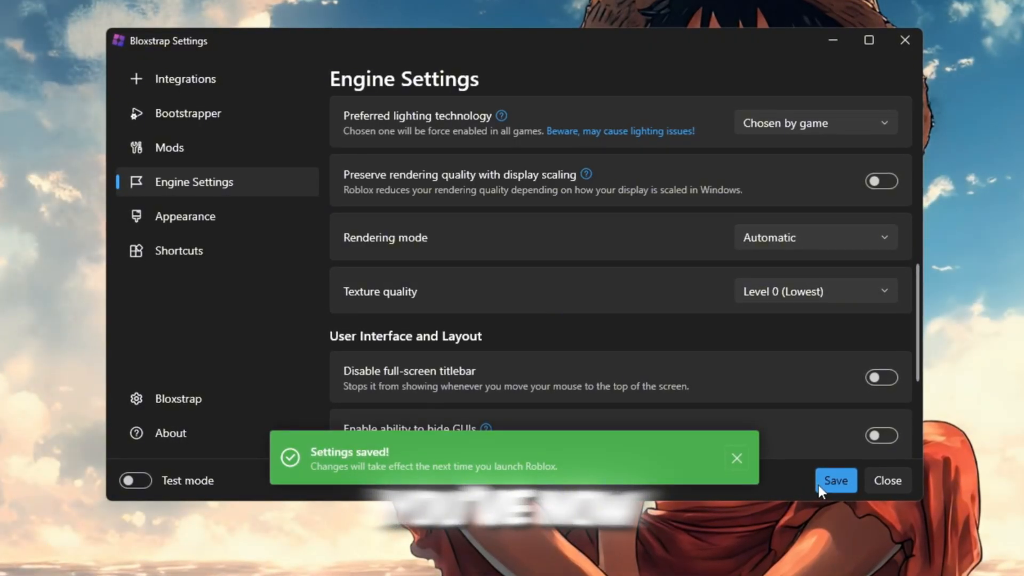
pyautogui.click(736, 457)
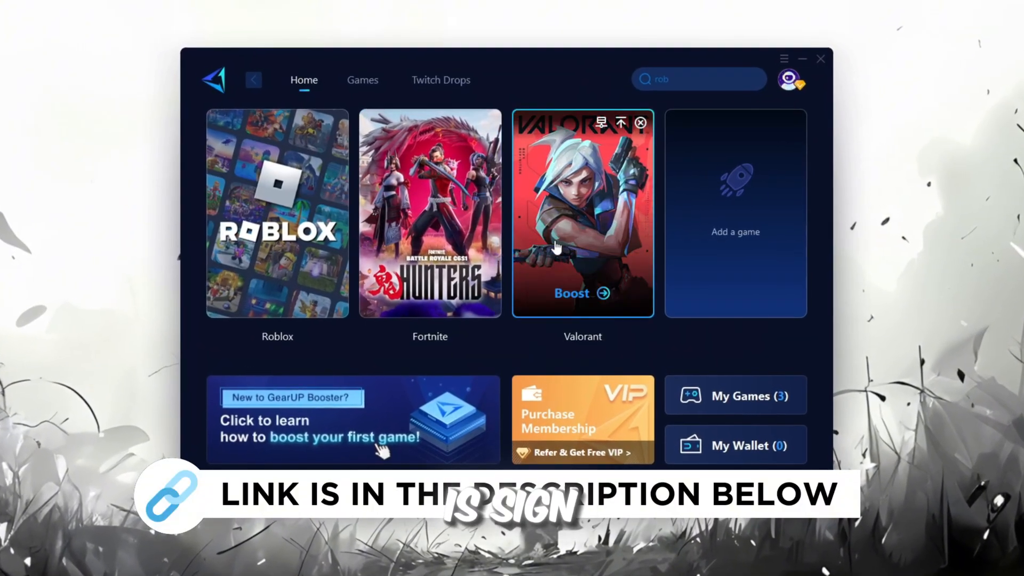
# Look over GearUP Booster's Home cards for Roblox, Fortnite and Valorant.
pyautogui.click(791, 80)
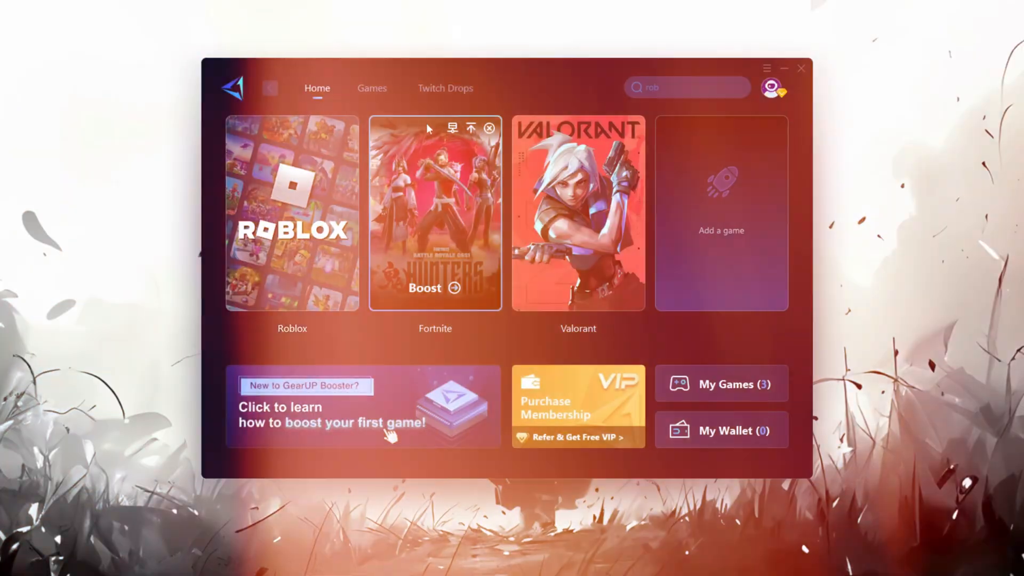
# Browse the popular games catalogue, return Home, and open the Roblox boost.
pyautogui.click(367, 84)
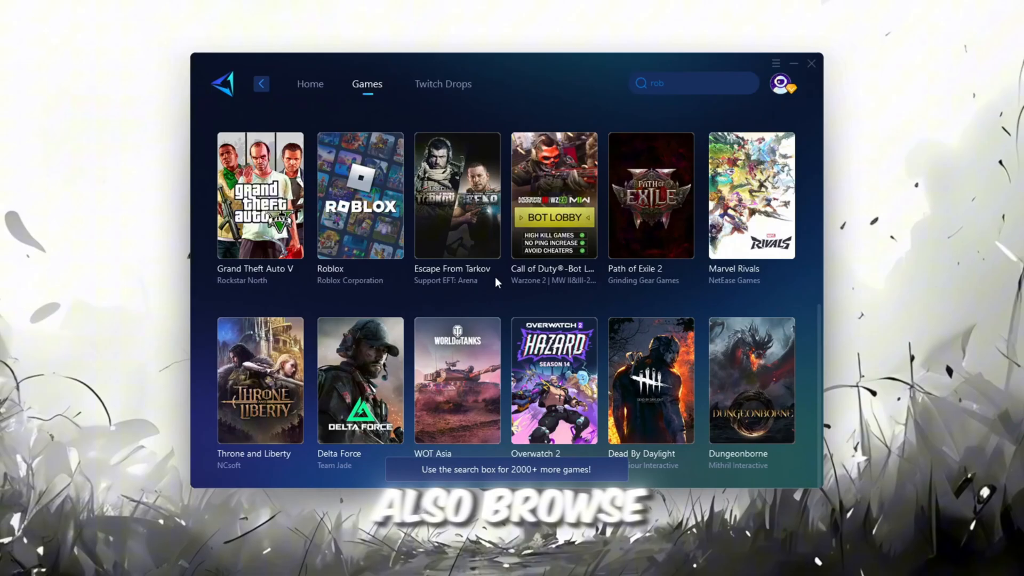
pyautogui.click(362, 84)
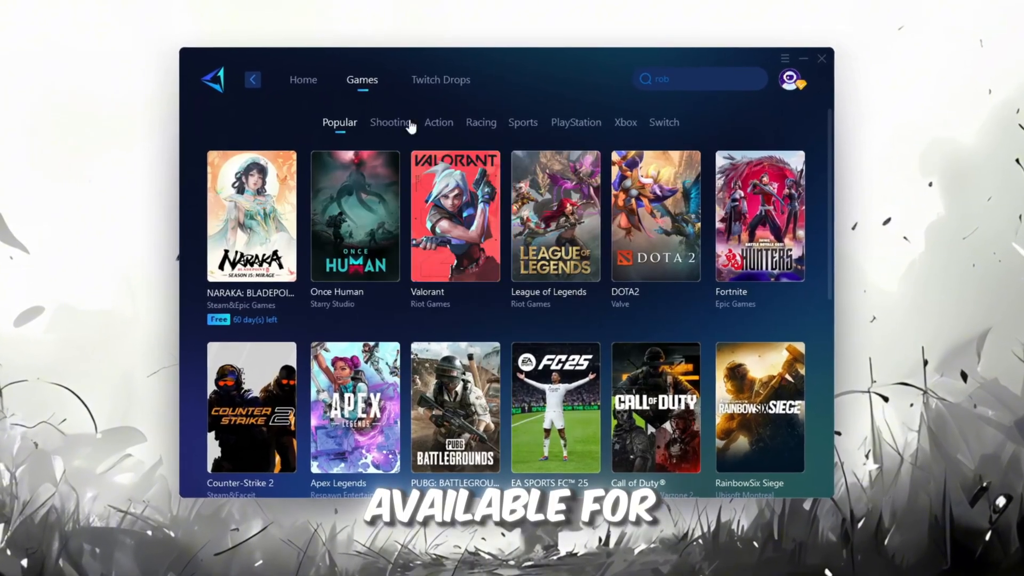
pyautogui.click(301, 79)
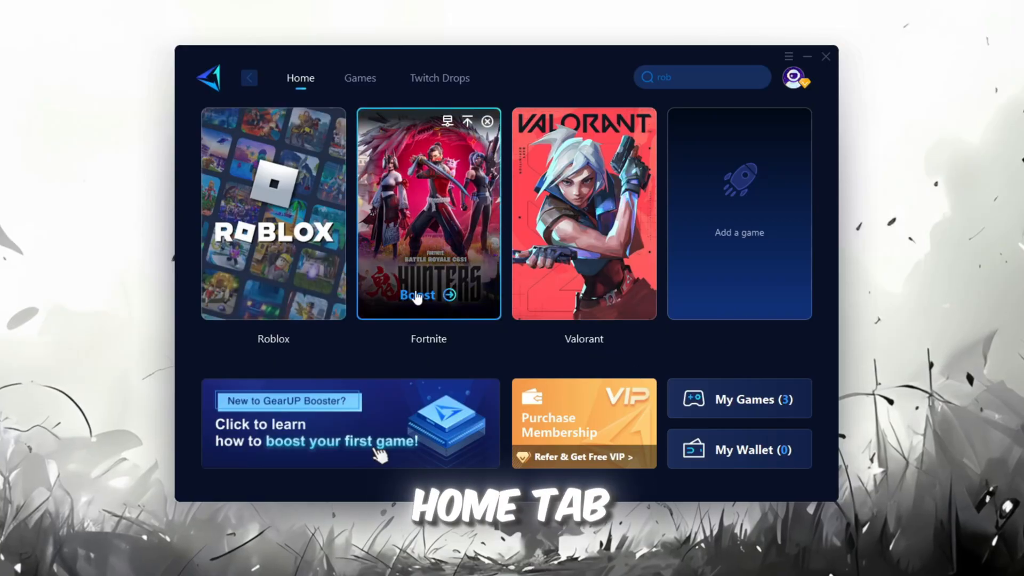
pyautogui.moveTo(307, 188)
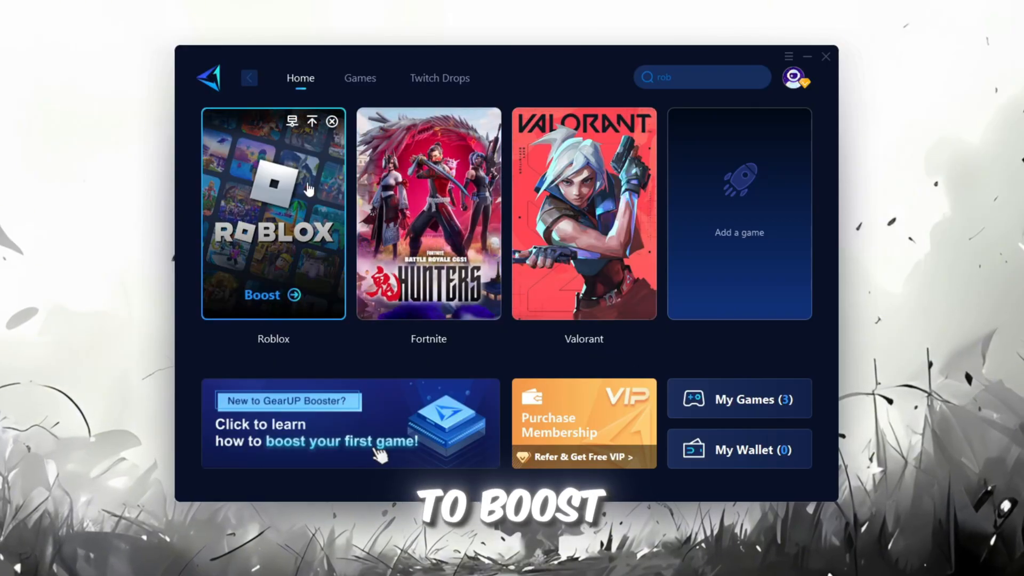
pyautogui.moveTo(273, 301)
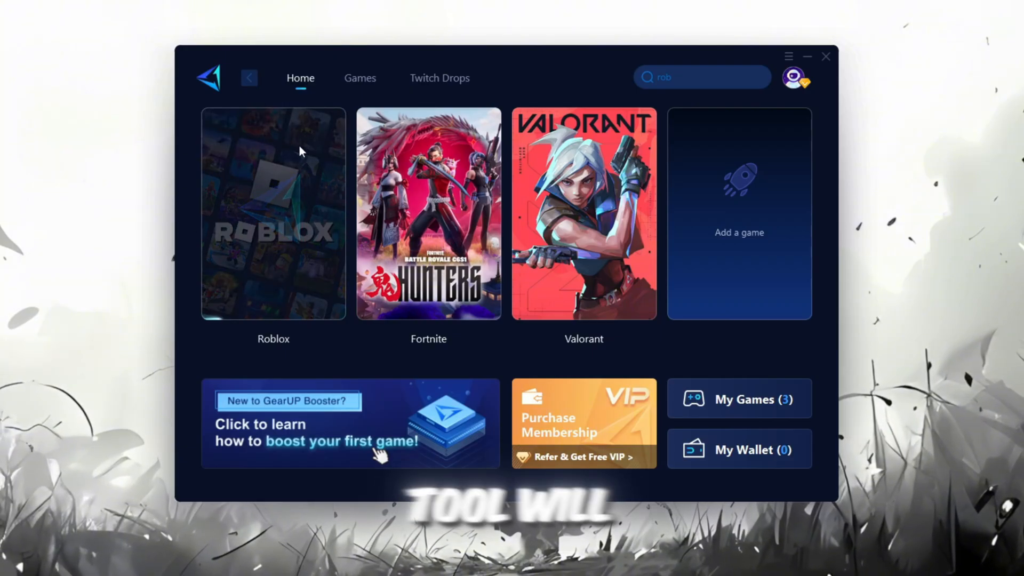
pyautogui.moveTo(271, 243)
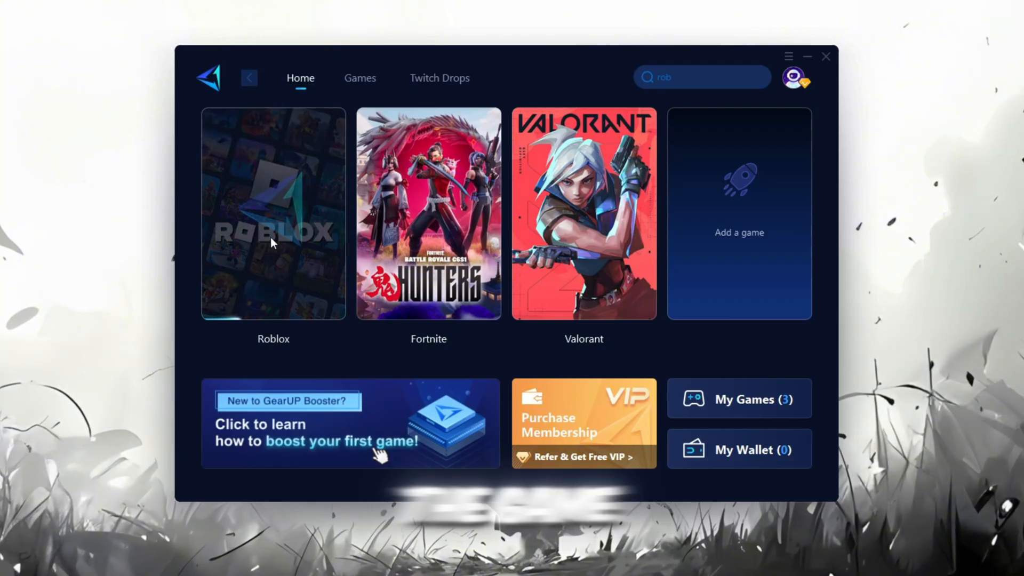
pyautogui.click(273, 213)
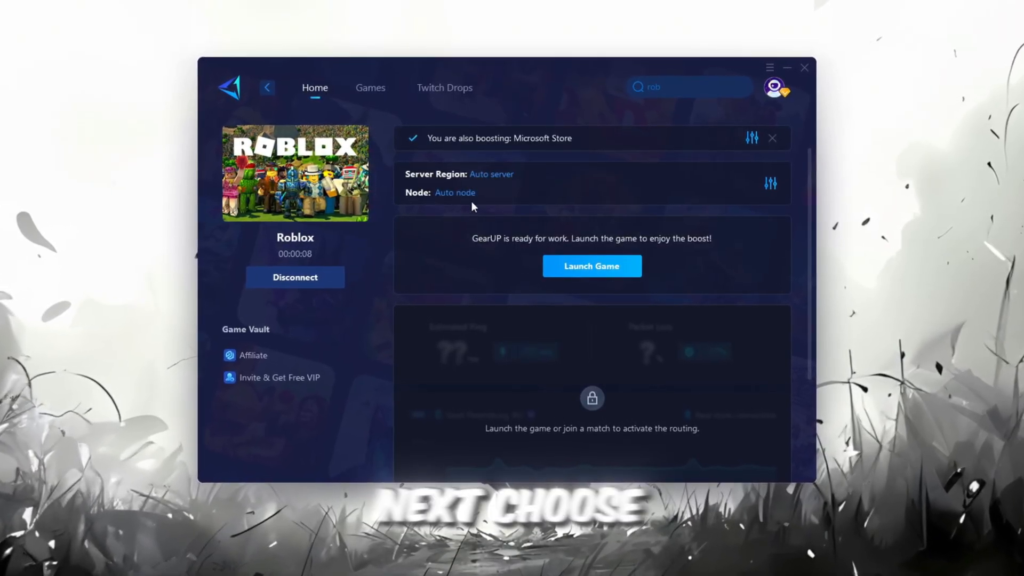
# Open and dismiss the server region and node lists, leaving both on Auto.
pyautogui.click(491, 174)
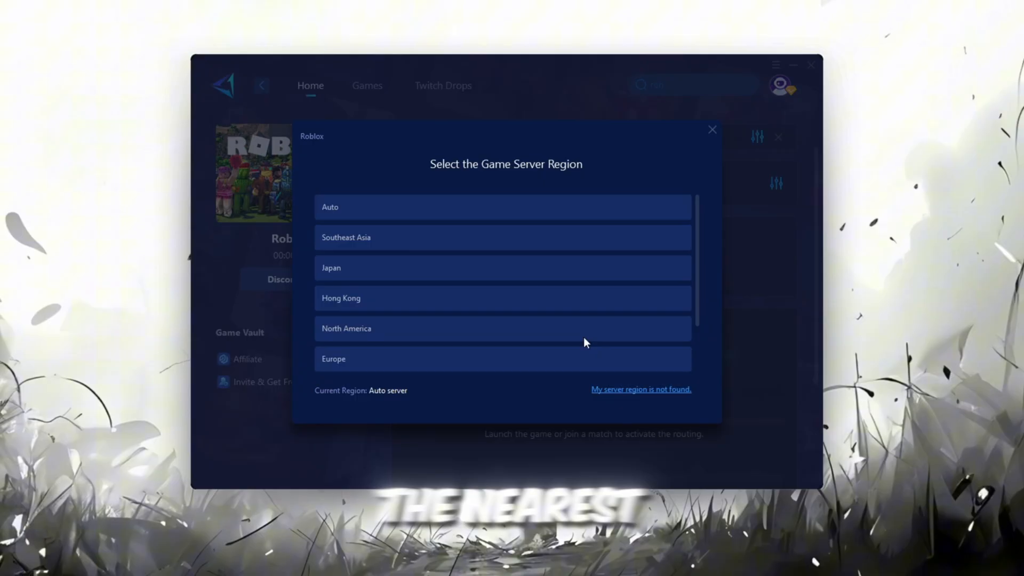
pyautogui.scroll(-3)
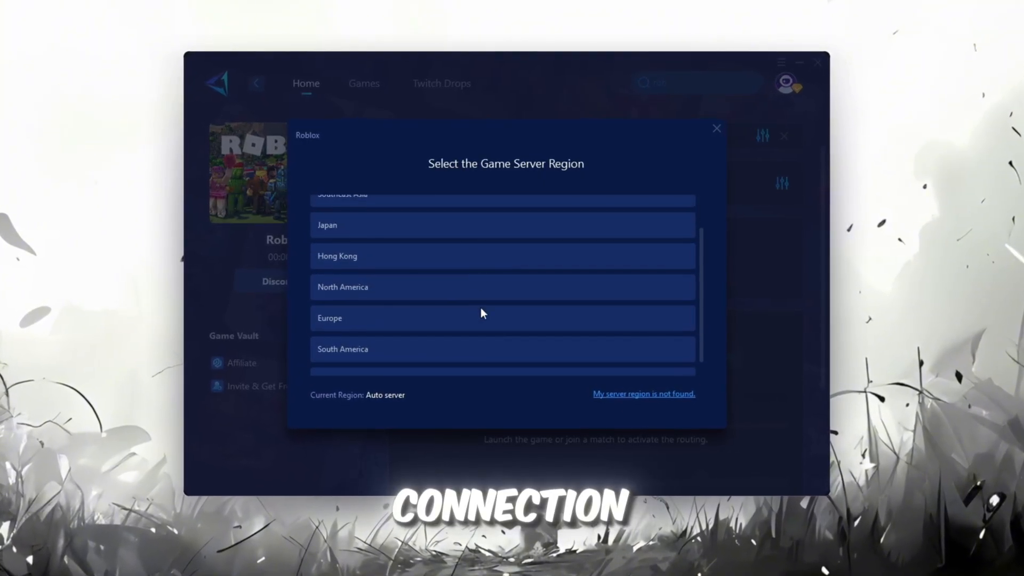
pyautogui.click(717, 128)
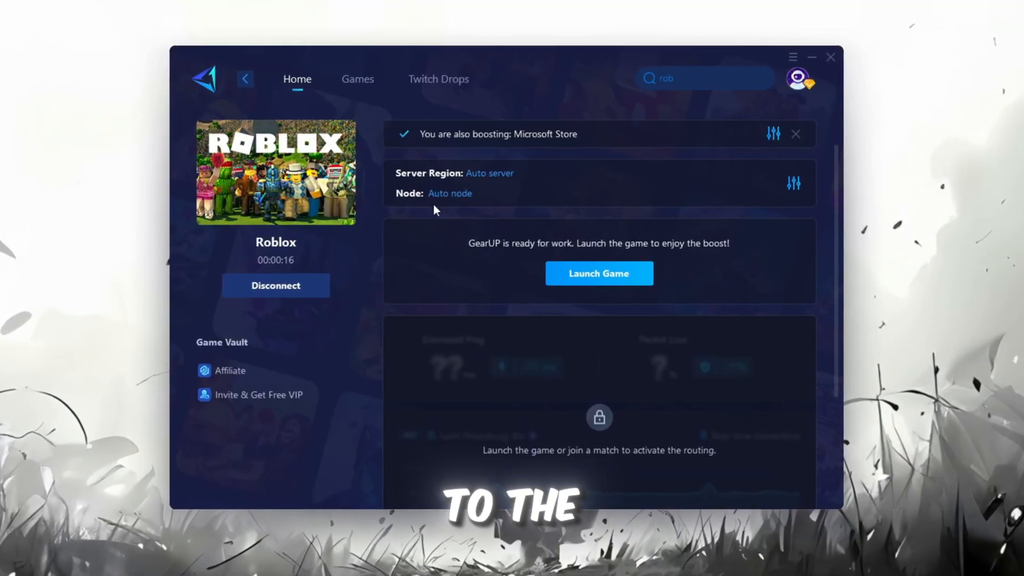
pyautogui.click(449, 193)
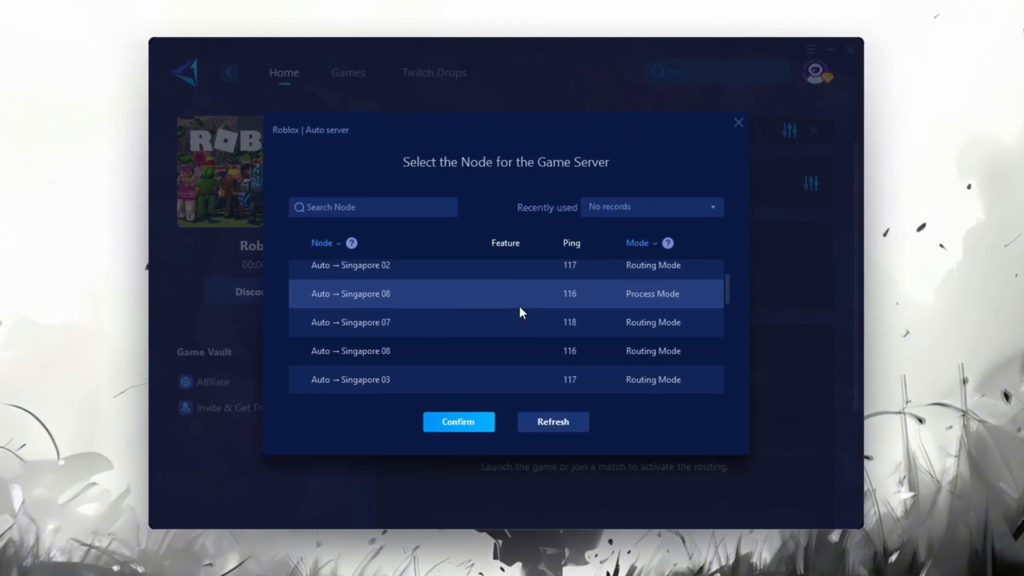
pyautogui.click(457, 421)
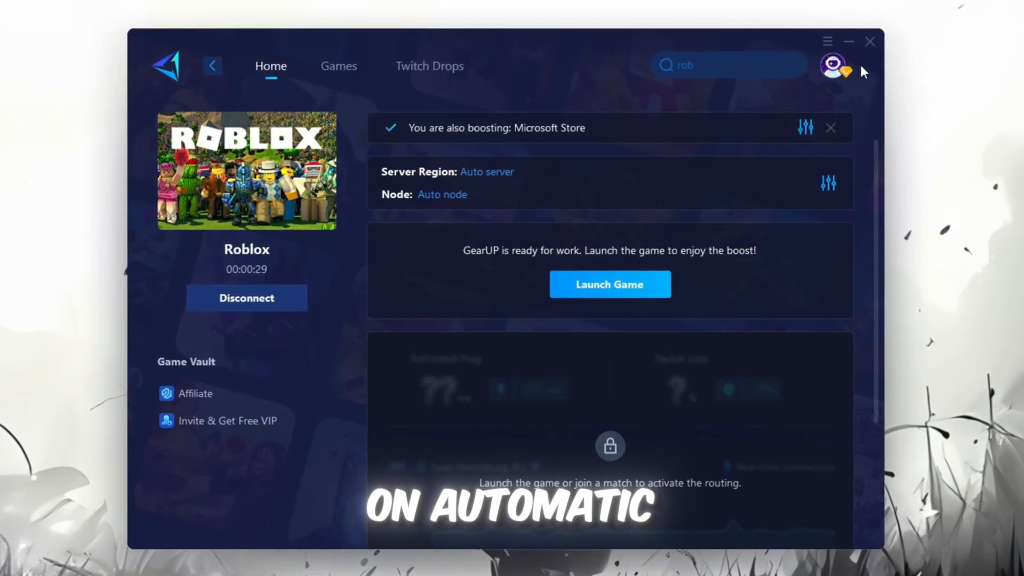
pyautogui.click(609, 283)
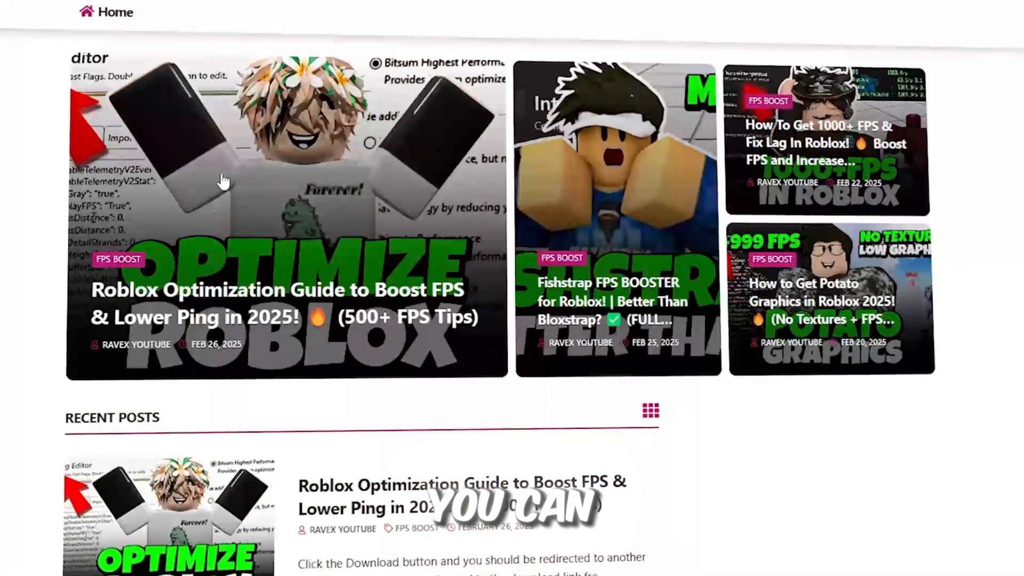
# Scroll the blog down to the Recent Posts of Roblox optimization guides.
pyautogui.scroll(-3)
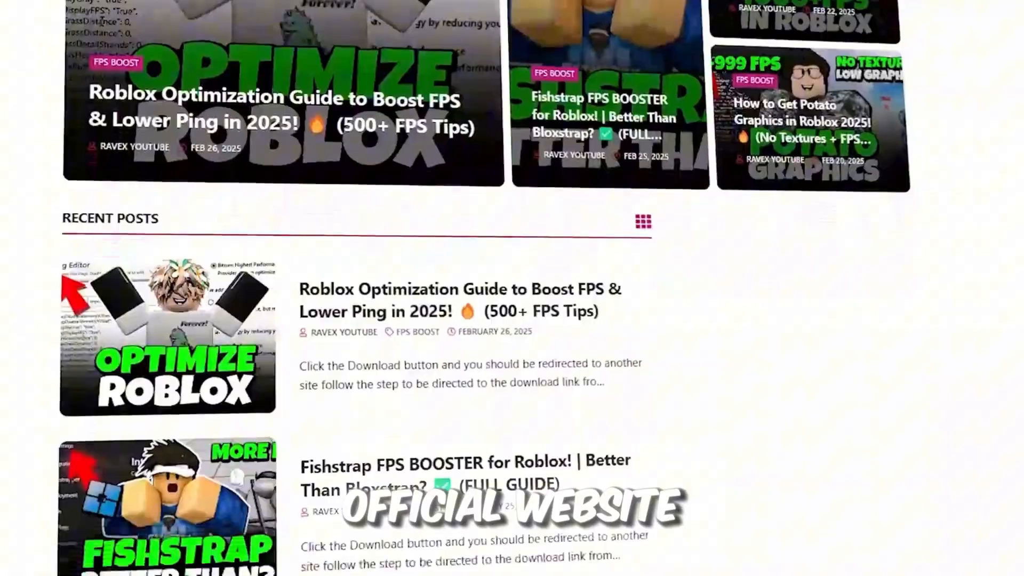
pyautogui.scroll(-3)
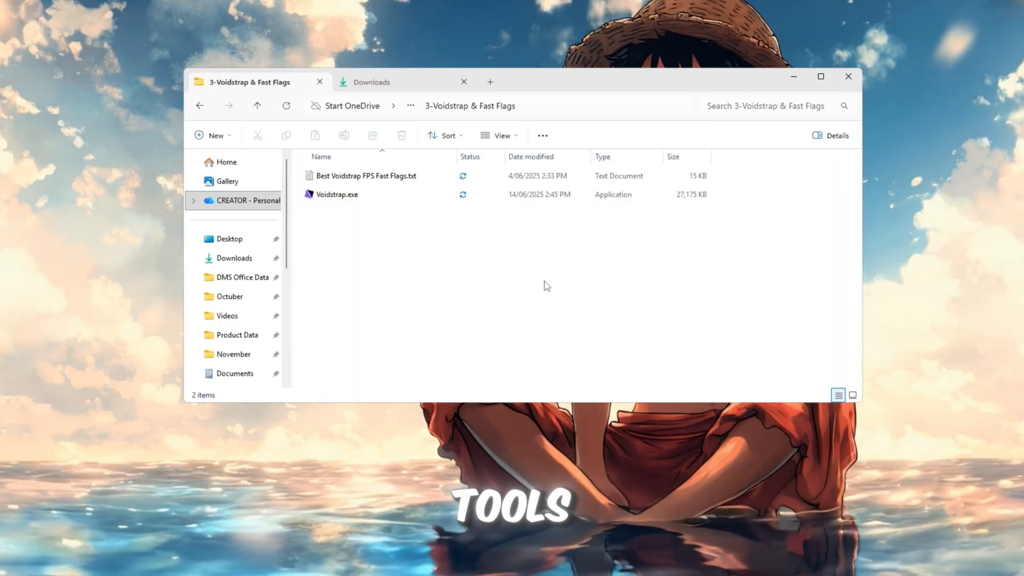
# Select Voidstrap.exe in the 3-Voidstrap & Fast Flags folder.
pyautogui.click(337, 194)
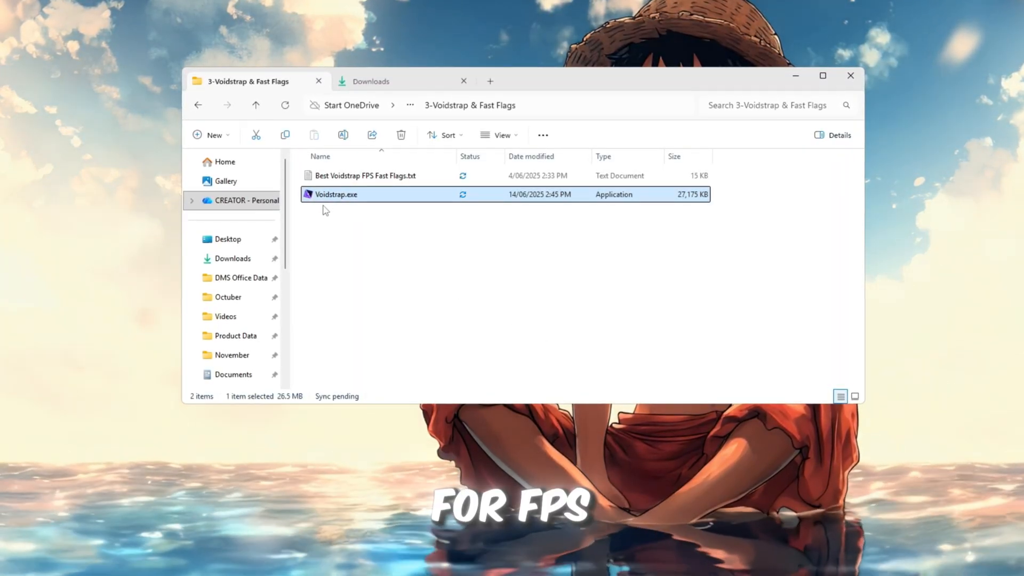
pyautogui.moveTo(528, 266)
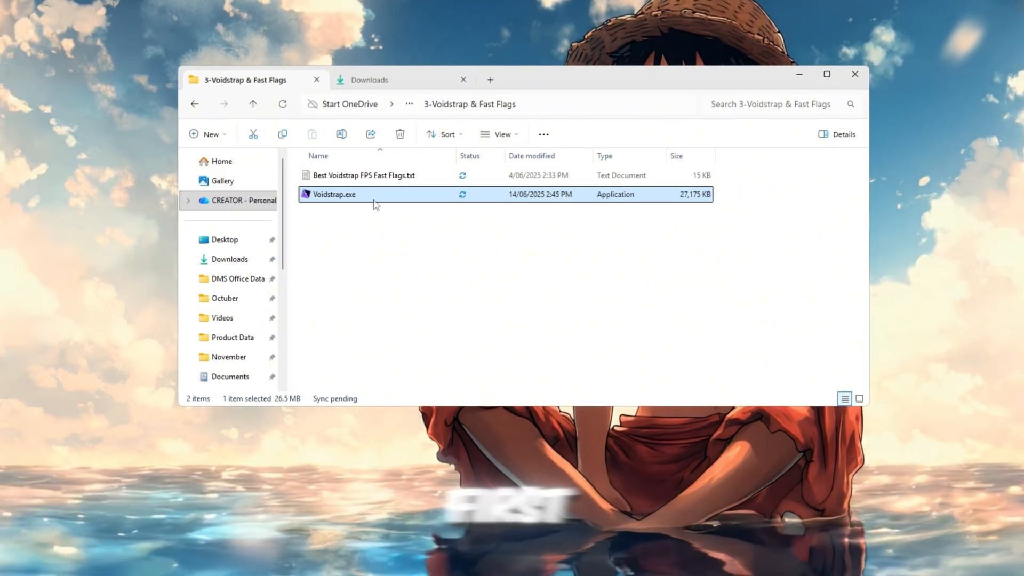
pyautogui.moveTo(843, 134)
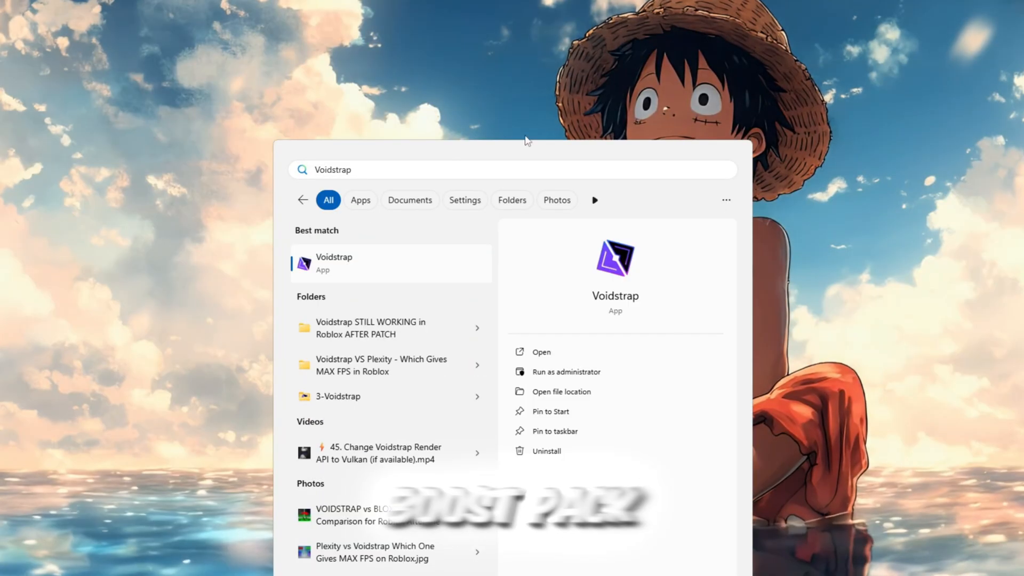
pyautogui.moveTo(401, 271)
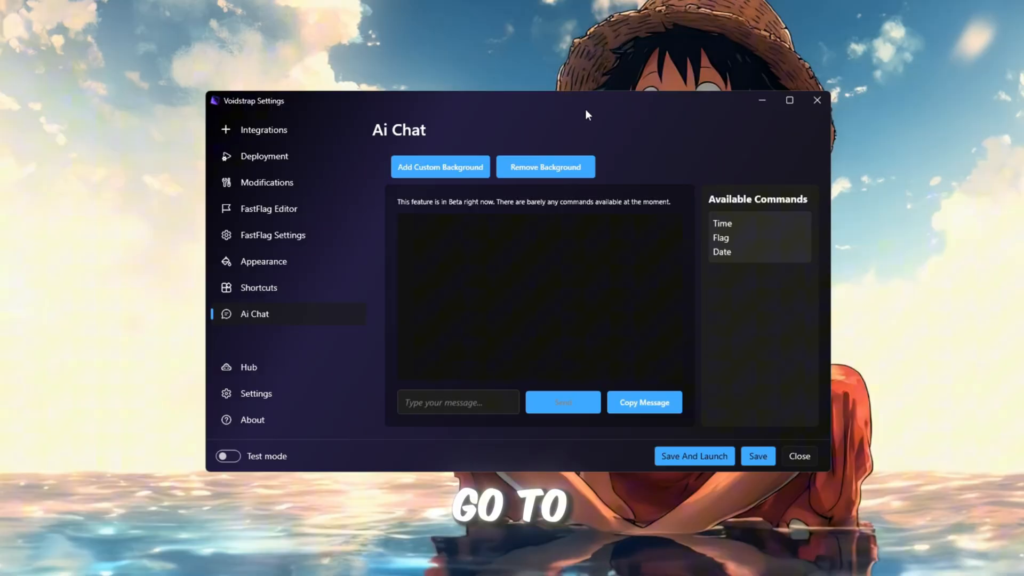
# Show Voidstrap's Integrations page with activity tracking and server location on.
pyautogui.click(264, 129)
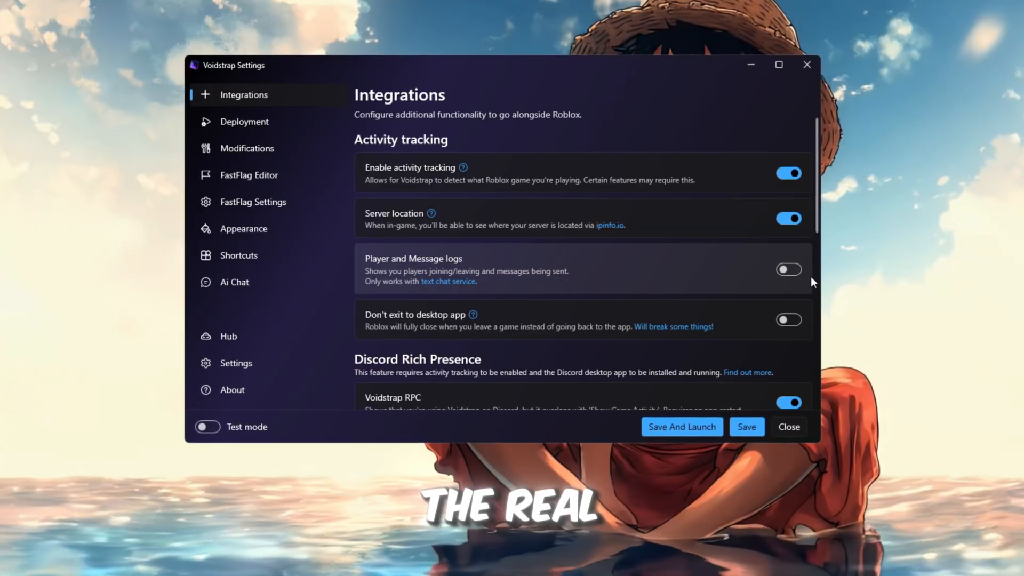
# Toggle multi-instance launching off and on, and enable cross-game teleportation on Deployment.
pyautogui.click(242, 121)
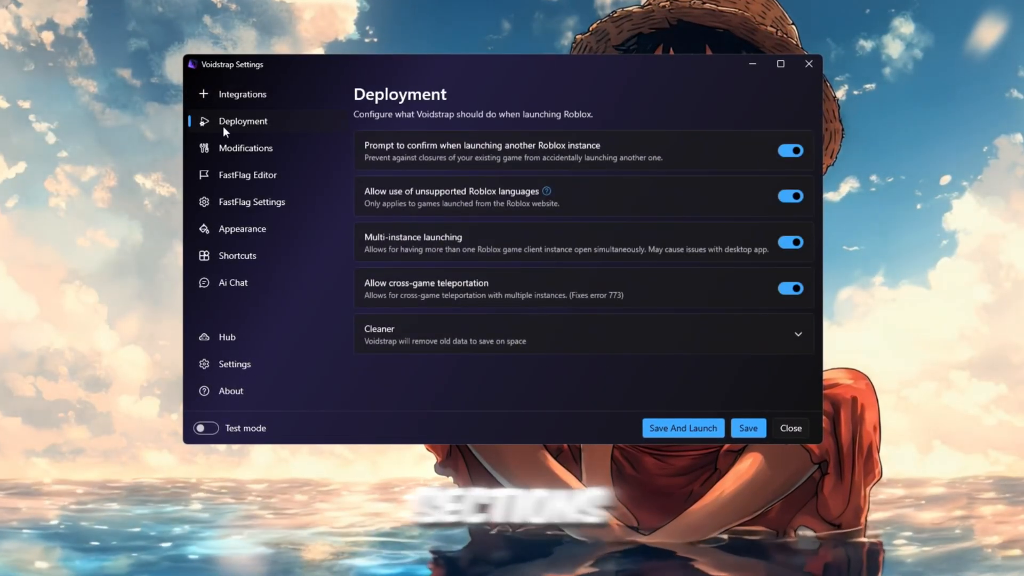
pyautogui.moveTo(332, 218)
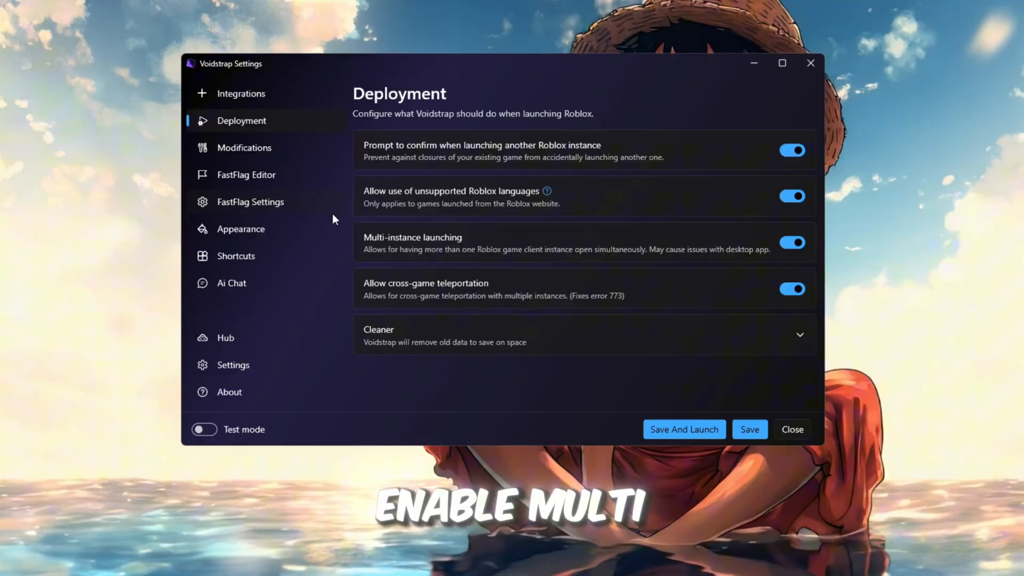
pyautogui.click(792, 242)
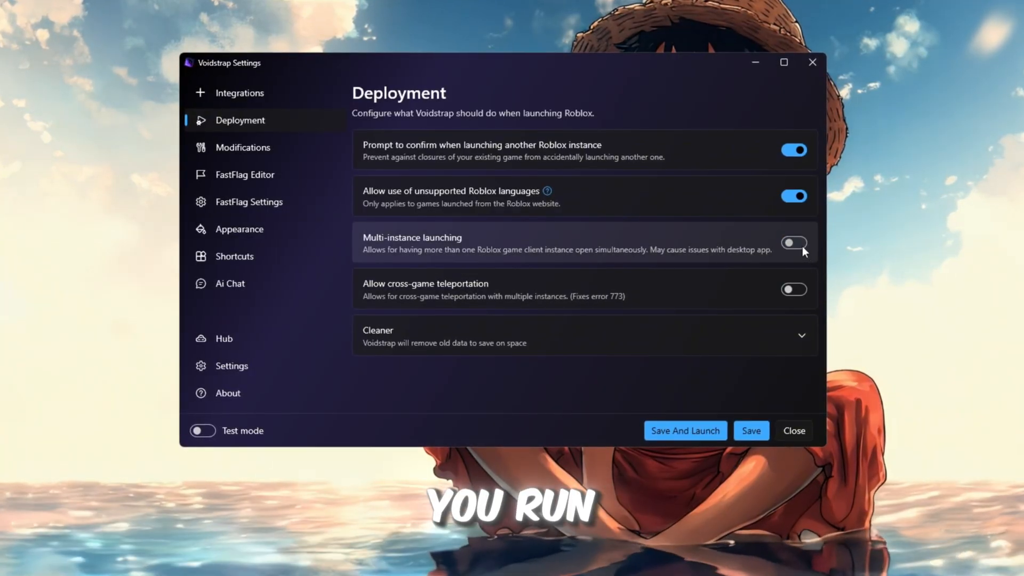
pyautogui.click(794, 244)
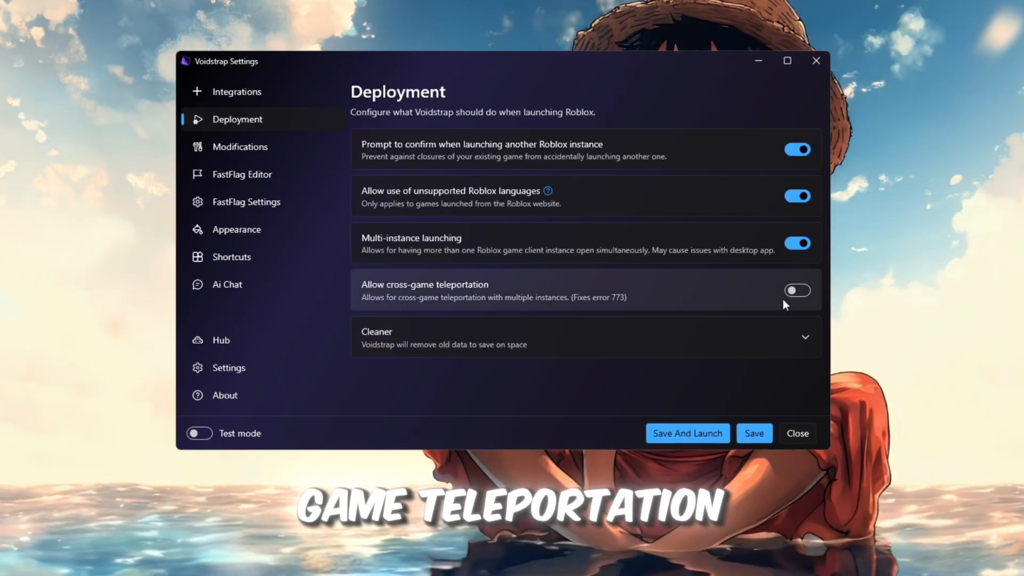
pyautogui.click(797, 291)
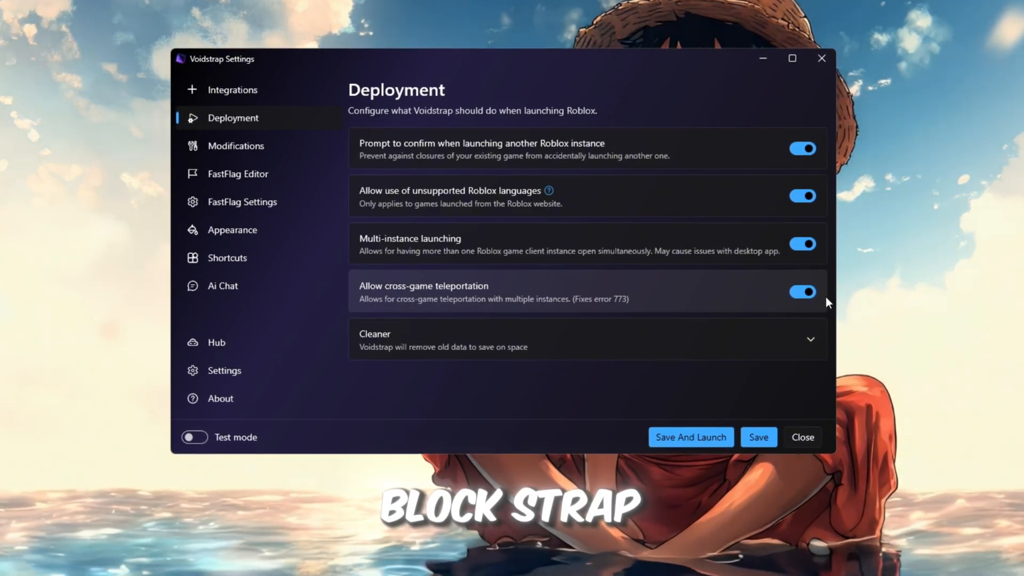
# Open Modifications and scroll to the Presets with death sound, avatar background and character sound off.
pyautogui.click(235, 146)
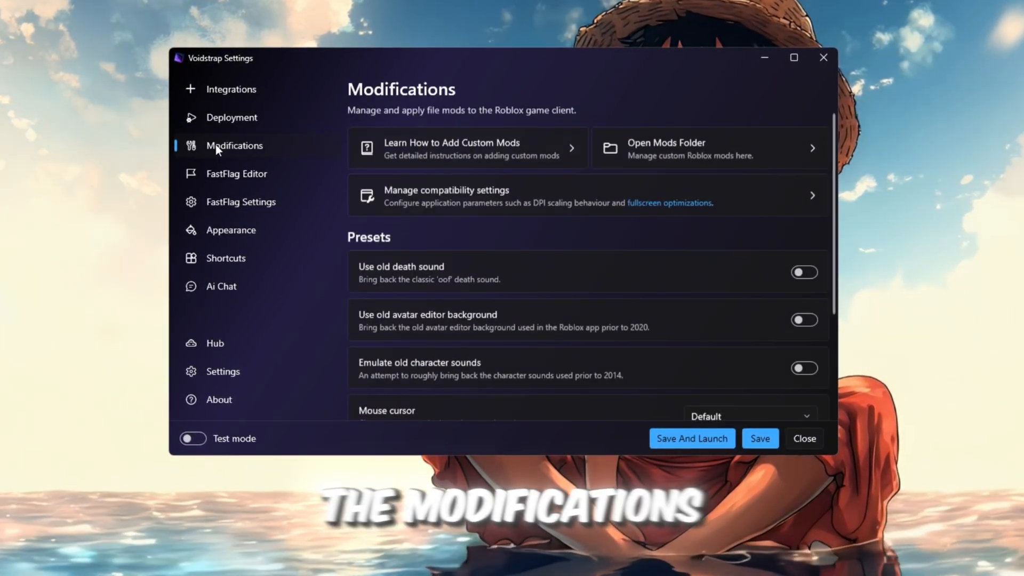
pyautogui.moveTo(567, 236)
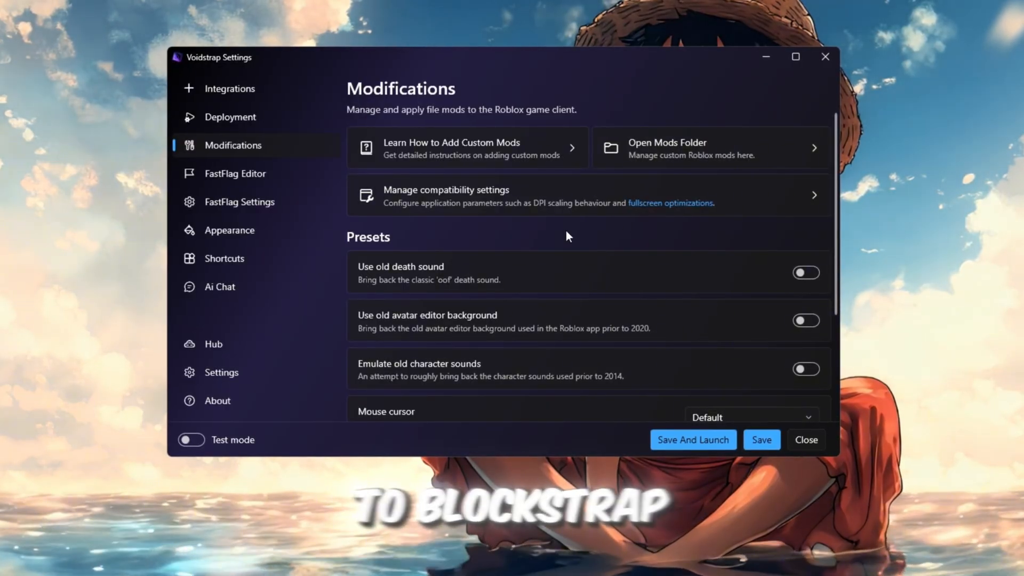
pyautogui.scroll(-3)
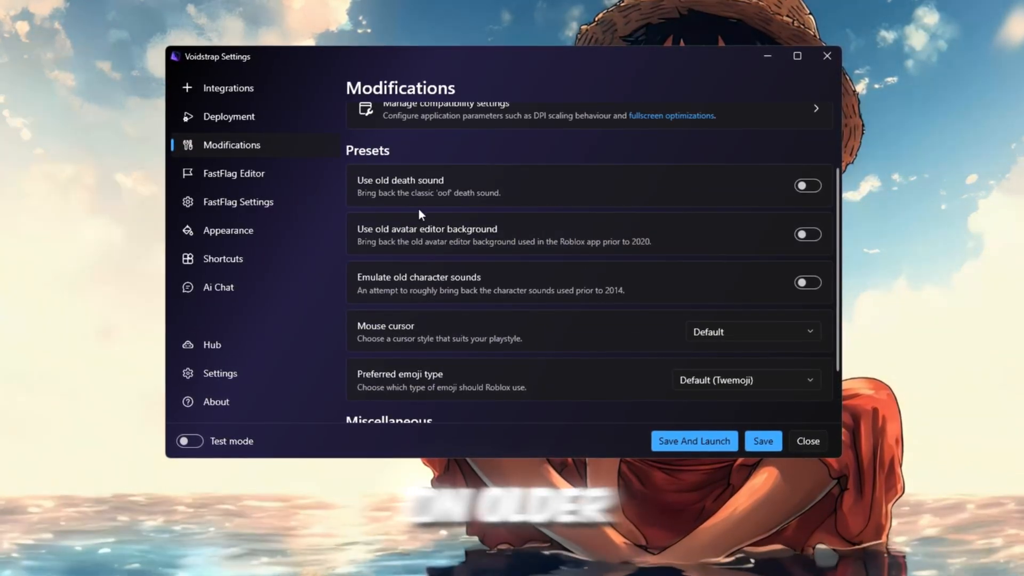
pyautogui.moveTo(444, 257)
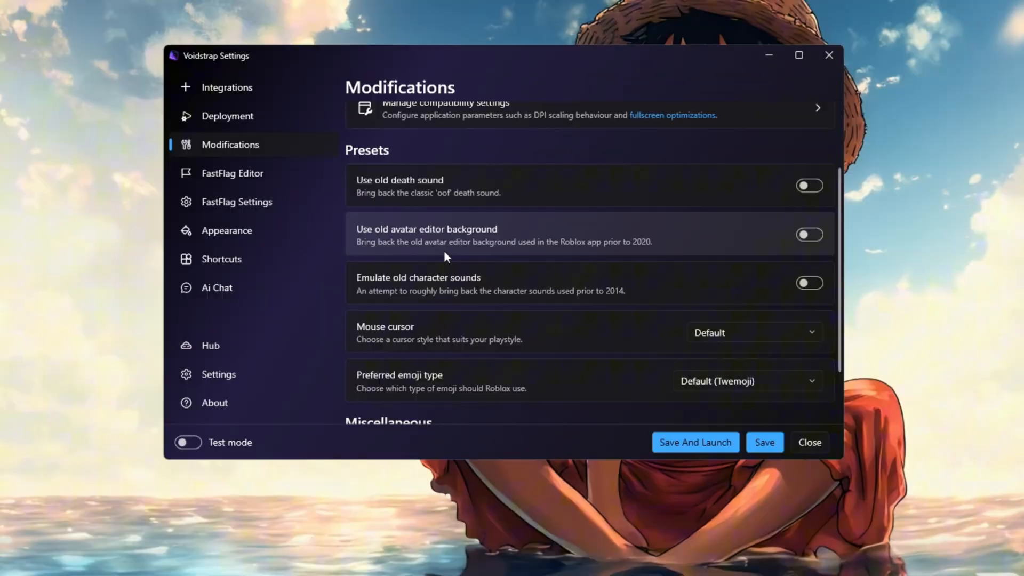
# Inspect flags like FFlagDebugEnableDirectAudioOcclusion2 and FFlagDebugForceGenerateHSR, then open Add new.
pyautogui.click(232, 173)
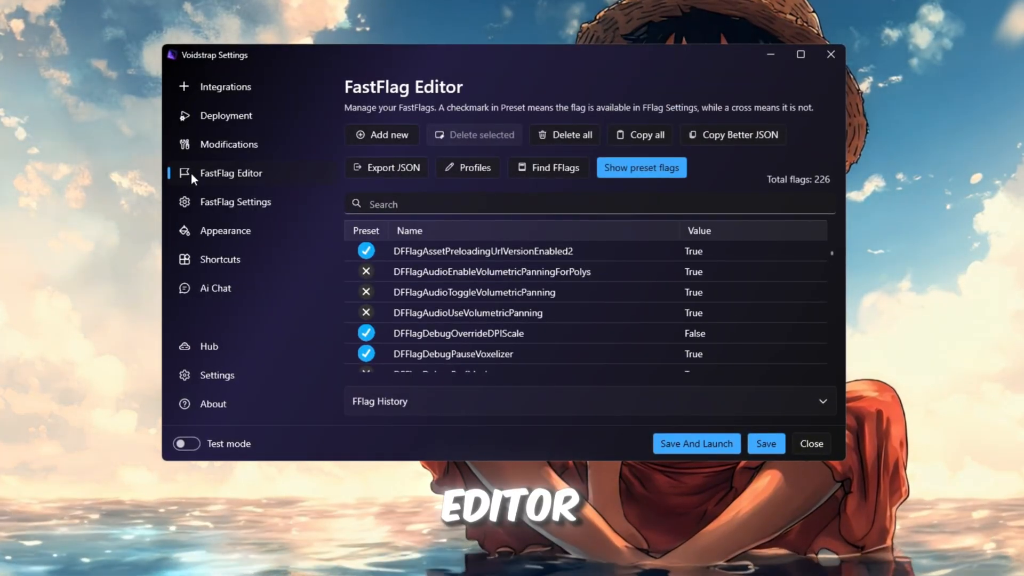
pyautogui.scroll(-3)
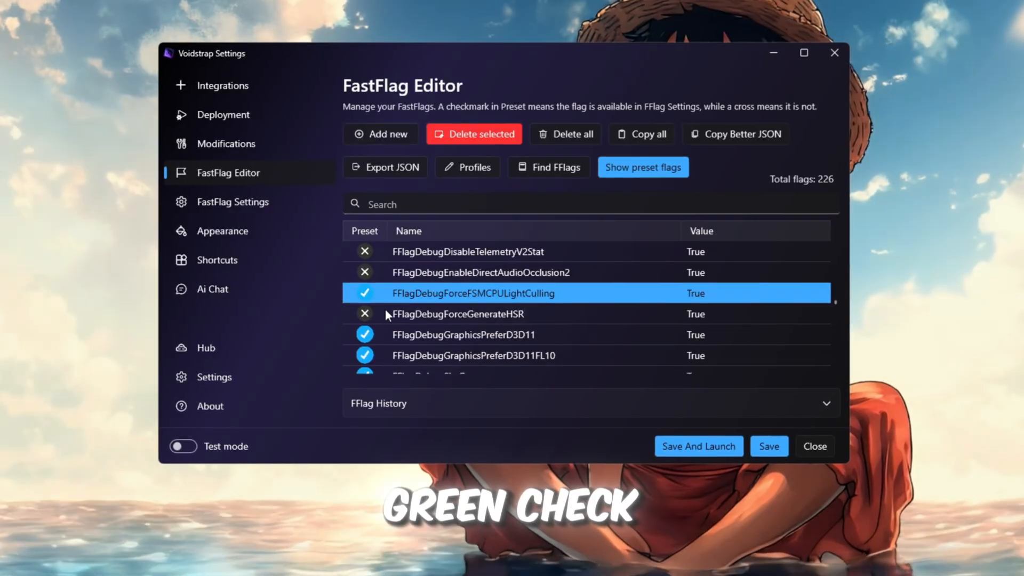
pyautogui.click(480, 273)
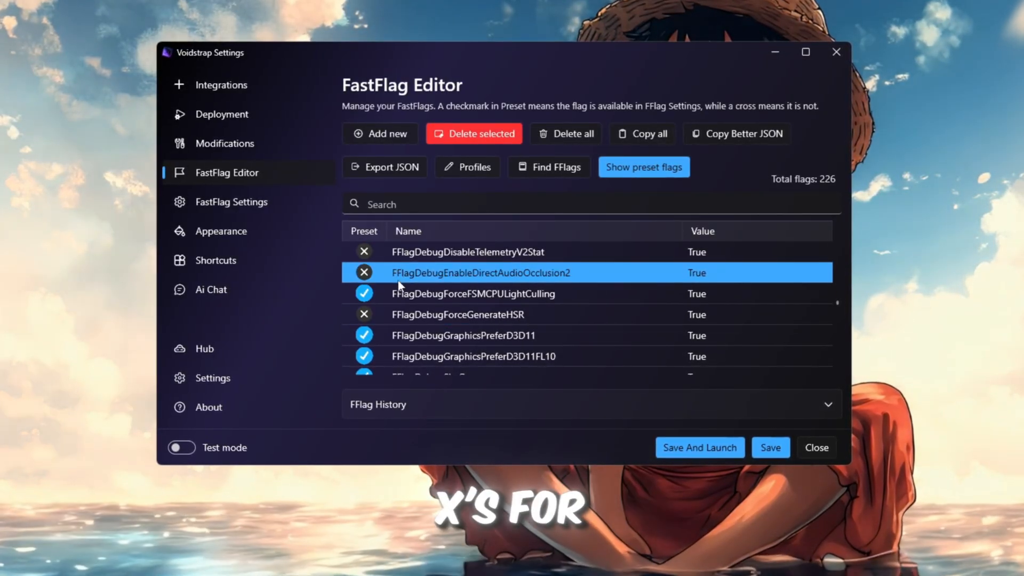
pyautogui.click(457, 314)
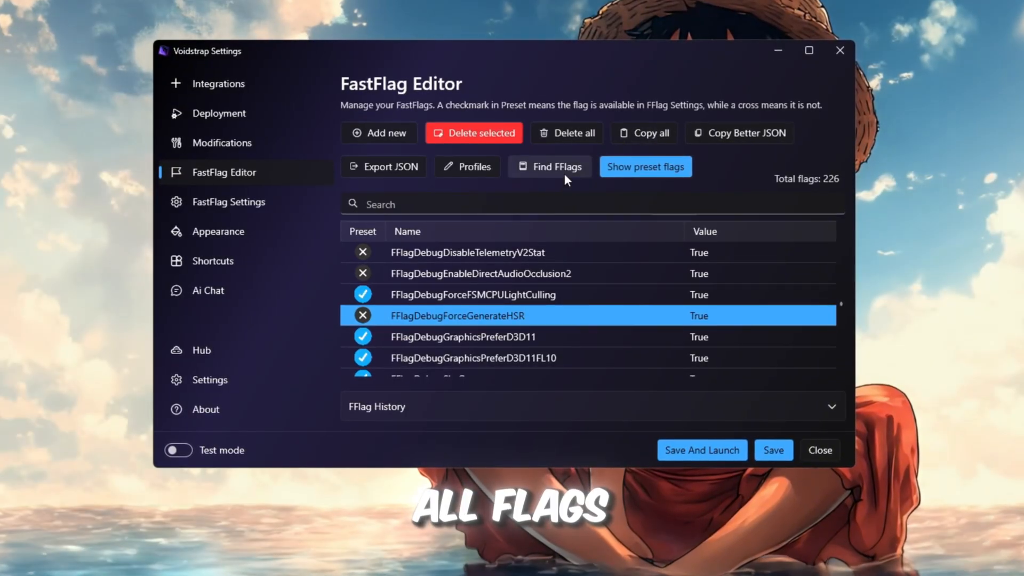
pyautogui.click(379, 133)
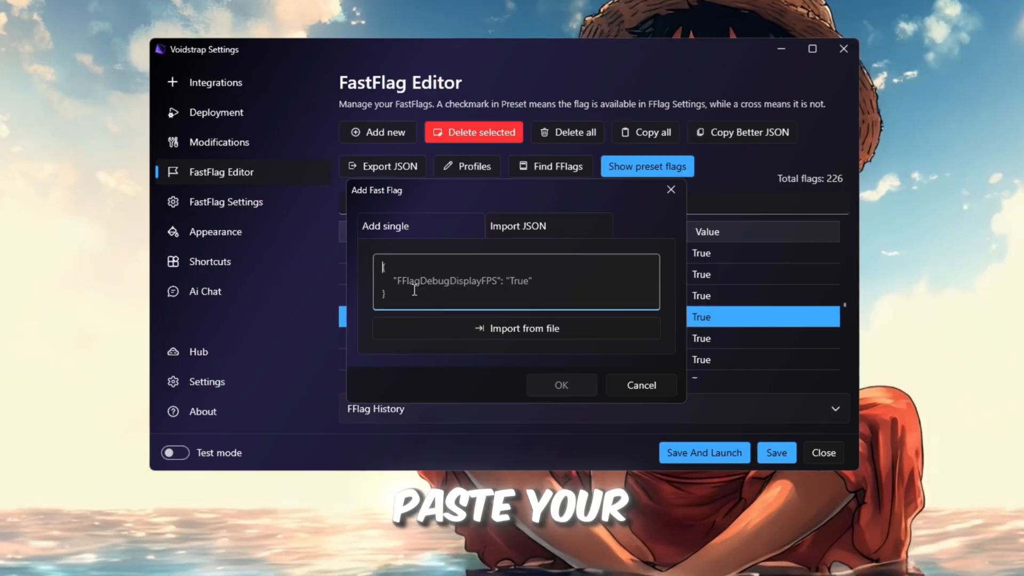
pyautogui.click(560, 385)
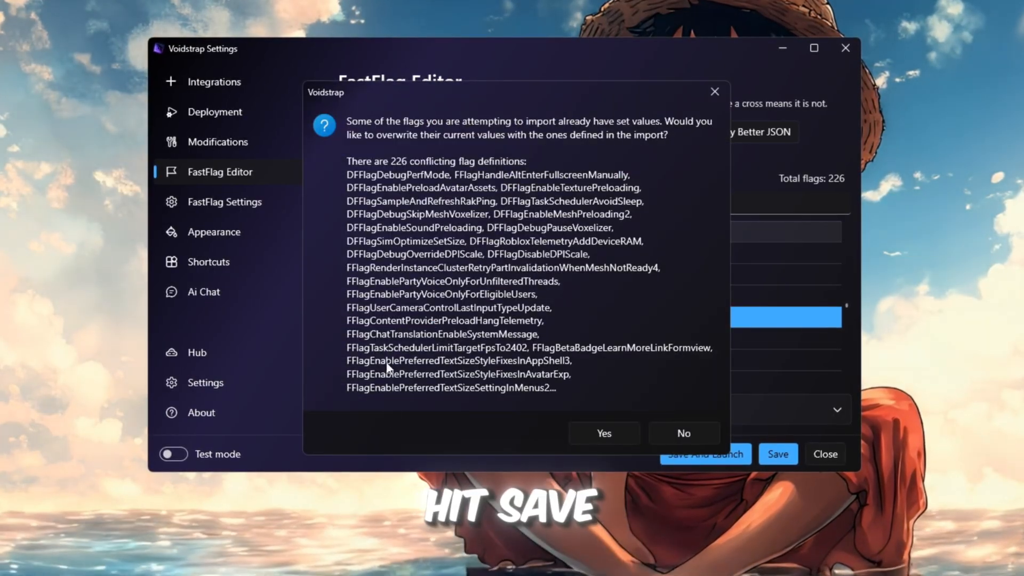
pyautogui.click(602, 433)
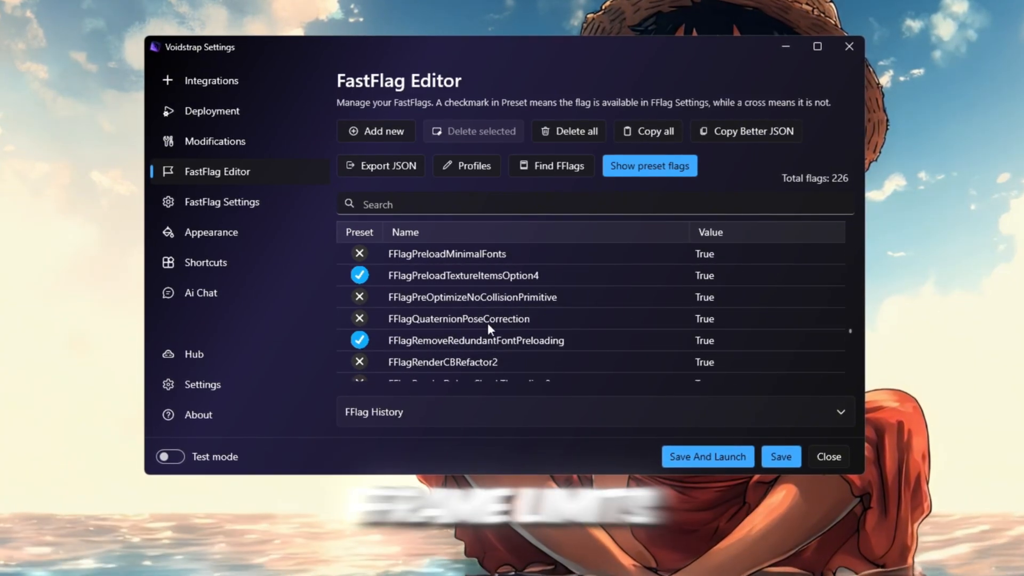
pyautogui.scroll(3)
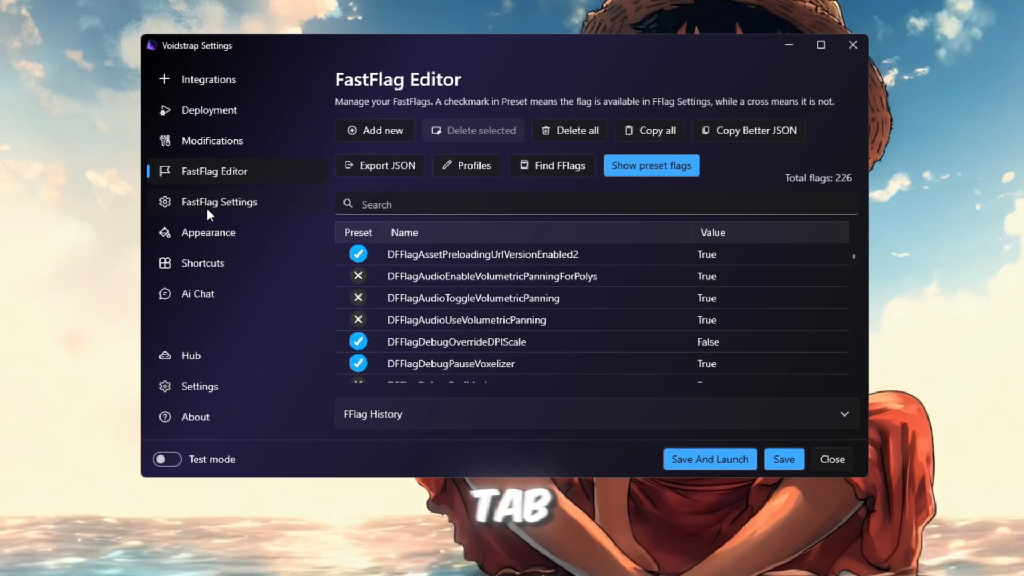
# Review the FastFlag presets: lowest texture quality, 240 framerate limit, Direct3D 11, Voxel lighting.
pyautogui.click(219, 201)
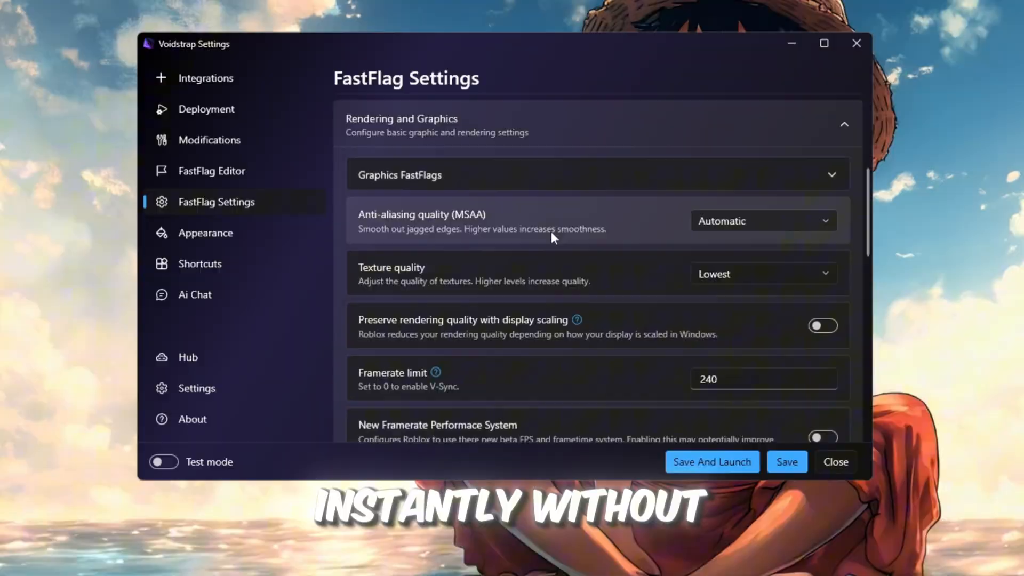
pyautogui.scroll(-3)
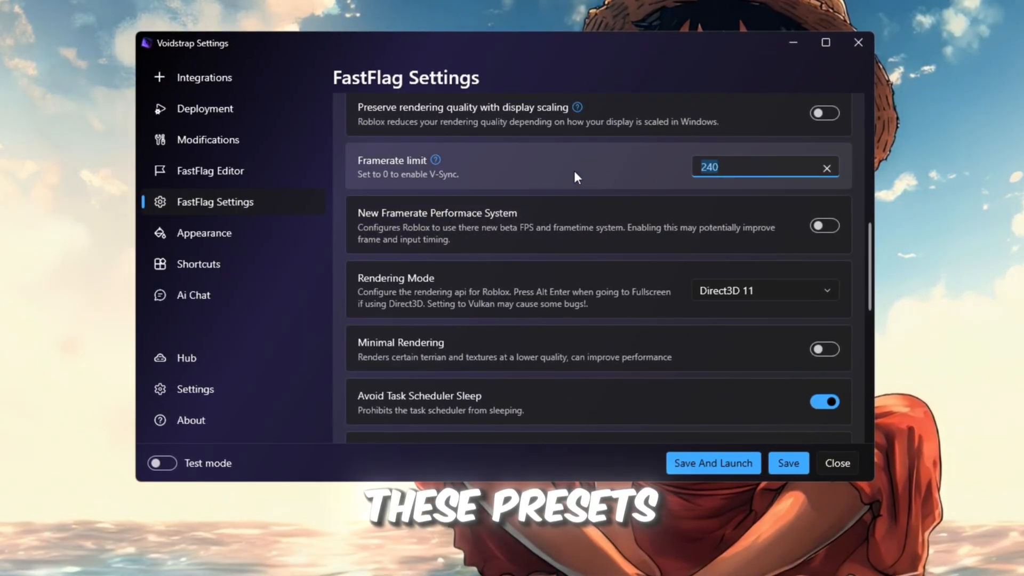
pyautogui.scroll(-3)
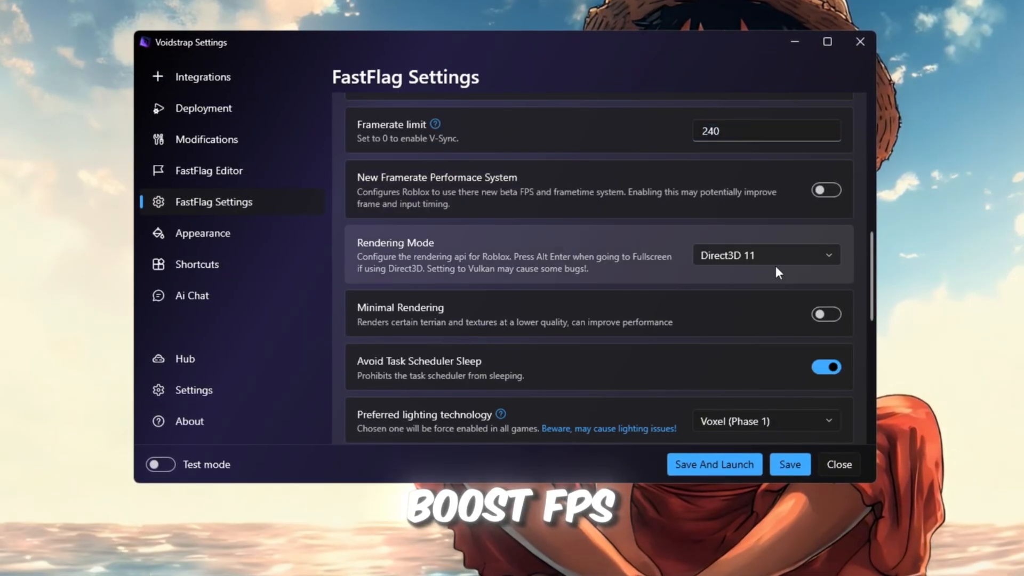
pyautogui.scroll(-3)
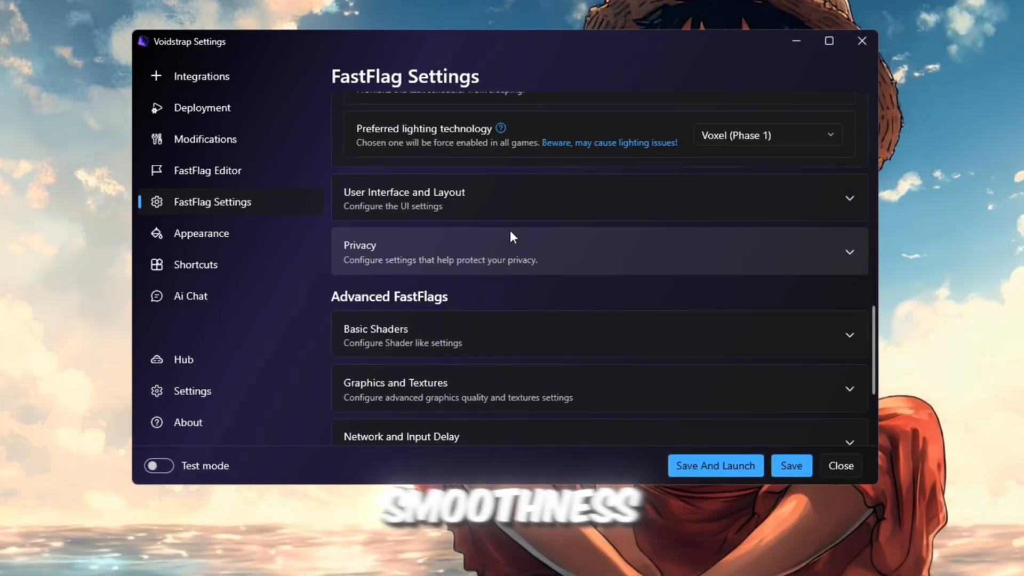
# Look over the Appearance, Shortcuts and Ai Chat pages.
pyautogui.click(200, 233)
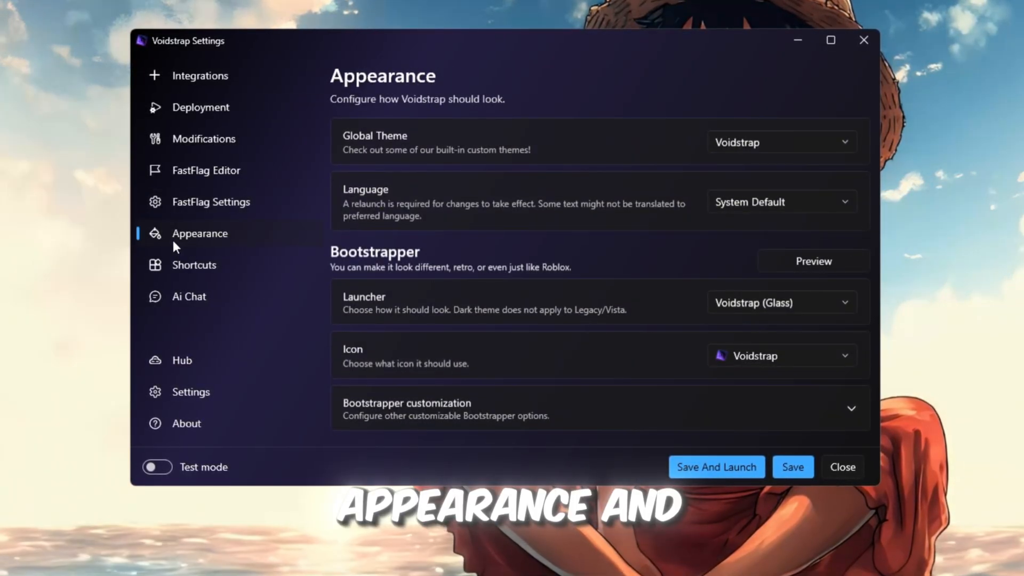
pyautogui.click(193, 265)
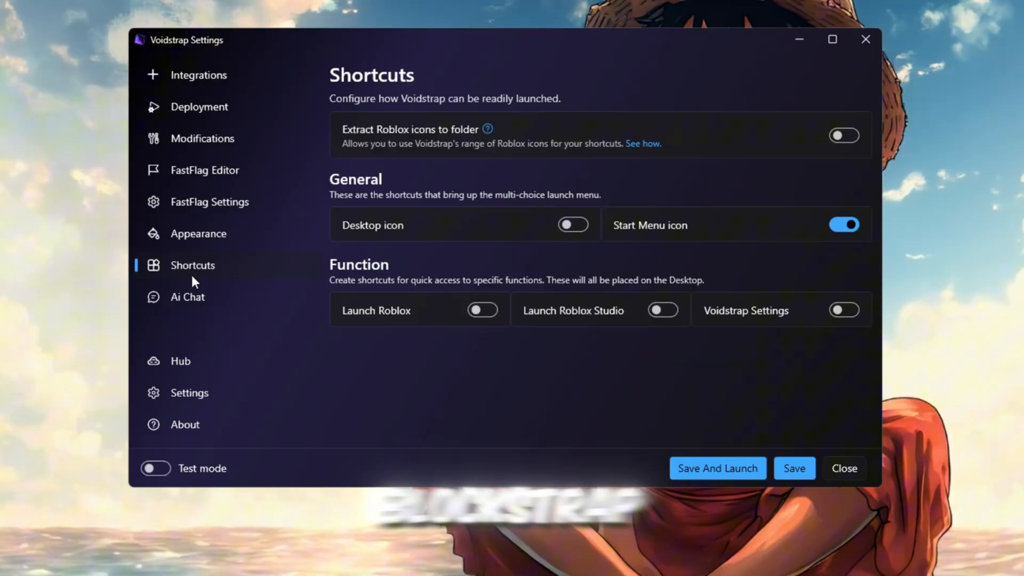
pyautogui.click(186, 297)
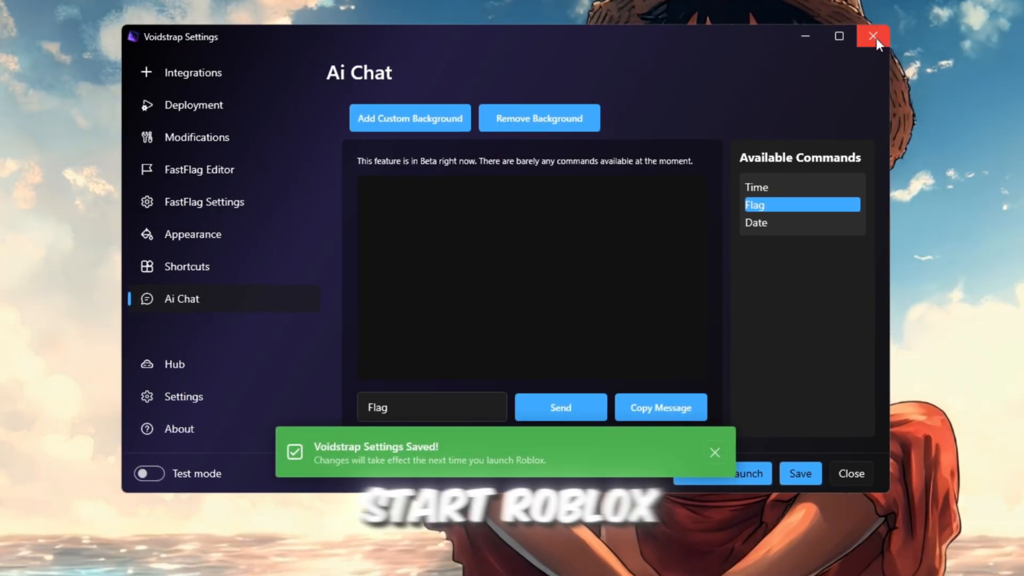
# Save the Voidstrap settings and close its window.
pyautogui.click(714, 451)
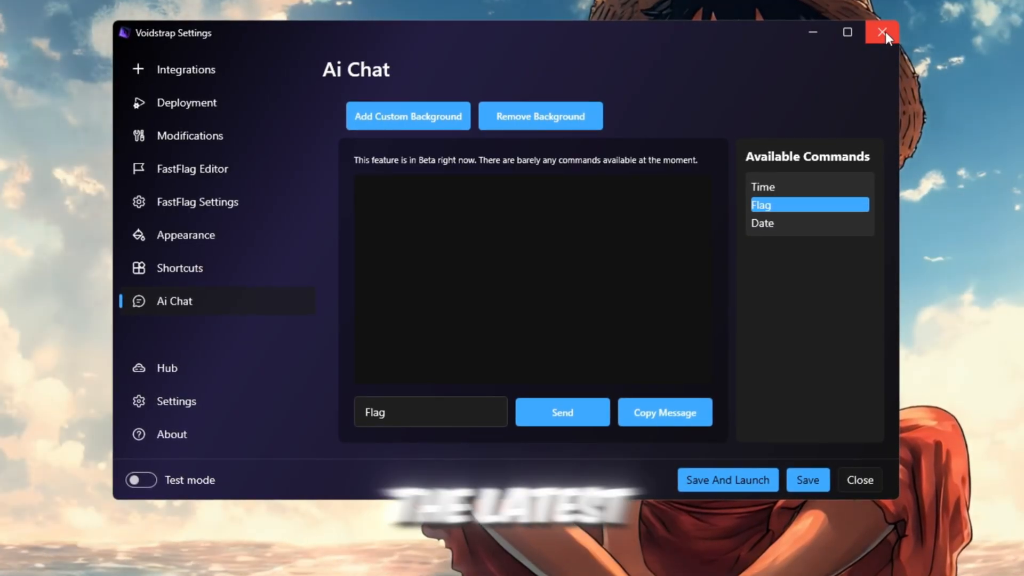
pyautogui.click(882, 32)
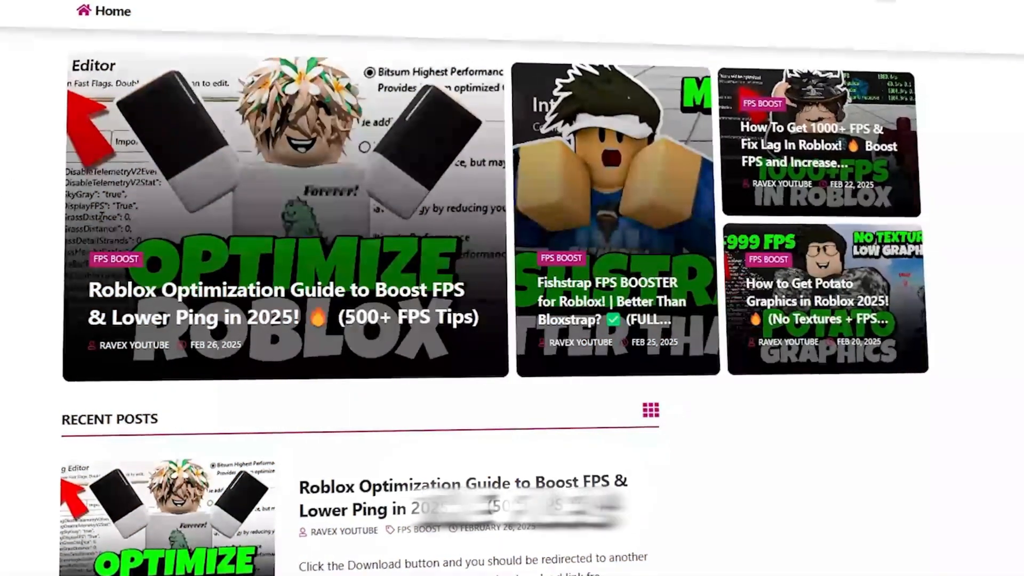
pyautogui.scroll(-3)
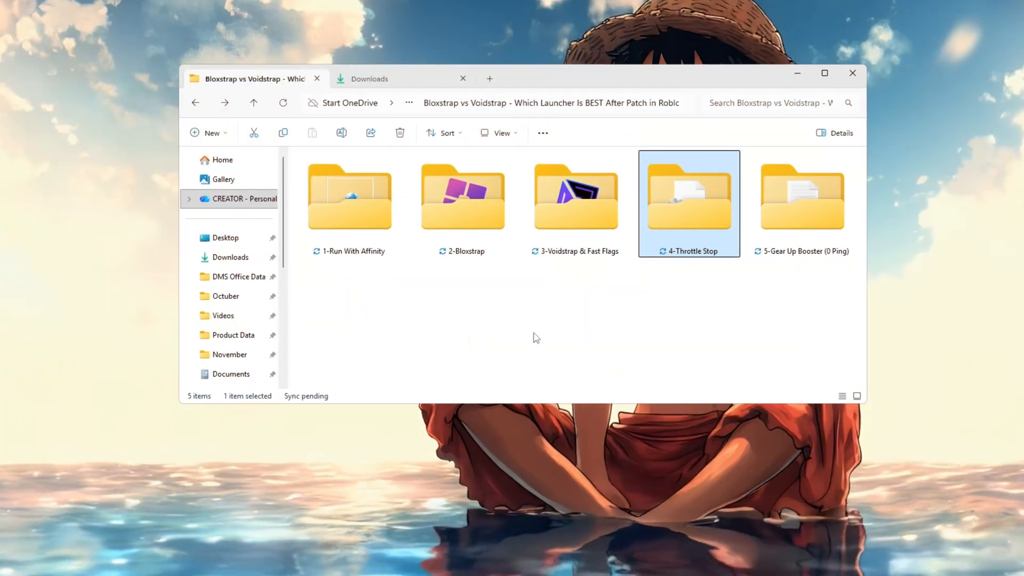
# Run ThrottleStop.exe from the 4-Throttle Stop folder.
pyautogui.doubleClick(688, 196)
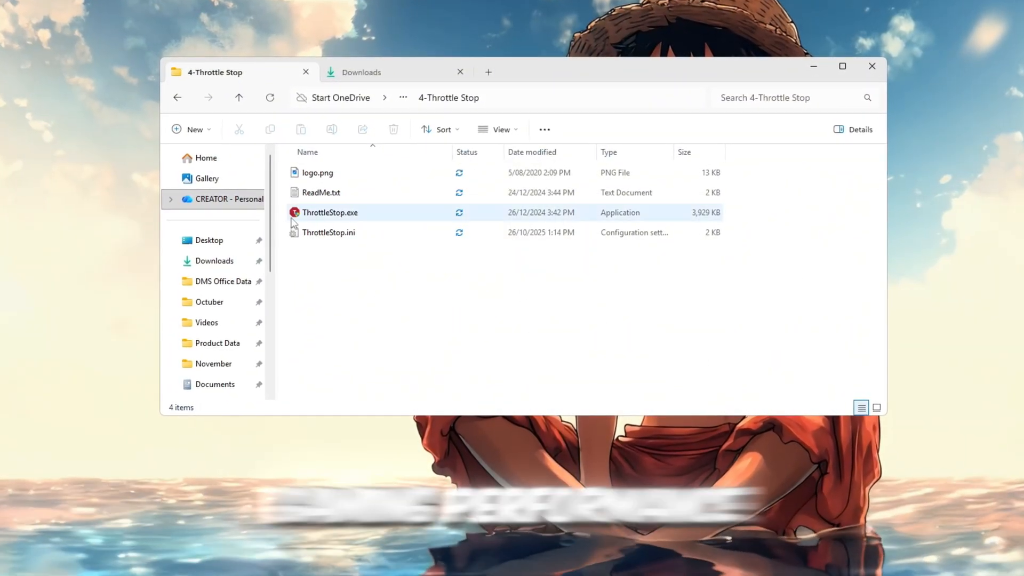
pyautogui.click(329, 212)
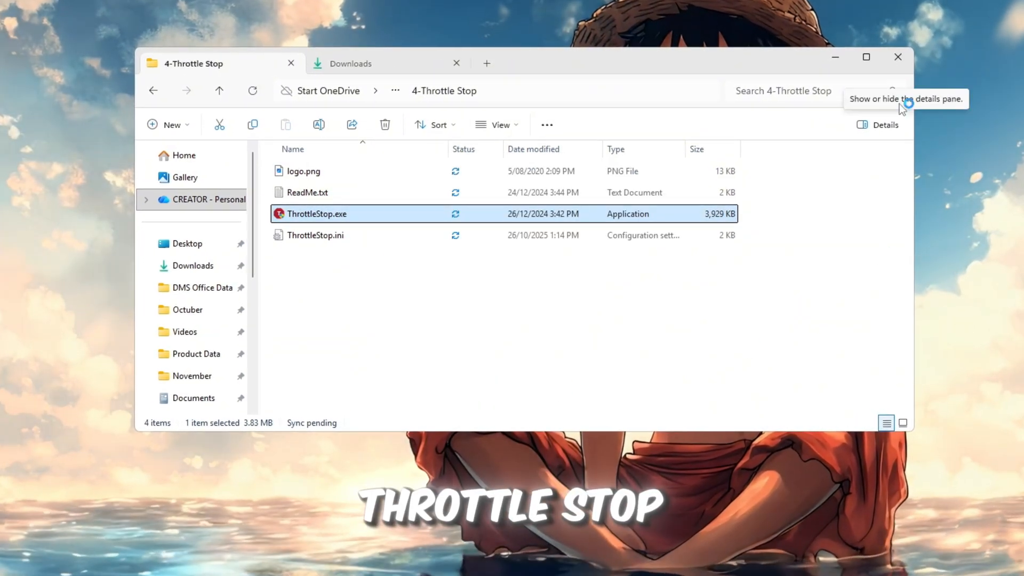
pyautogui.doubleClick(316, 213)
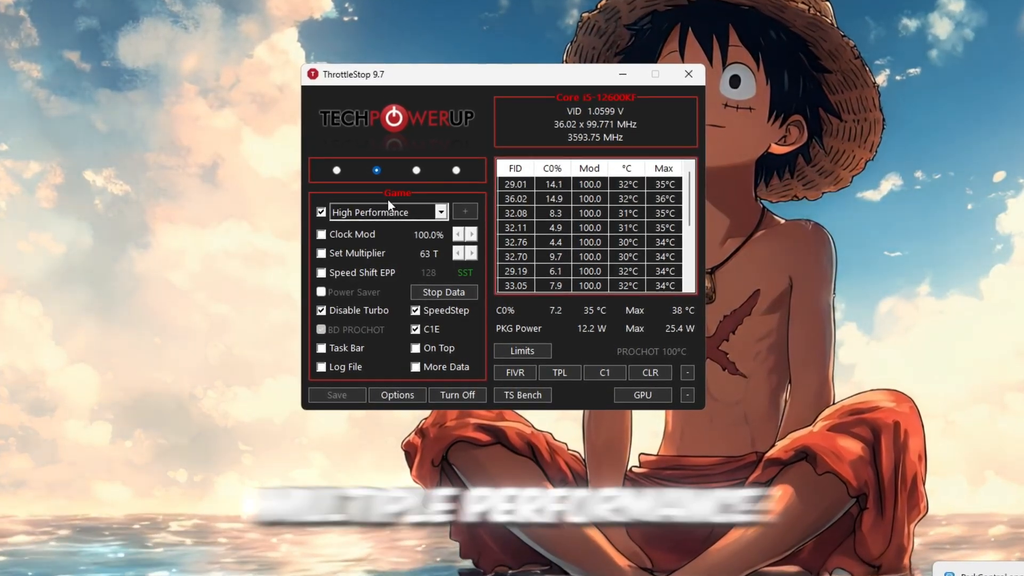
# Check the Internet and Battery profiles, then give Game the High Performance power plan.
pyautogui.click(416, 169)
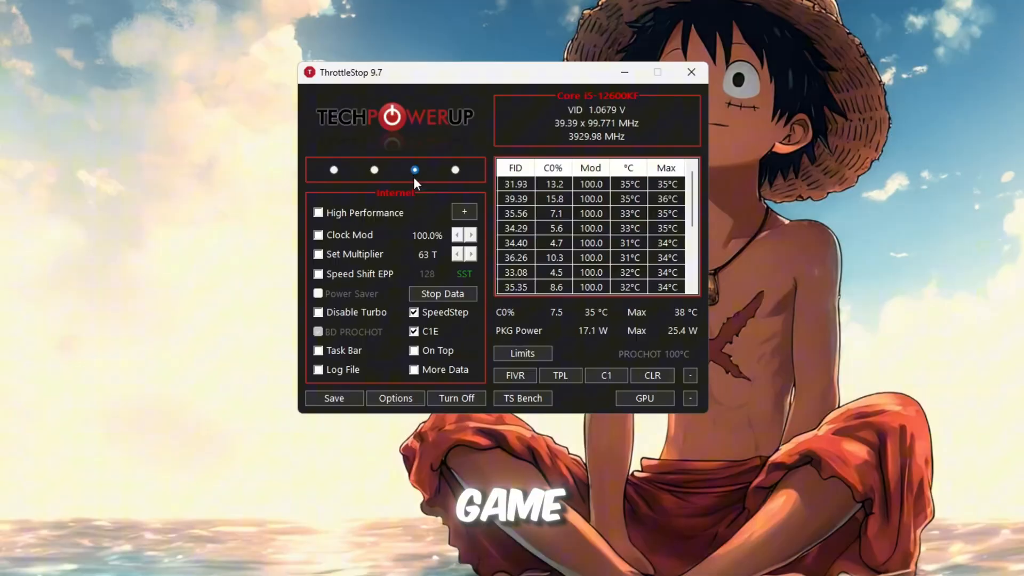
pyautogui.click(454, 170)
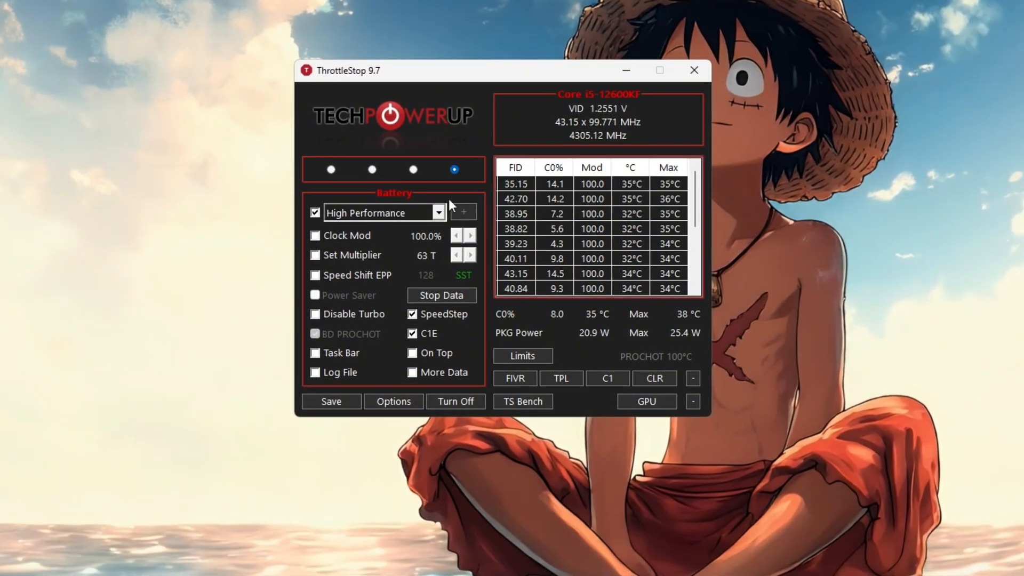
pyautogui.click(371, 169)
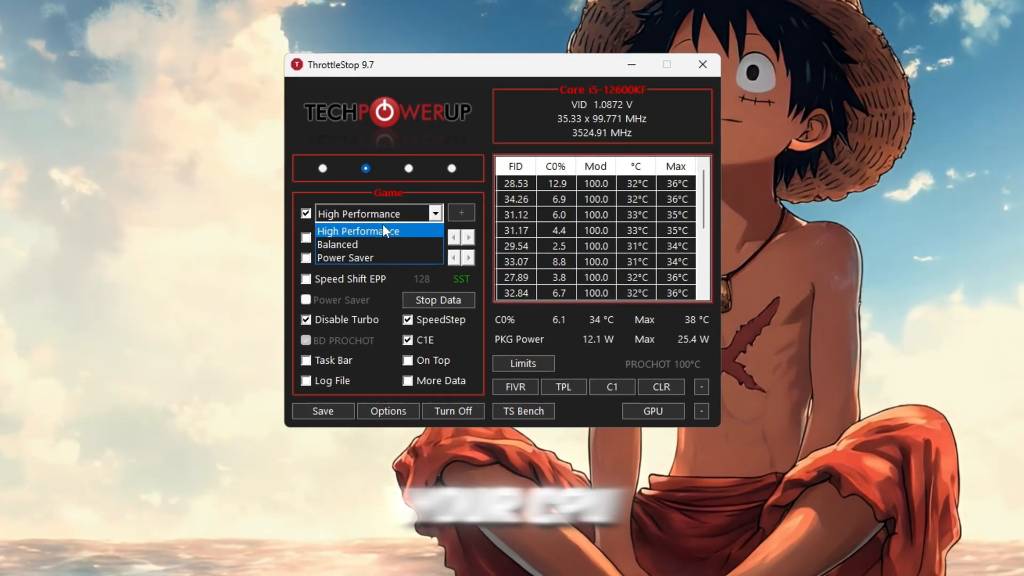
pyautogui.click(358, 230)
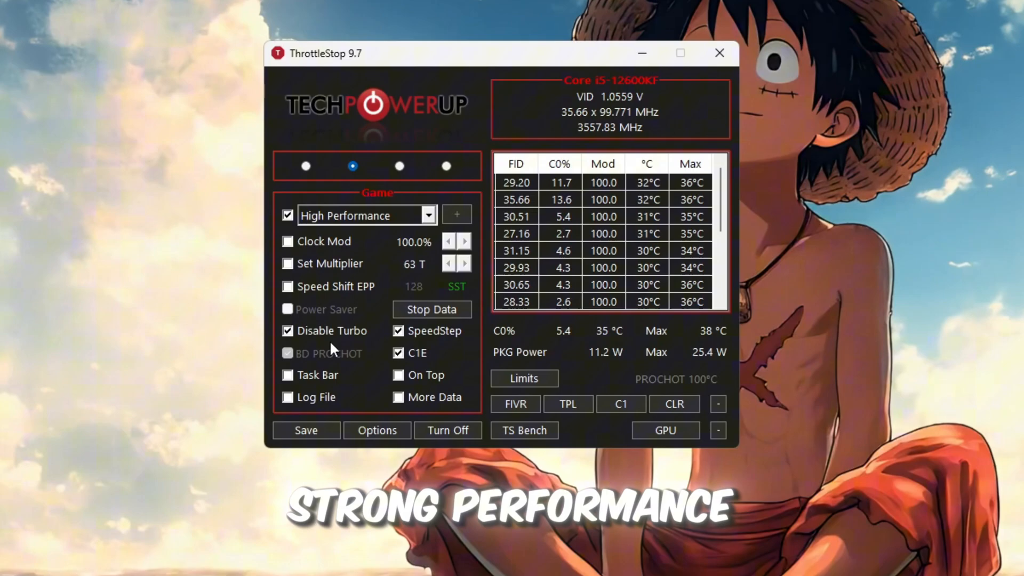
# Toggle ThrottleStop off and back on, then minimize it so it keeps running.
pyautogui.click(448, 433)
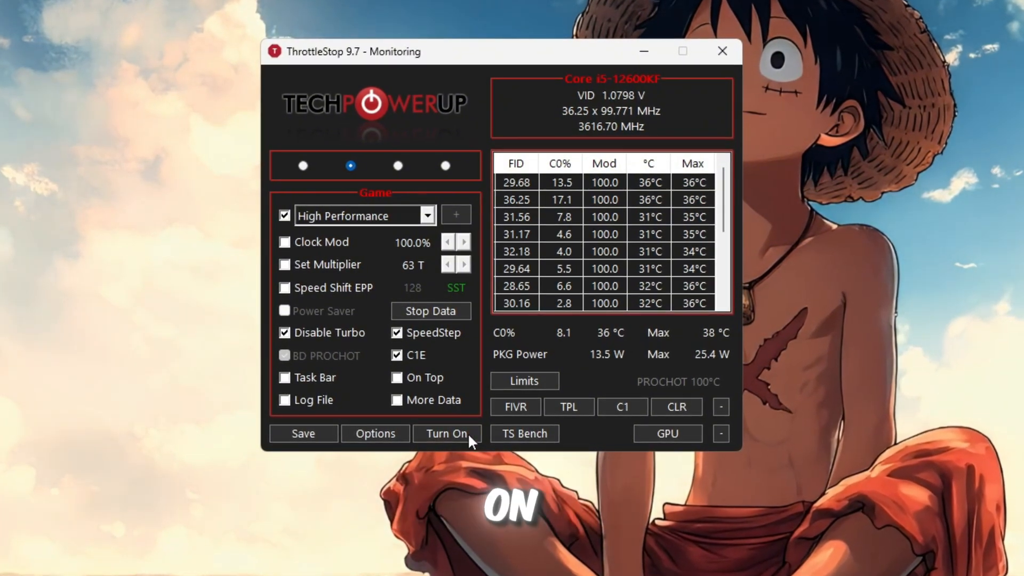
pyautogui.click(445, 433)
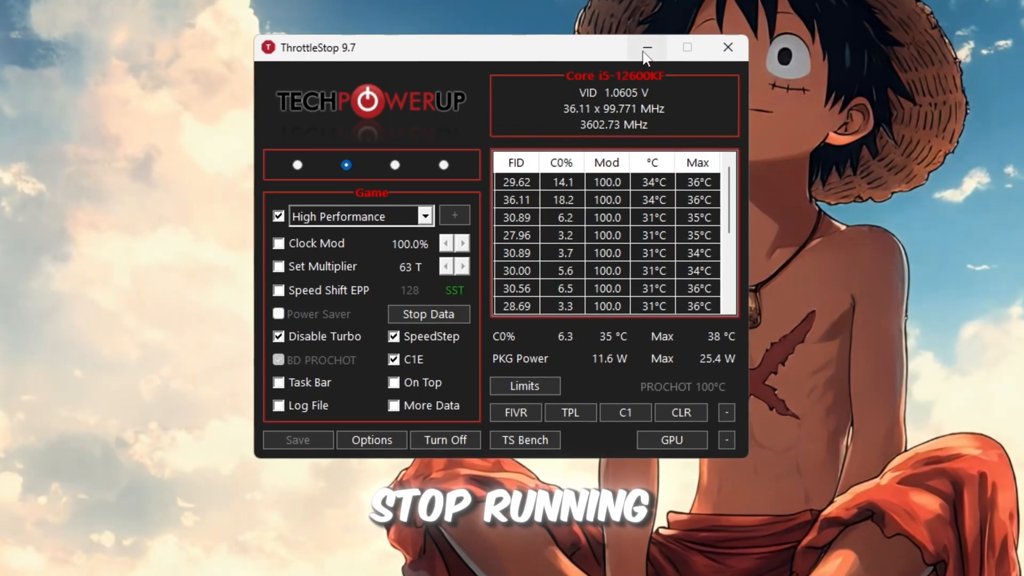
pyautogui.moveTo(648, 47)
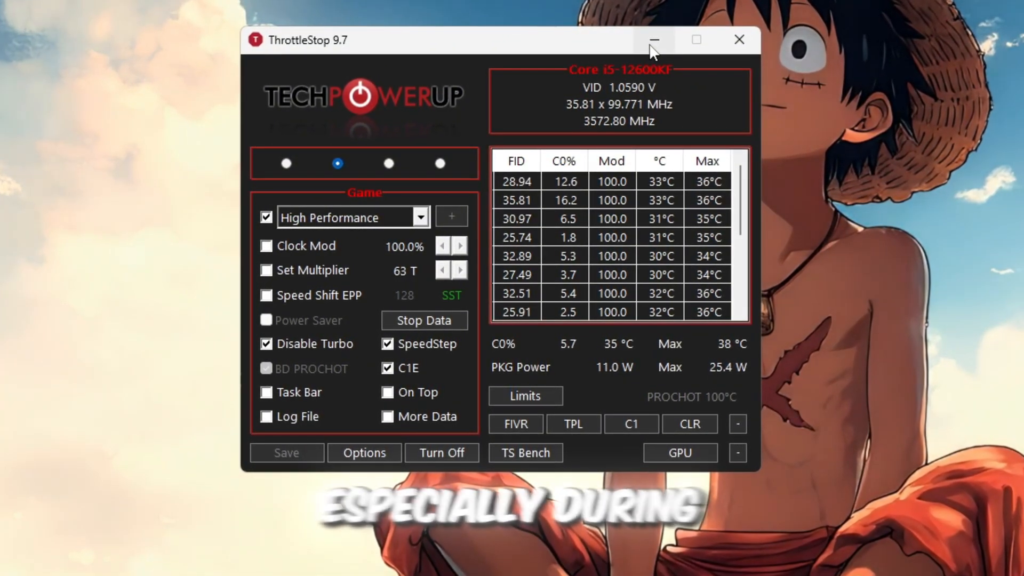
pyautogui.click(654, 40)
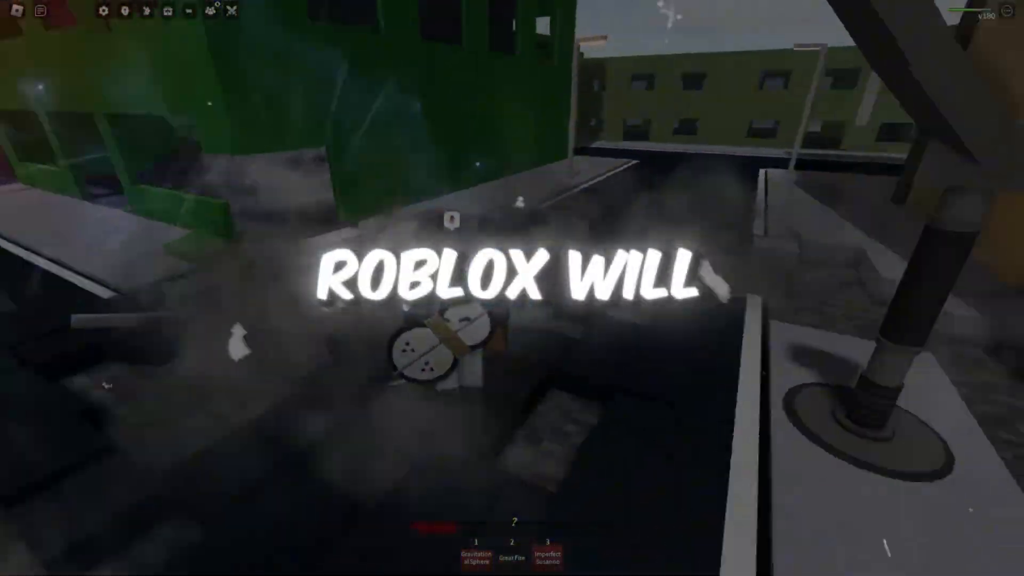